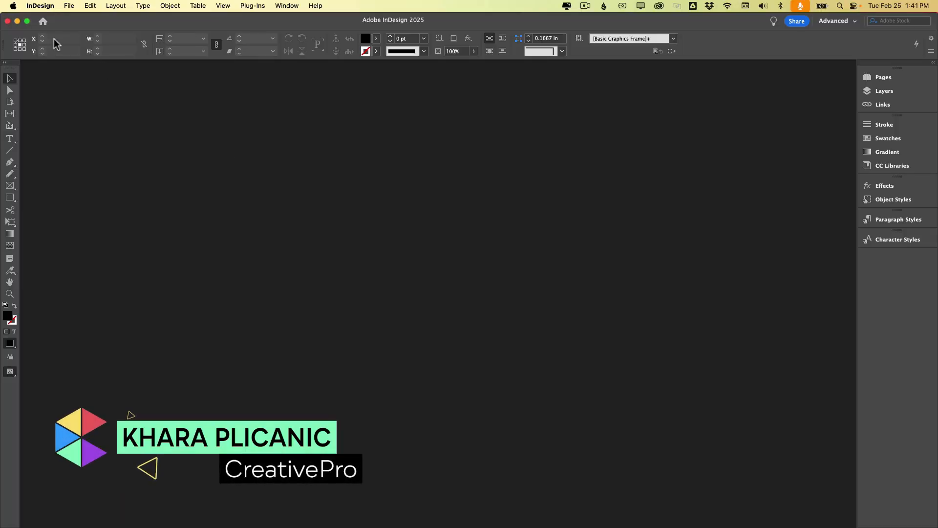
Bring up the InDesign Home screen from the Application bar.
{"action": "left_click", "coordinate": [42, 20]}
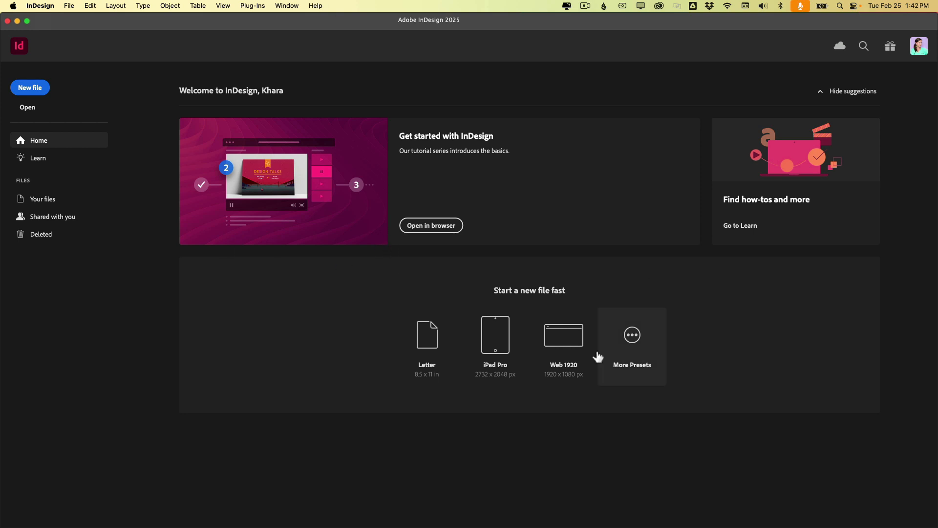
{"action": "mouse_move", "coordinate": [541, 421]}
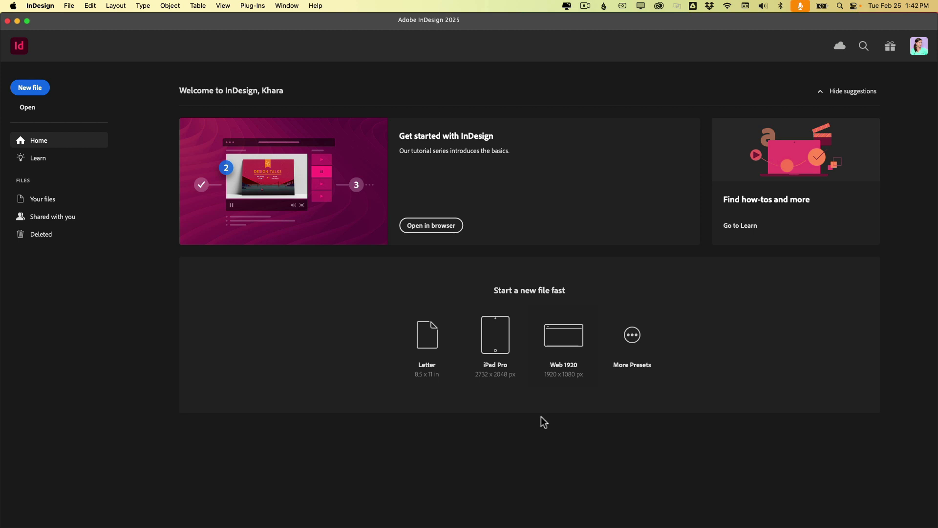
{"action": "mouse_move", "coordinate": [342, 351]}
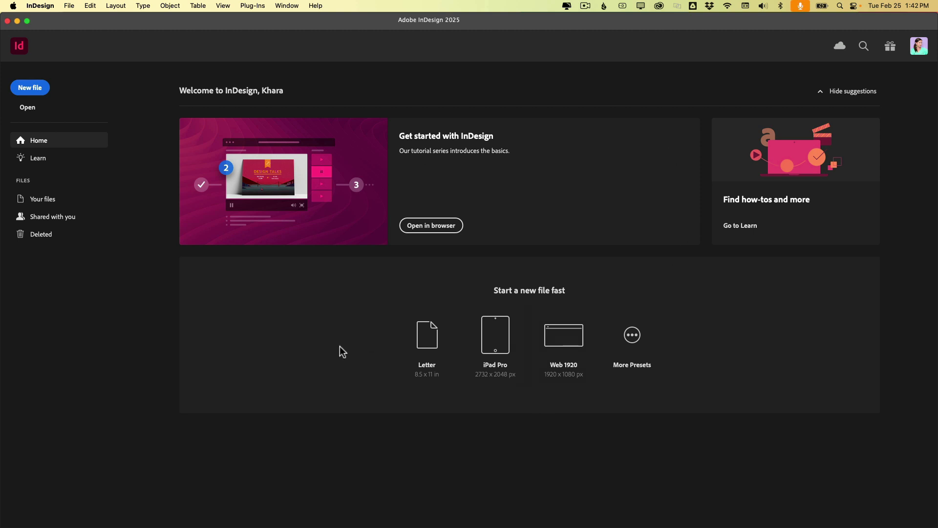
{"action": "mouse_move", "coordinate": [298, 390]}
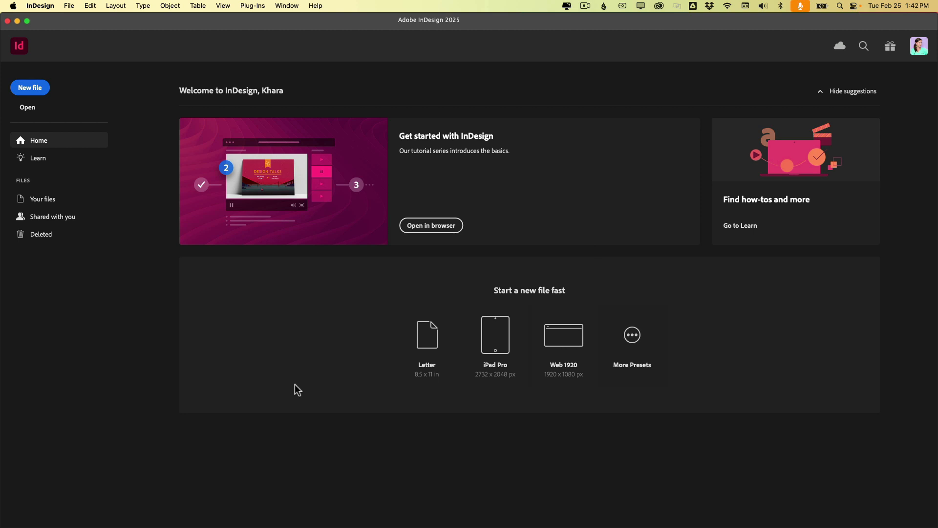
{"action": "mouse_move", "coordinate": [24, 57]}
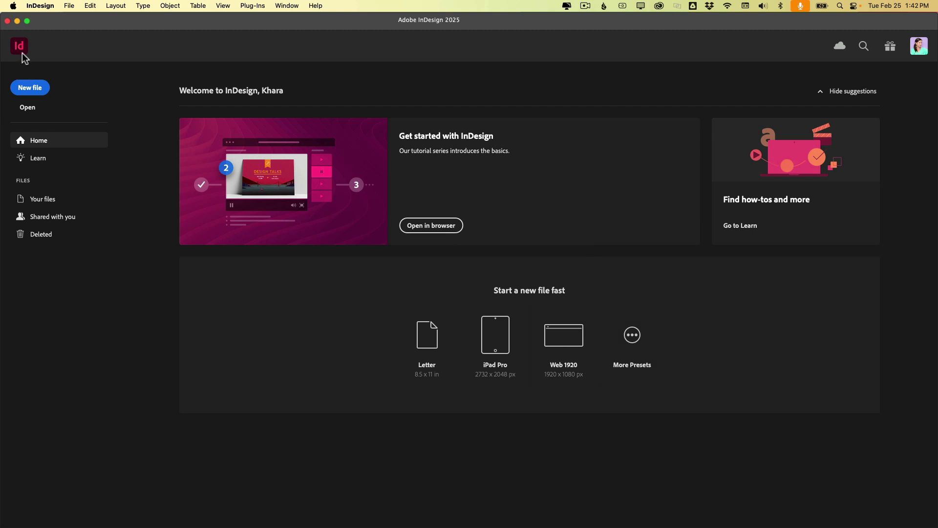
{"action": "mouse_move", "coordinate": [20, 49]}
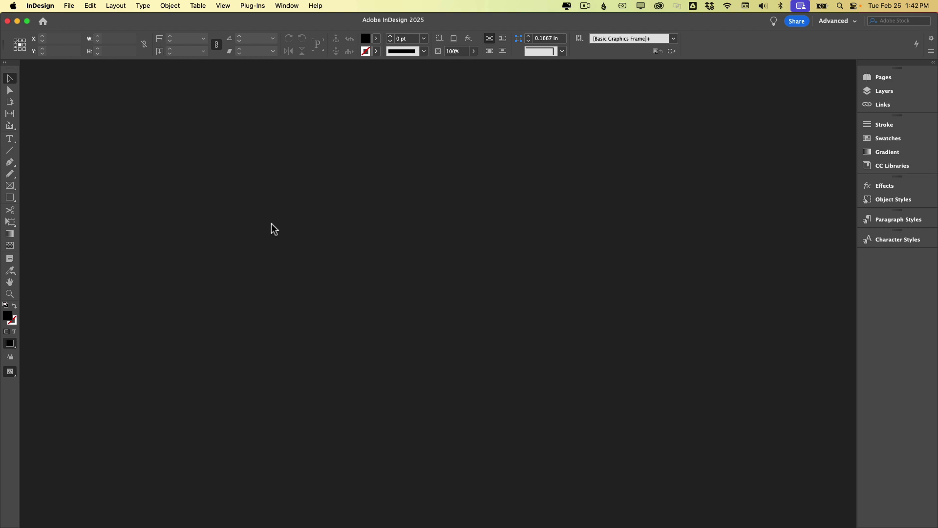
{"action": "mouse_move", "coordinate": [405, 249]}
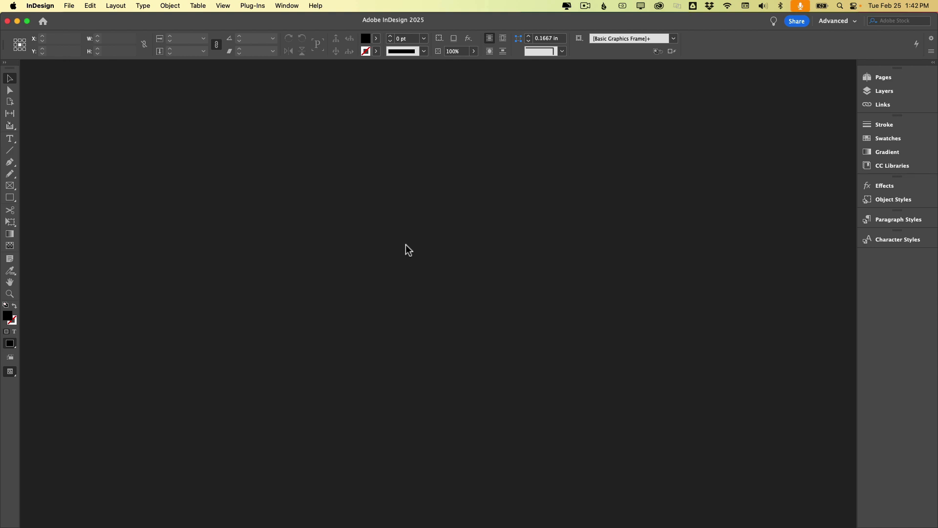
{"action": "mouse_move", "coordinate": [441, 402]}
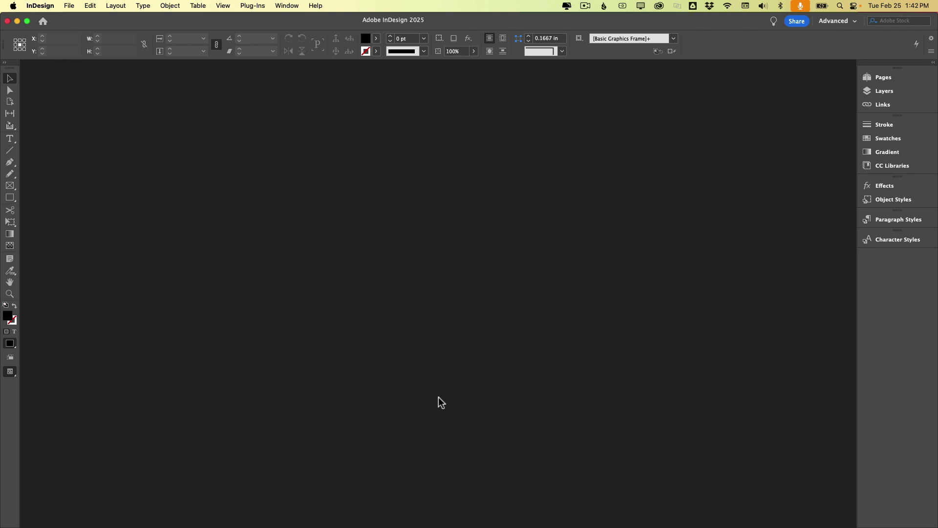
Attempt to open the Preferences dialog with Cmd+K from the empty workspace.
{"action": "key", "text": "Cmd+K"}
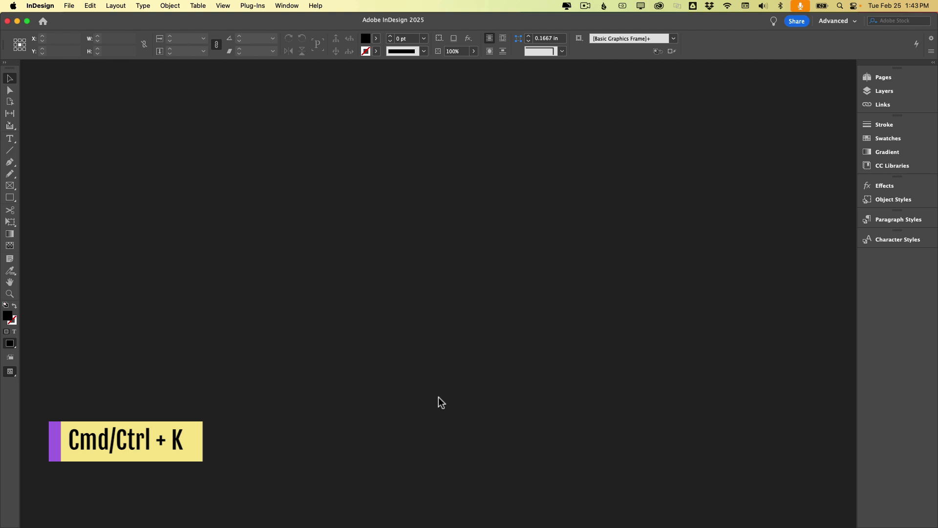
Open the Preferences dialog at its General settings with Cmd+K.
{"action": "key", "text": "Cmd+K"}
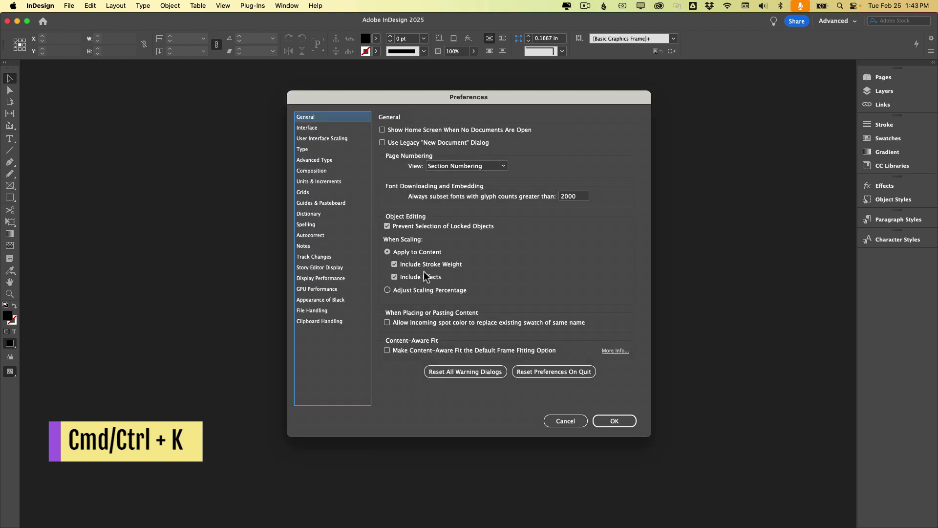
{"action": "mouse_move", "coordinate": [320, 217]}
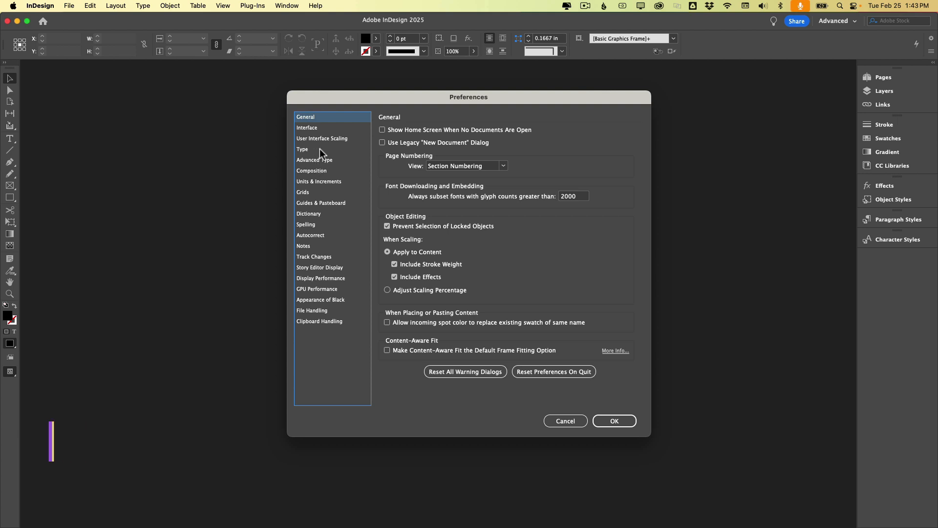
{"action": "mouse_move", "coordinate": [400, 132]}
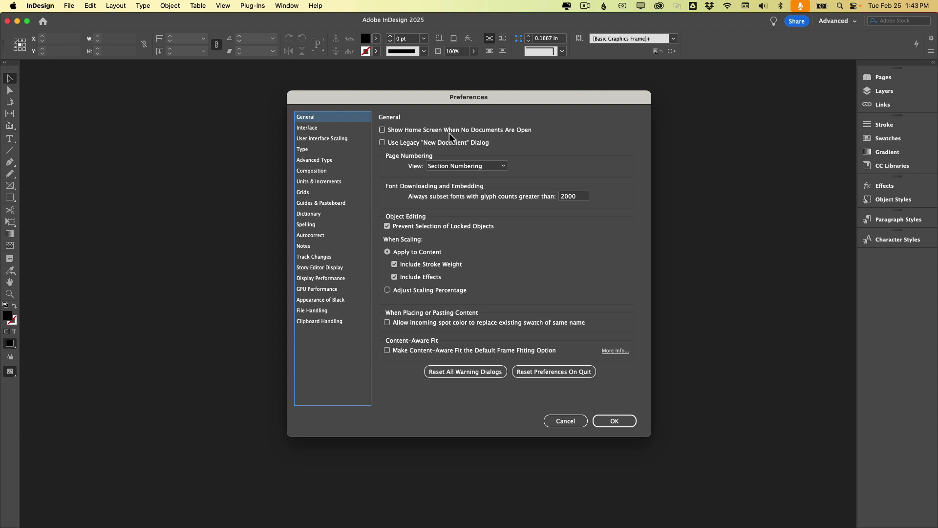
{"action": "mouse_move", "coordinate": [519, 133]}
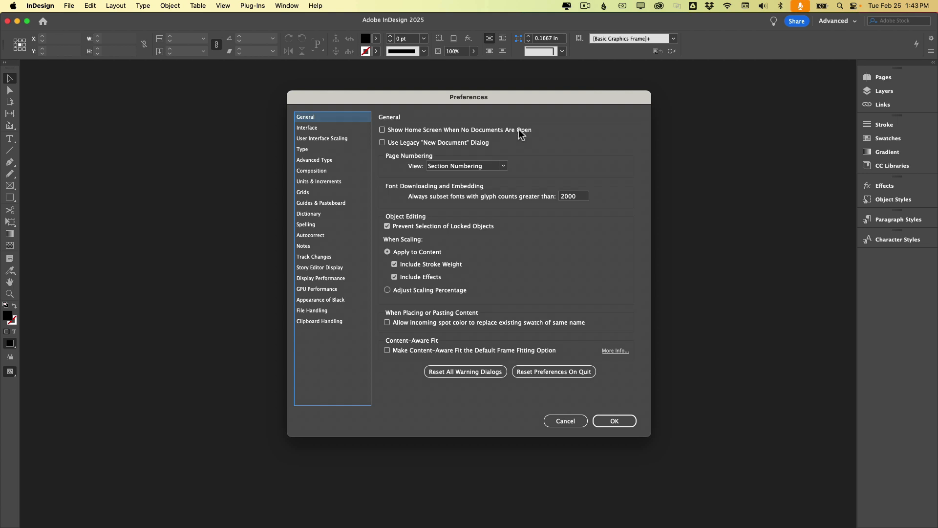
{"action": "mouse_move", "coordinate": [360, 133]}
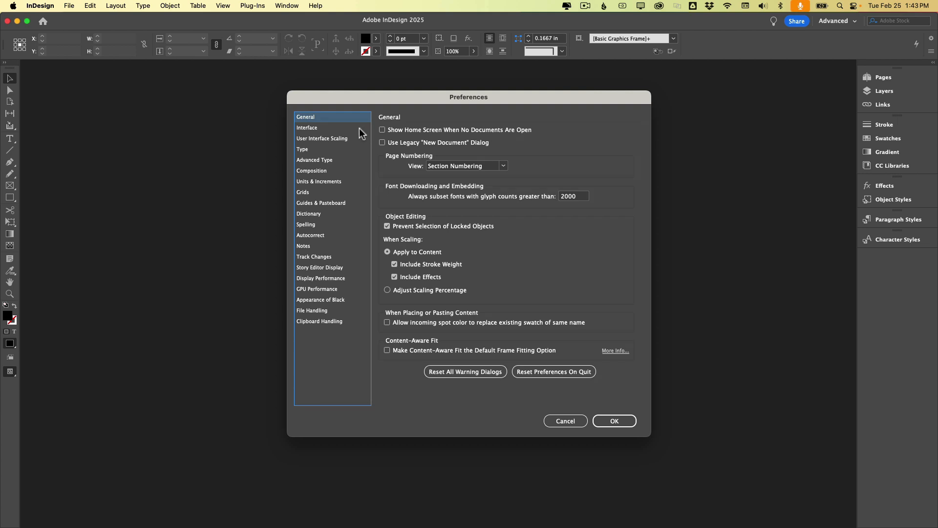
{"action": "mouse_move", "coordinate": [390, 132]}
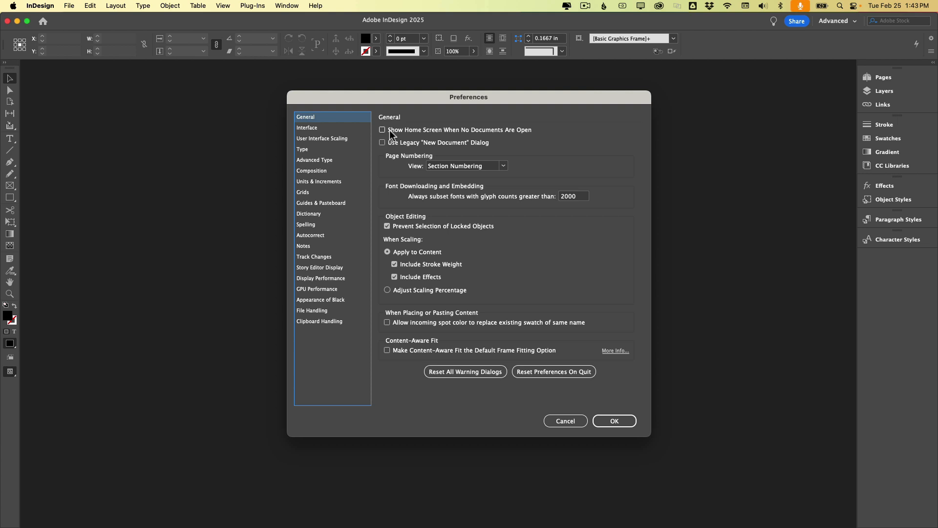
Show the Interface preferences for colour theme, tool tips and panels.
{"action": "left_click", "coordinate": [307, 127]}
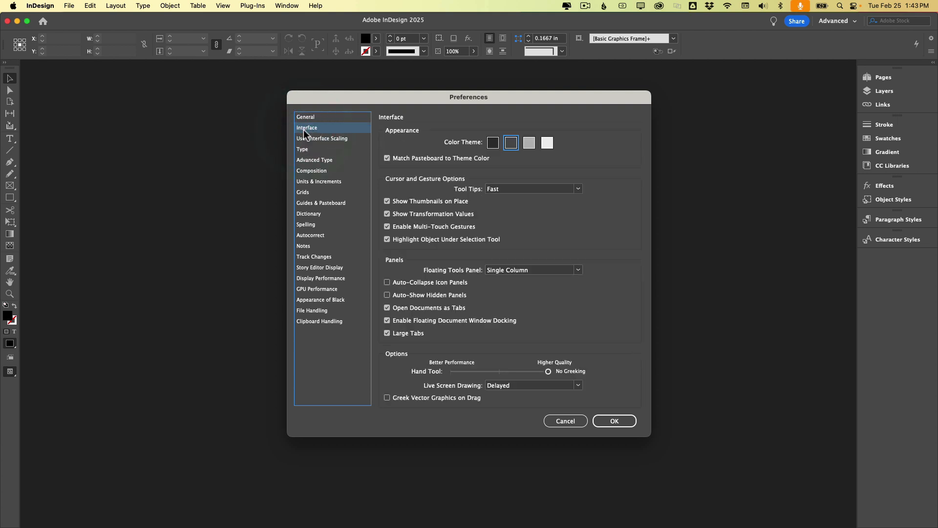
{"action": "mouse_move", "coordinate": [558, 154]}
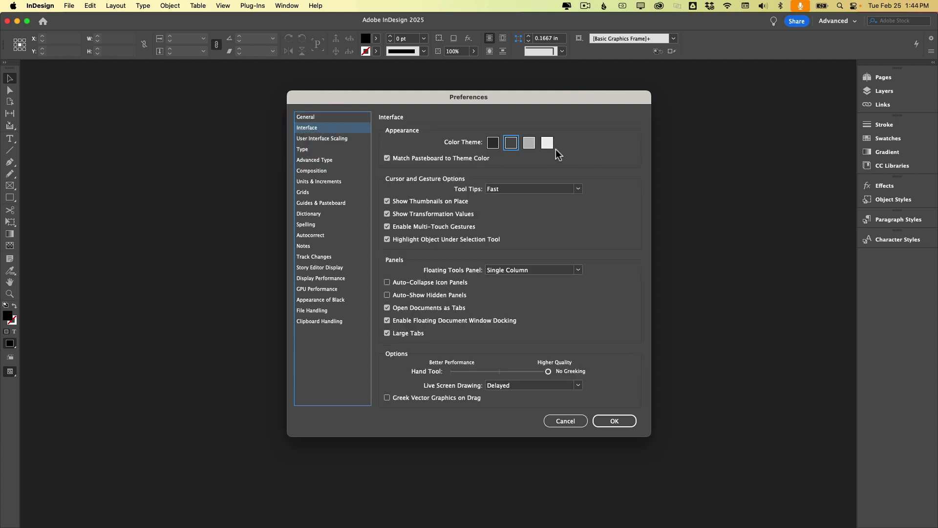
{"action": "mouse_move", "coordinate": [482, 147]}
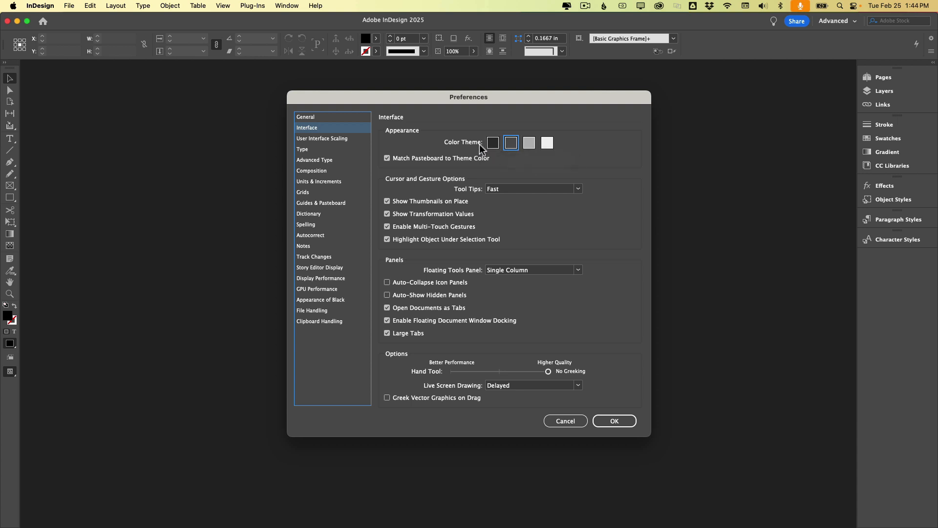
{"action": "mouse_move", "coordinate": [528, 143]}
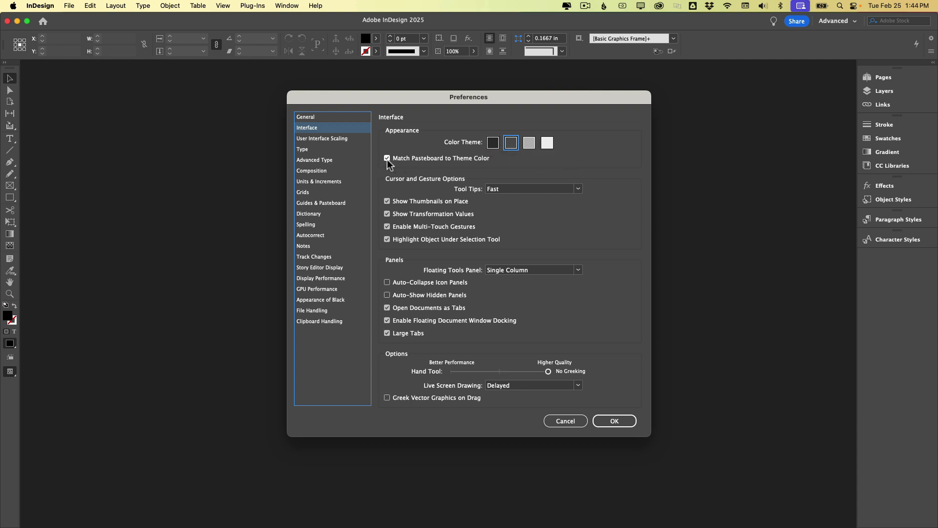
{"action": "mouse_move", "coordinate": [403, 166]}
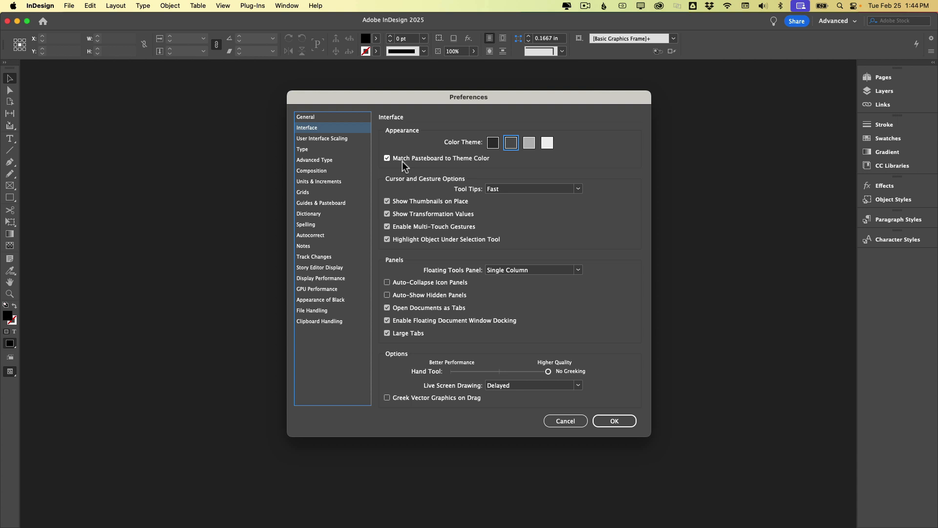
{"action": "mouse_move", "coordinate": [428, 164]}
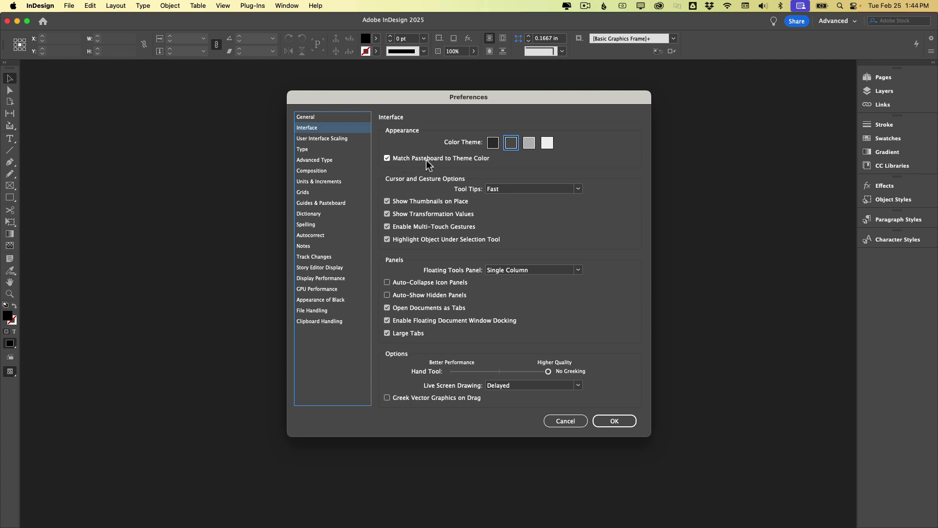
{"action": "mouse_move", "coordinate": [466, 170]}
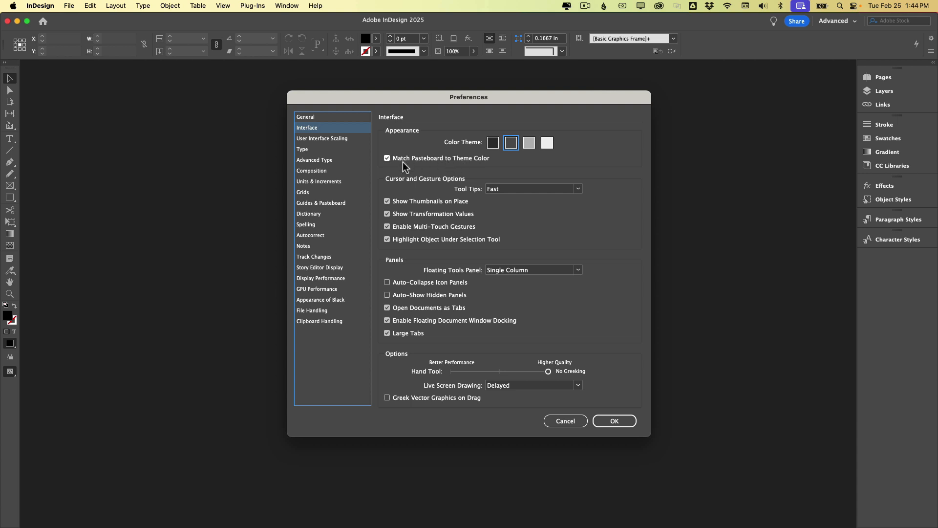
{"action": "mouse_move", "coordinate": [308, 149]}
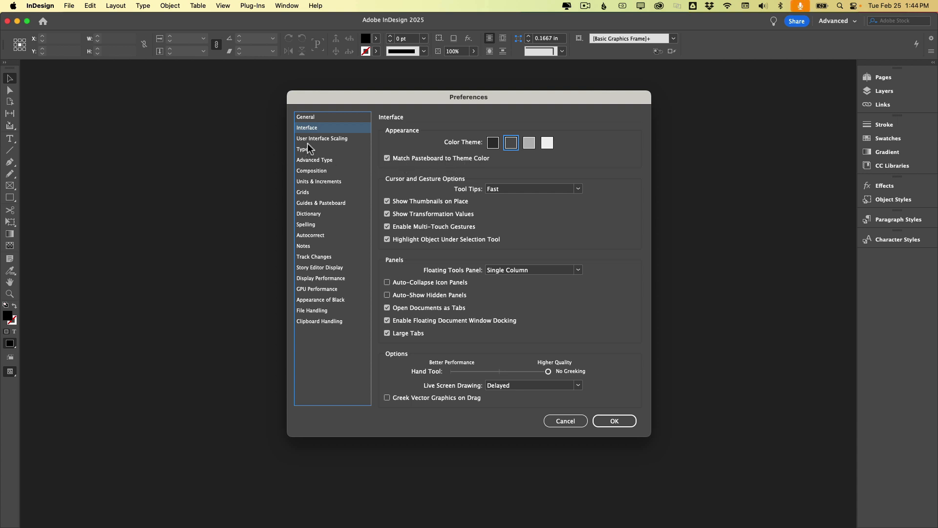
Show the Type preferences with type options and smart text reflow.
{"action": "left_click", "coordinate": [304, 149]}
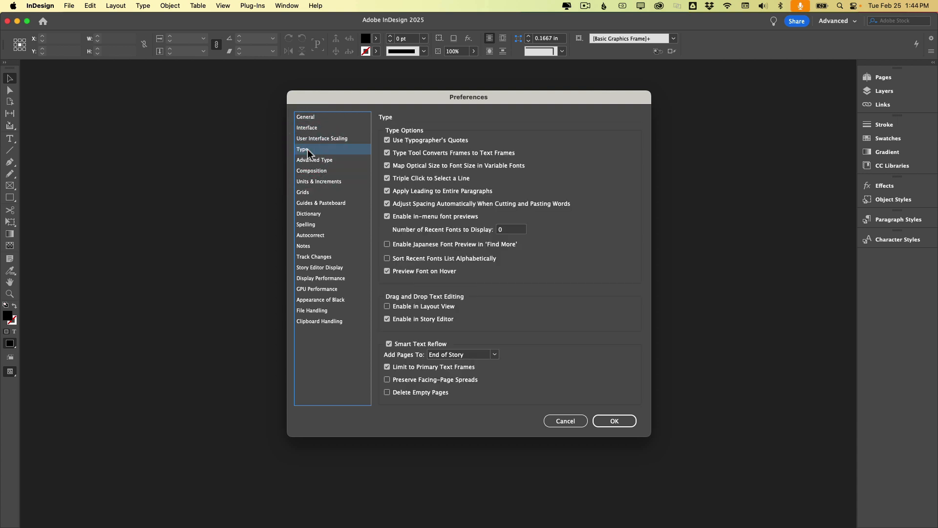
{"action": "mouse_move", "coordinate": [400, 148]}
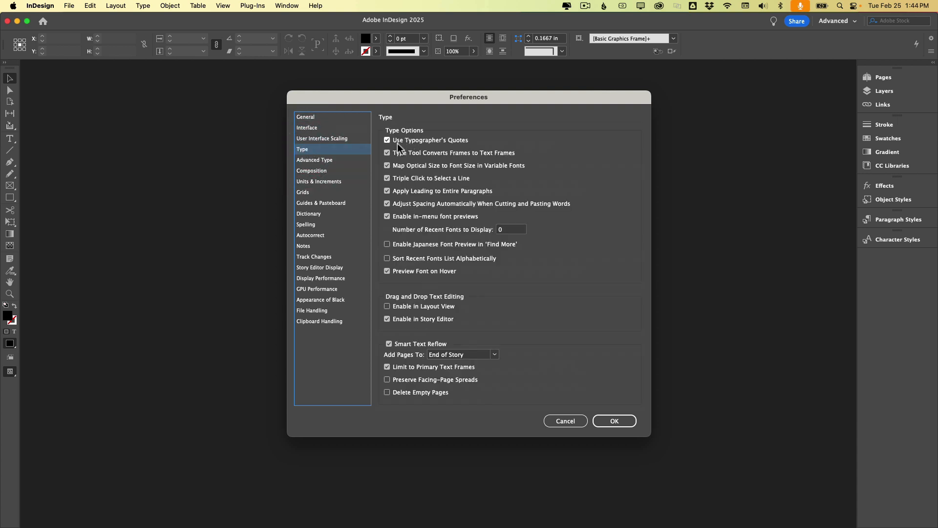
{"action": "mouse_move", "coordinate": [415, 209]}
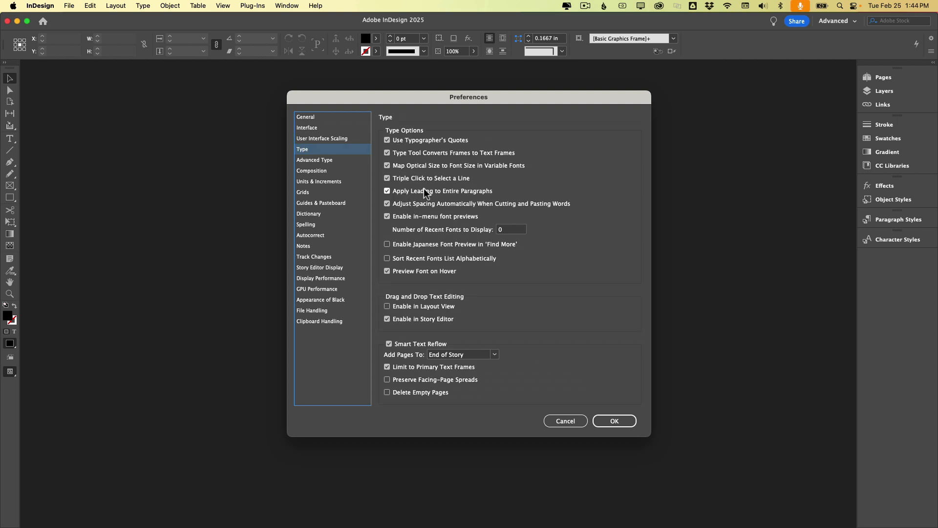
{"action": "mouse_move", "coordinate": [449, 199]}
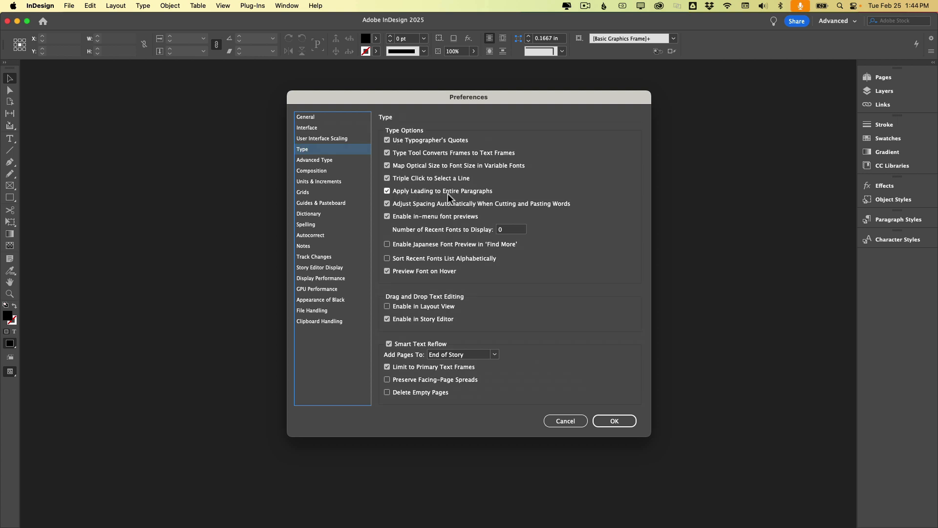
{"action": "mouse_move", "coordinate": [409, 206]}
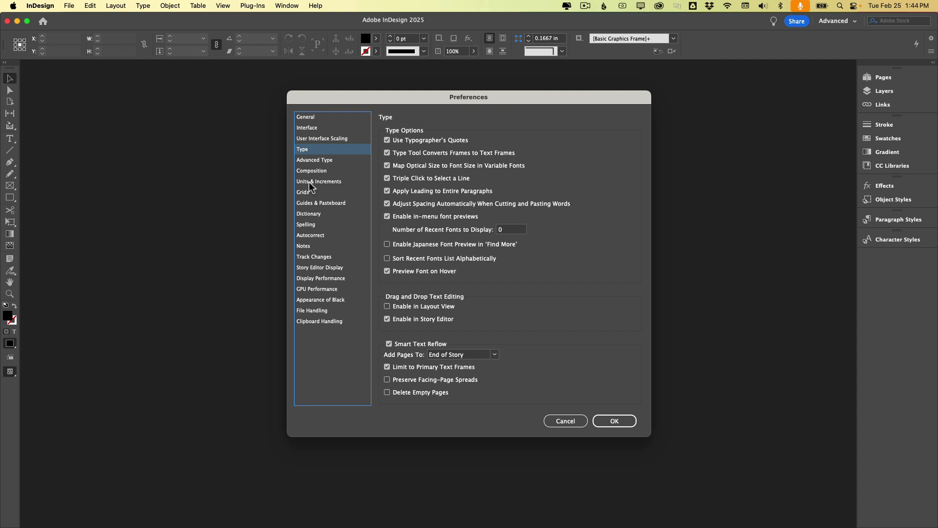
Show Units & Increments and keep the horizontal ruler units in Inches.
{"action": "left_click", "coordinate": [319, 181]}
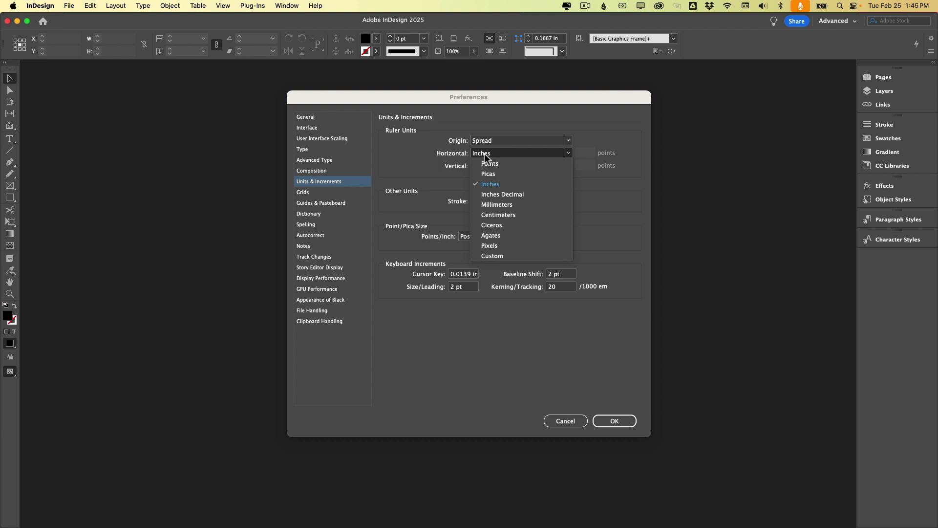
{"action": "mouse_move", "coordinate": [494, 186]}
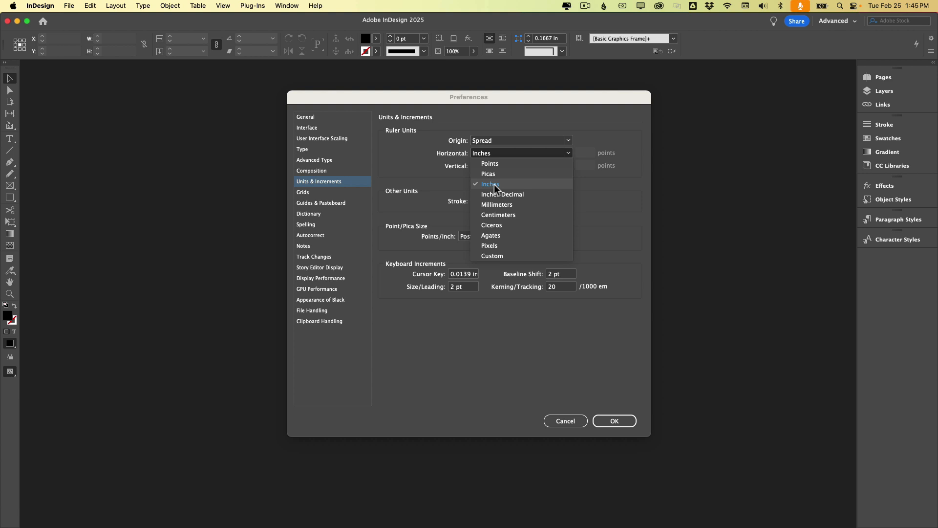
{"action": "left_click", "coordinate": [489, 184]}
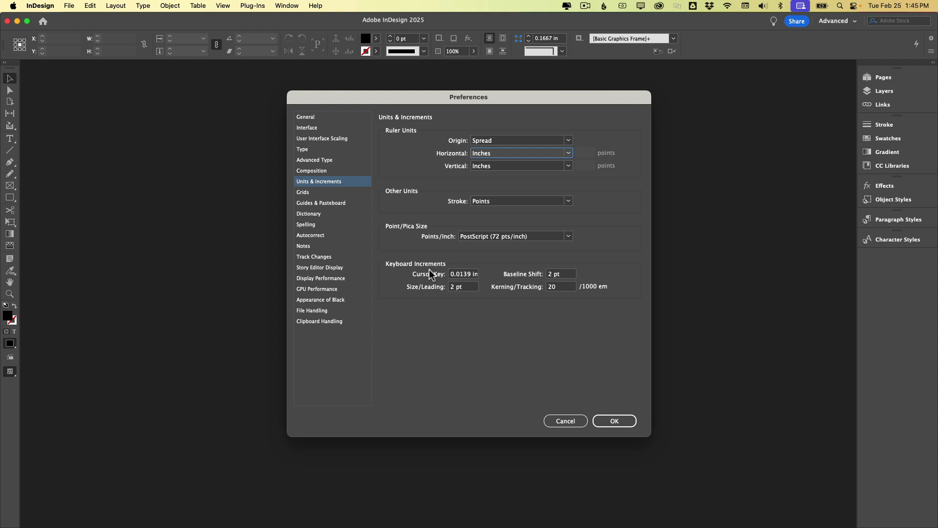
{"action": "mouse_move", "coordinate": [450, 300]}
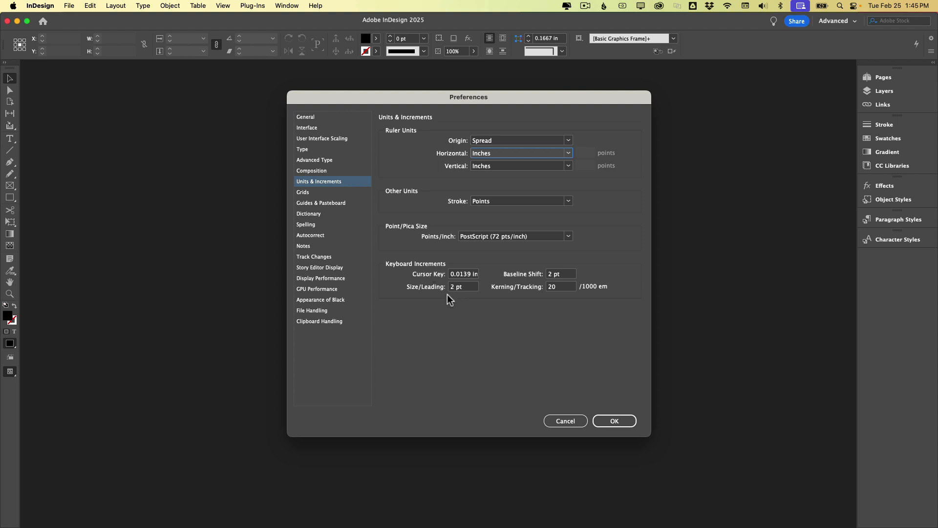
{"action": "mouse_move", "coordinate": [466, 294]}
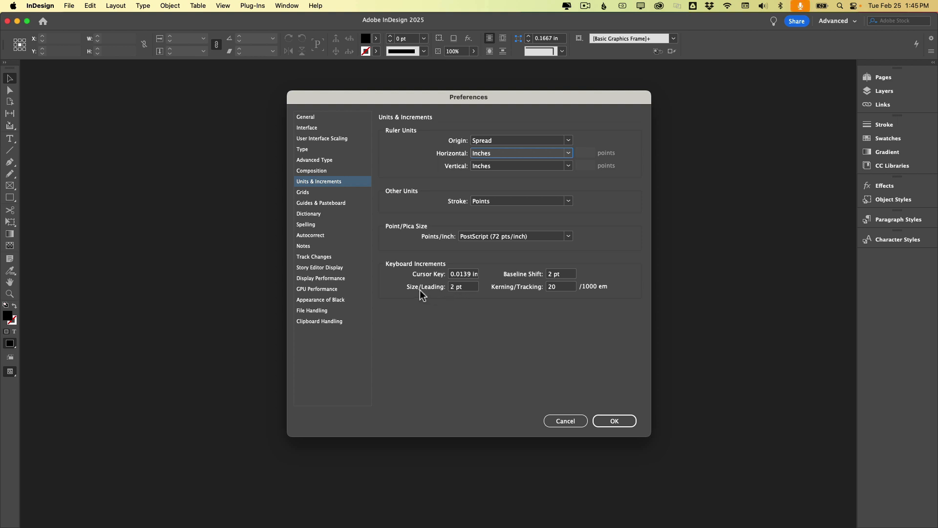
{"action": "mouse_move", "coordinate": [514, 298]}
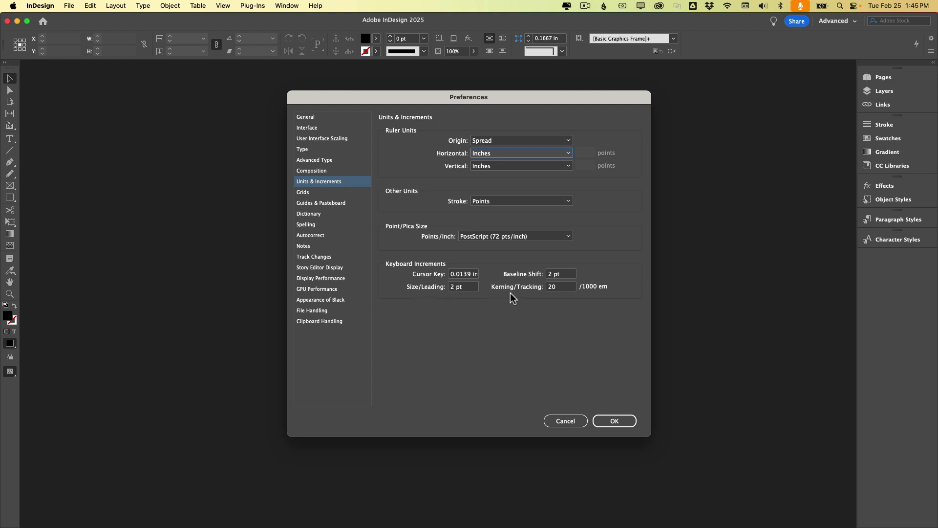
{"action": "mouse_move", "coordinate": [336, 281]}
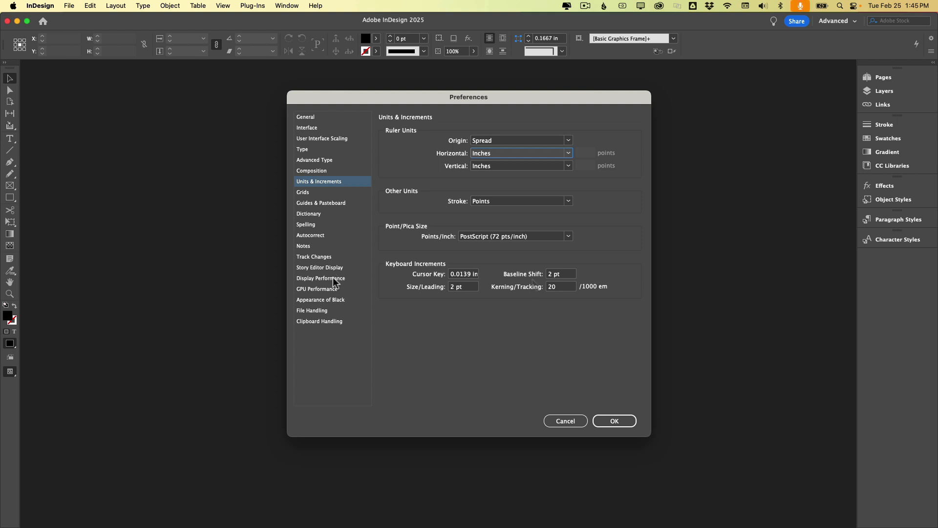
Show Display Performance and keep the default view at High Quality.
{"action": "left_click", "coordinate": [320, 278]}
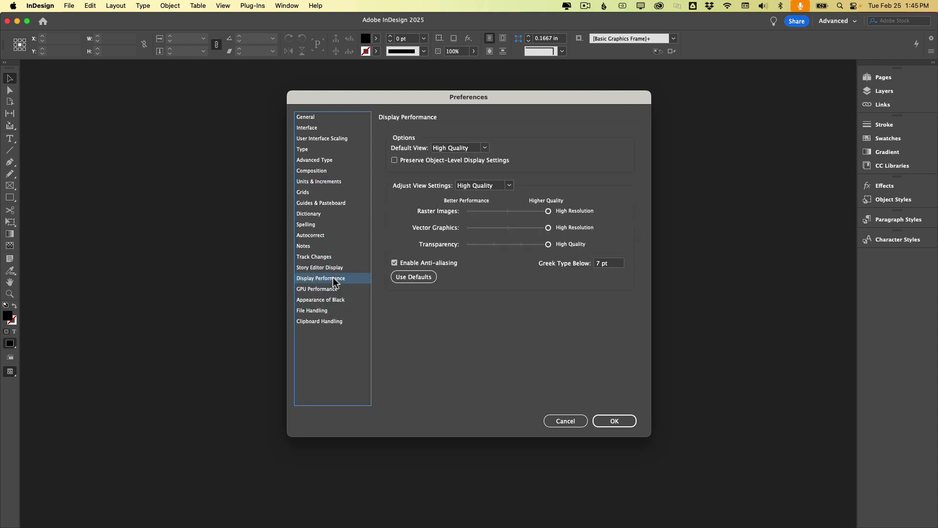
{"action": "mouse_move", "coordinate": [407, 156]}
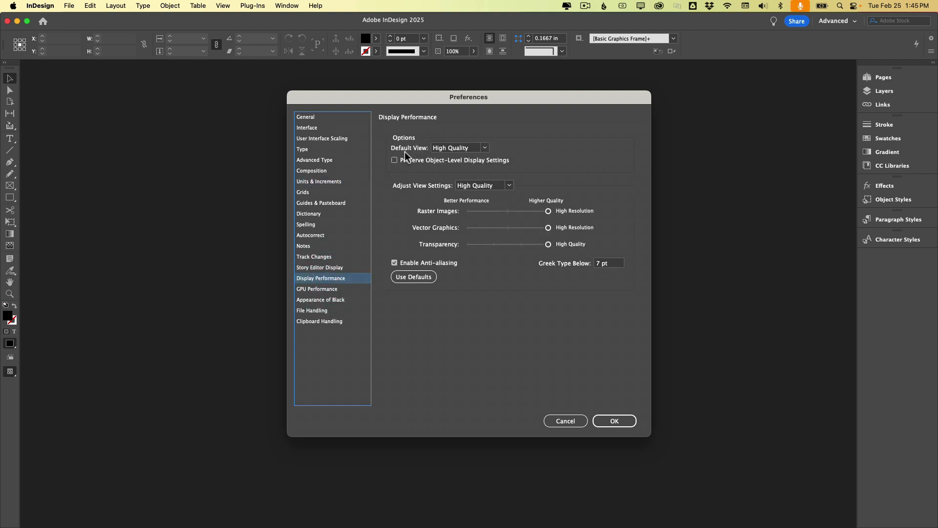
{"action": "left_click", "coordinate": [459, 148]}
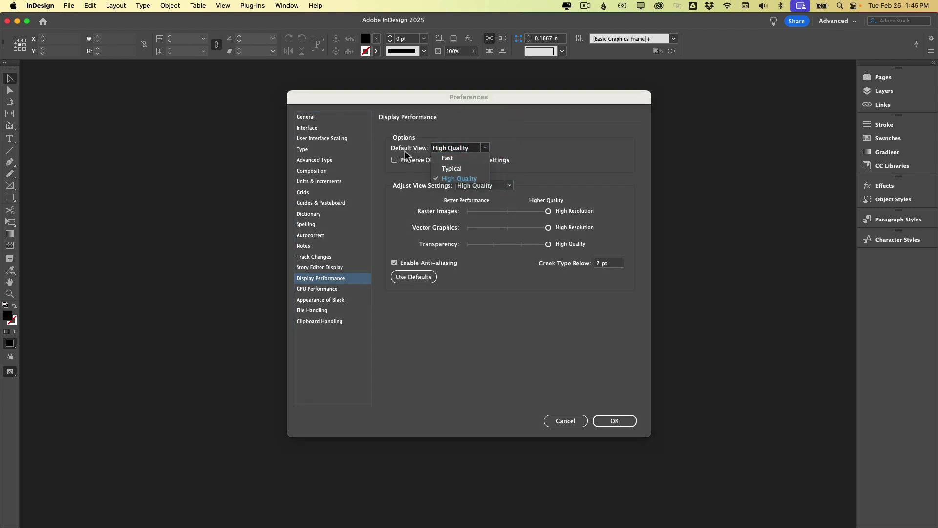
{"action": "mouse_move", "coordinate": [460, 179]}
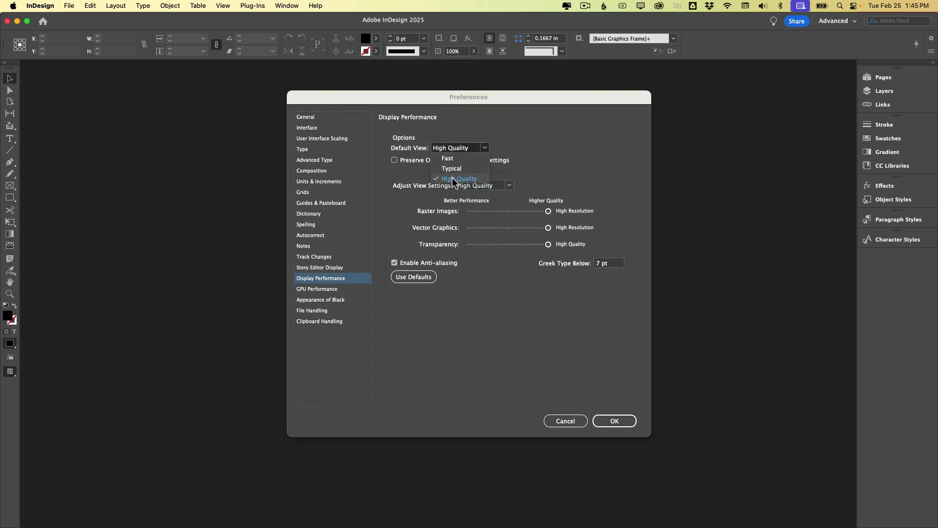
{"action": "left_click", "coordinate": [458, 178]}
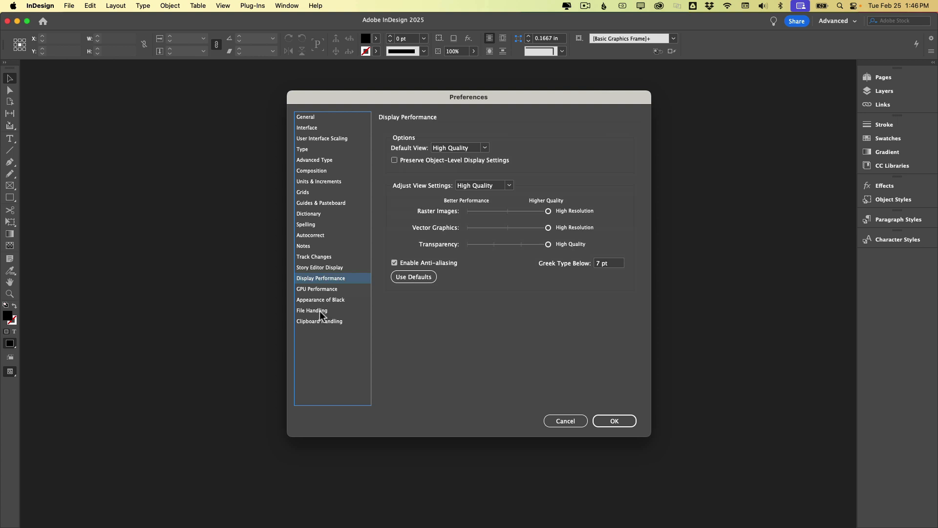
Review File Handling with recent items left at 10 and confirm the preferences.
{"action": "left_click", "coordinate": [312, 310]}
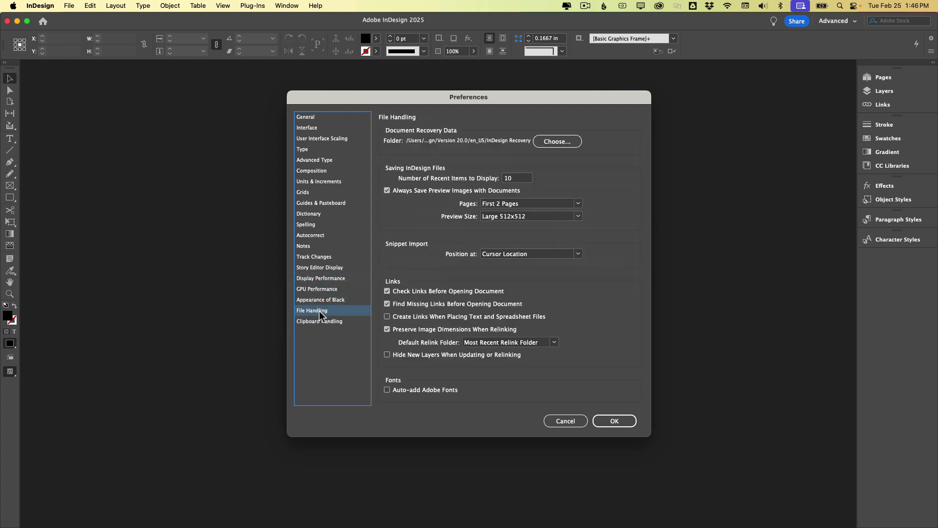
{"action": "triple_click", "coordinate": [516, 178]}
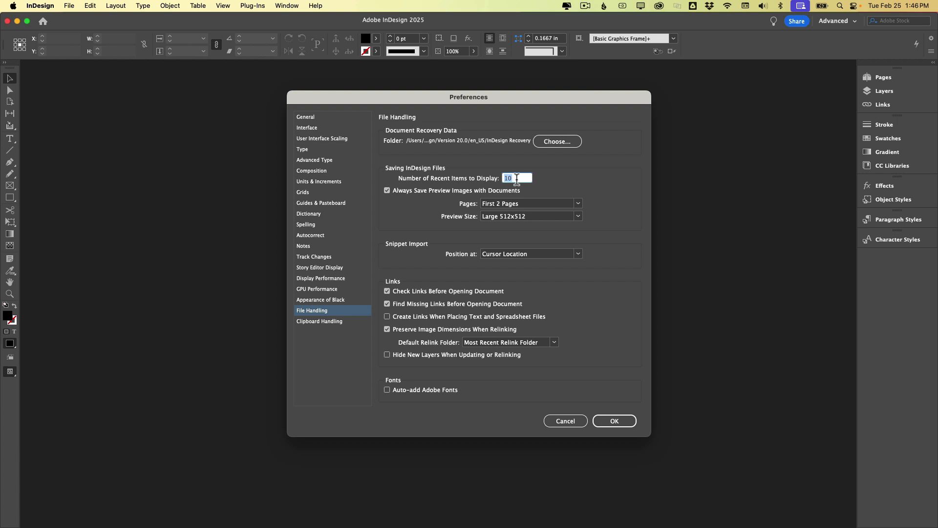
{"action": "mouse_move", "coordinate": [240, 211]}
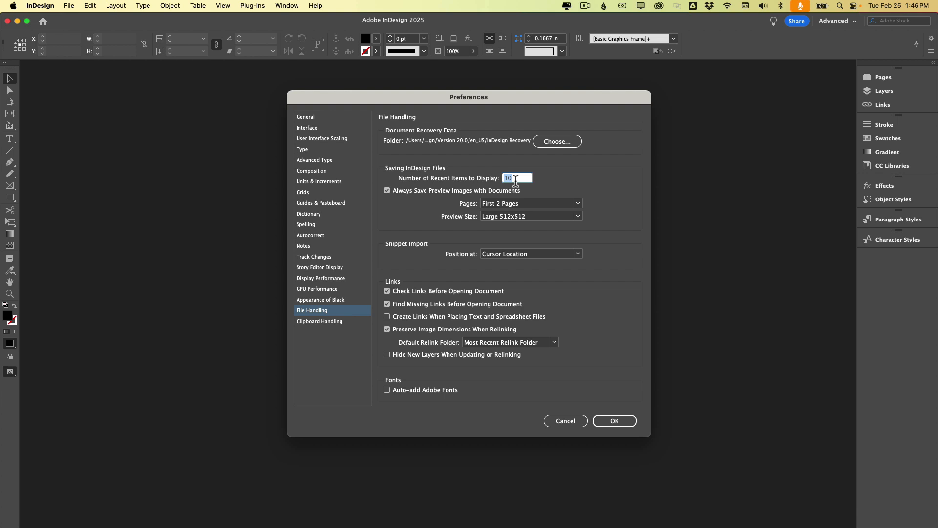
{"action": "mouse_move", "coordinate": [640, 316]}
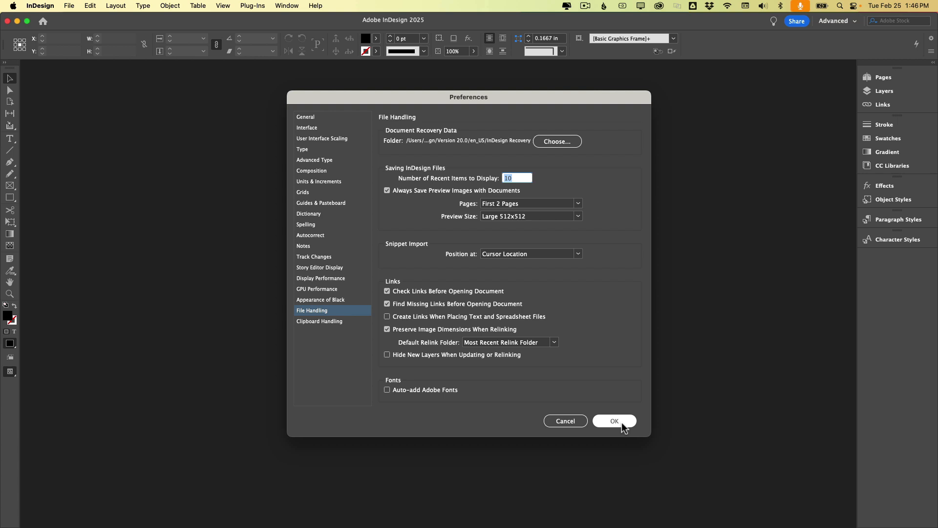
{"action": "left_click", "coordinate": [614, 420]}
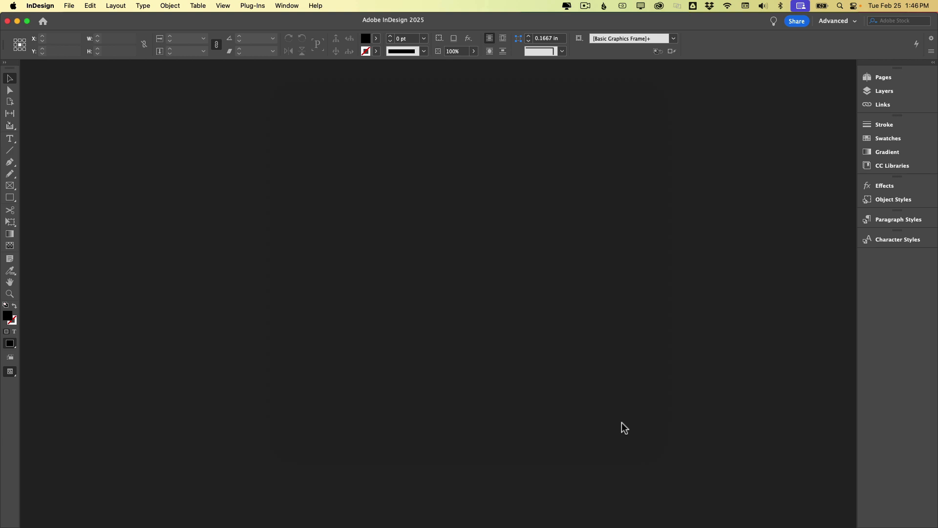
{"action": "mouse_move", "coordinate": [287, 6]}
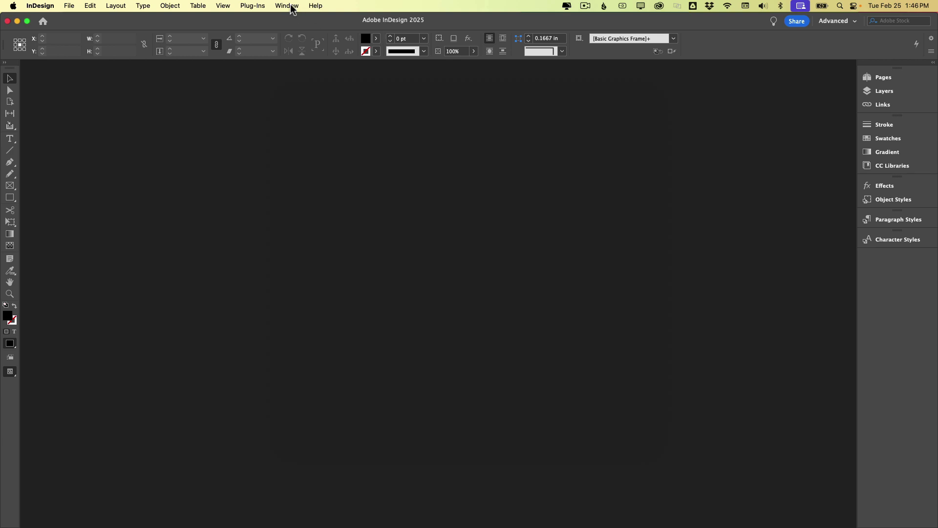
Switch to the Essentials workspace and reset its layout.
{"action": "left_click", "coordinate": [287, 6]}
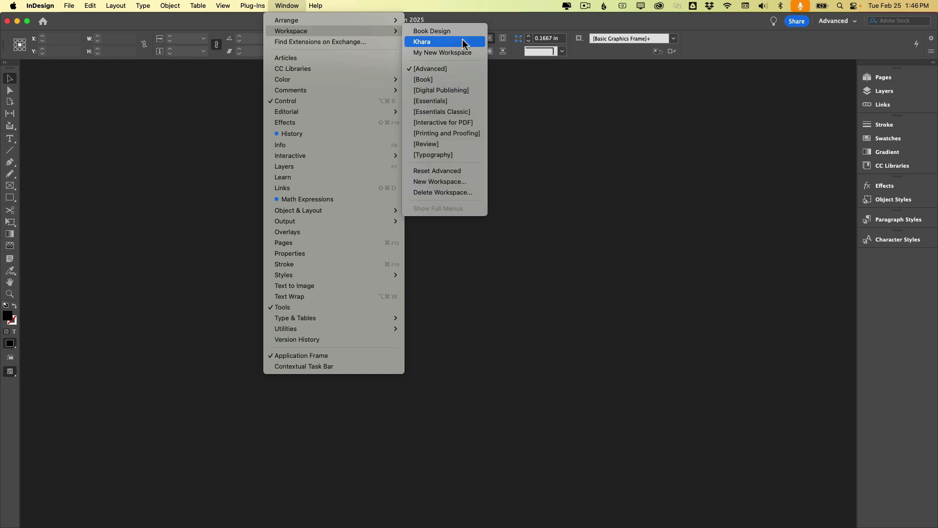
{"action": "mouse_move", "coordinate": [446, 101]}
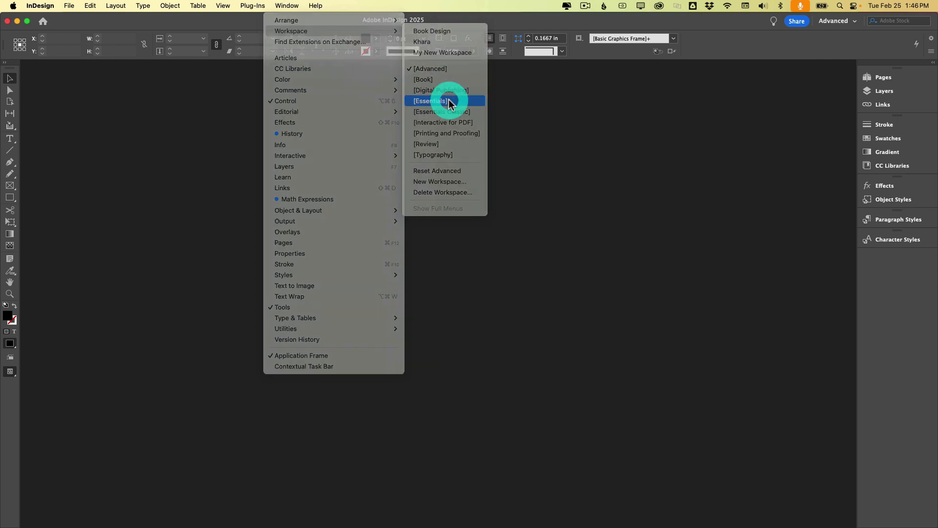
{"action": "left_click", "coordinate": [431, 100]}
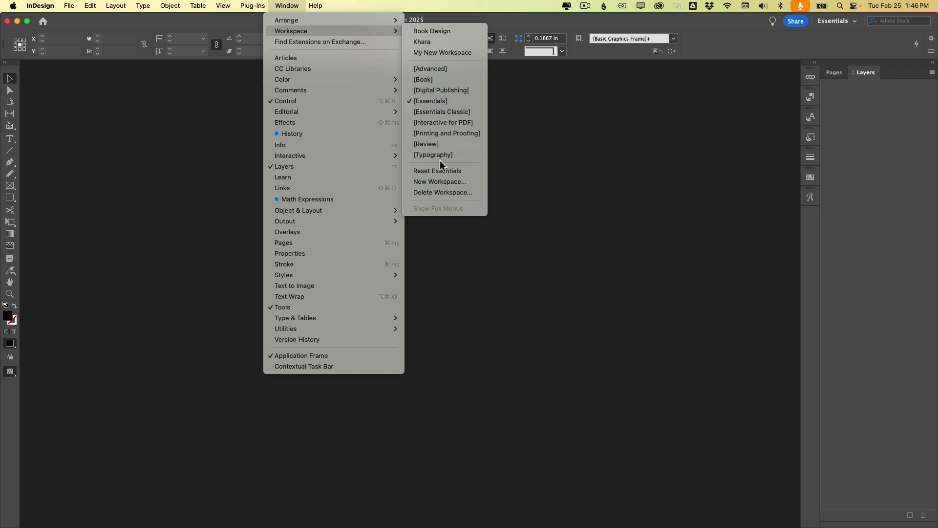
{"action": "mouse_move", "coordinate": [437, 170]}
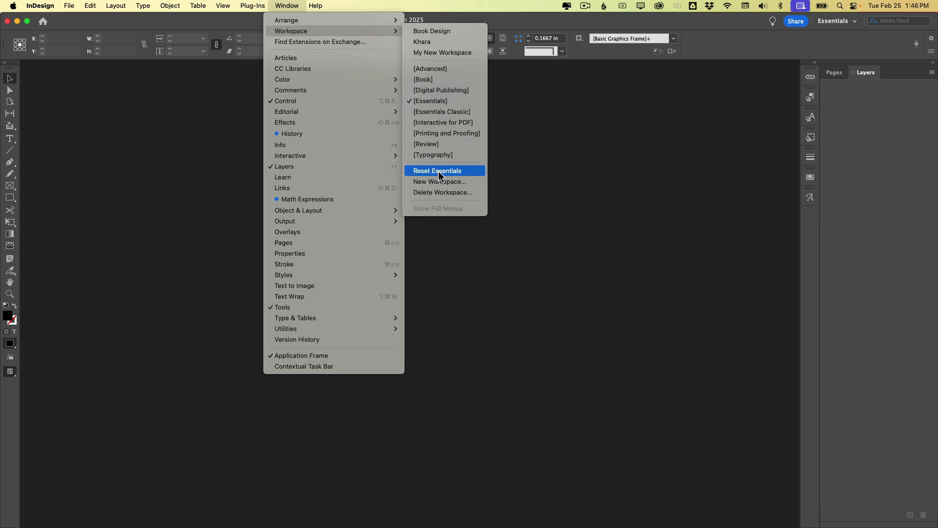
{"action": "left_click", "coordinate": [437, 170]}
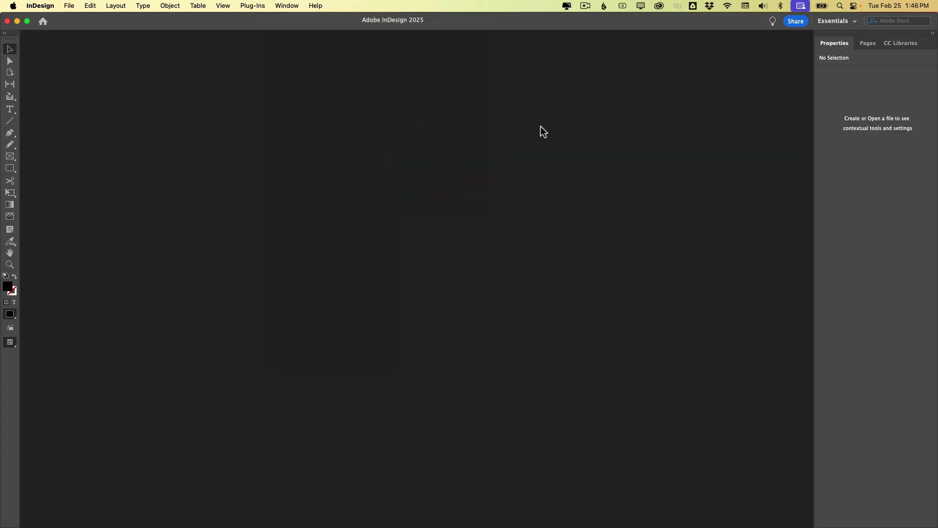
{"action": "mouse_move", "coordinate": [804, 113]}
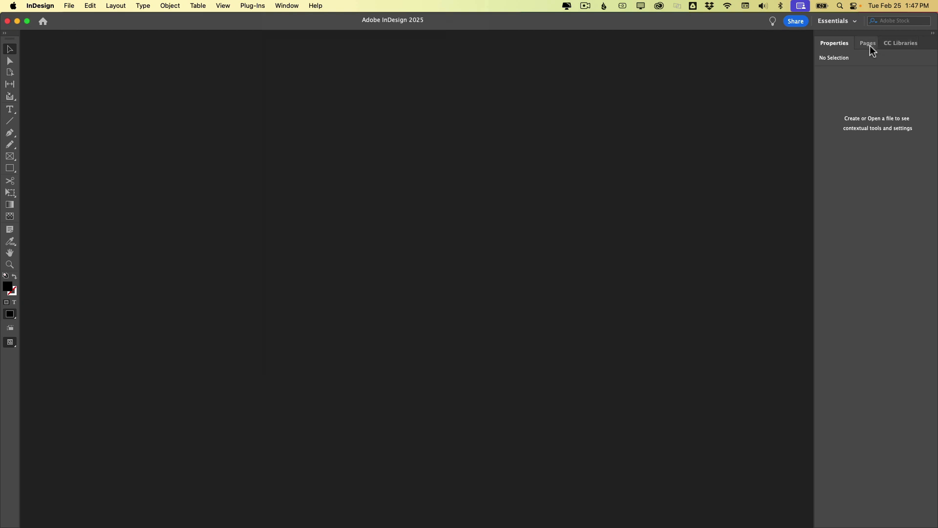
{"action": "mouse_move", "coordinate": [371, 159]}
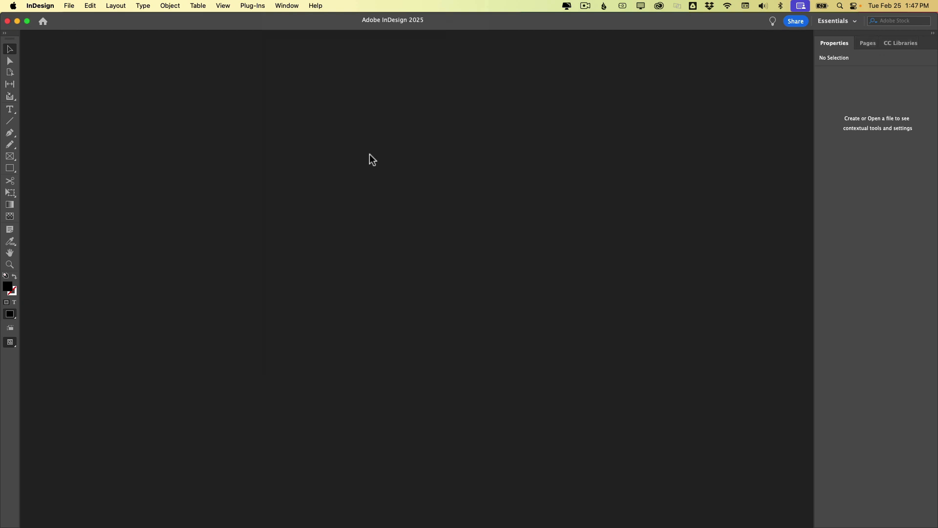
{"action": "mouse_move", "coordinate": [356, 124]}
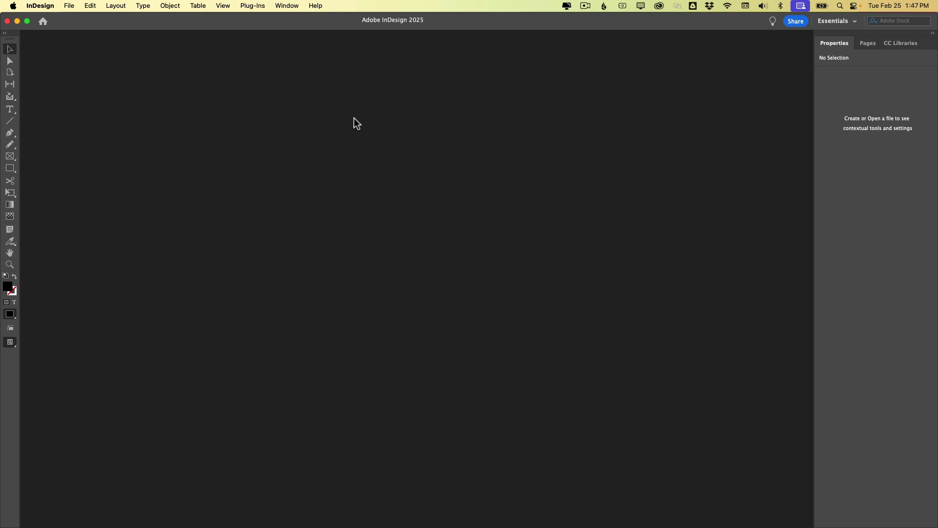
{"action": "mouse_move", "coordinate": [289, 13]}
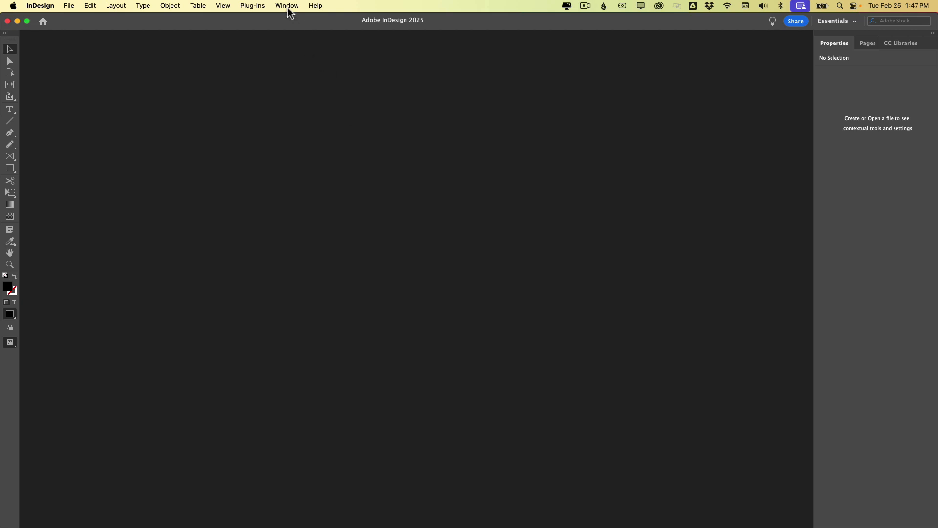
Switch to the Advanced workspace and confirm it is the checked layout.
{"action": "left_click", "coordinate": [287, 6]}
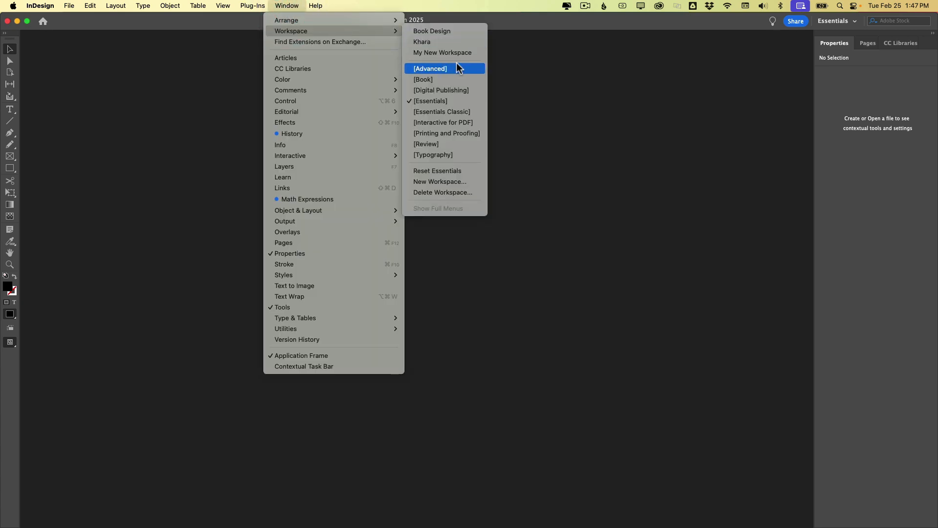
{"action": "left_click", "coordinate": [430, 69]}
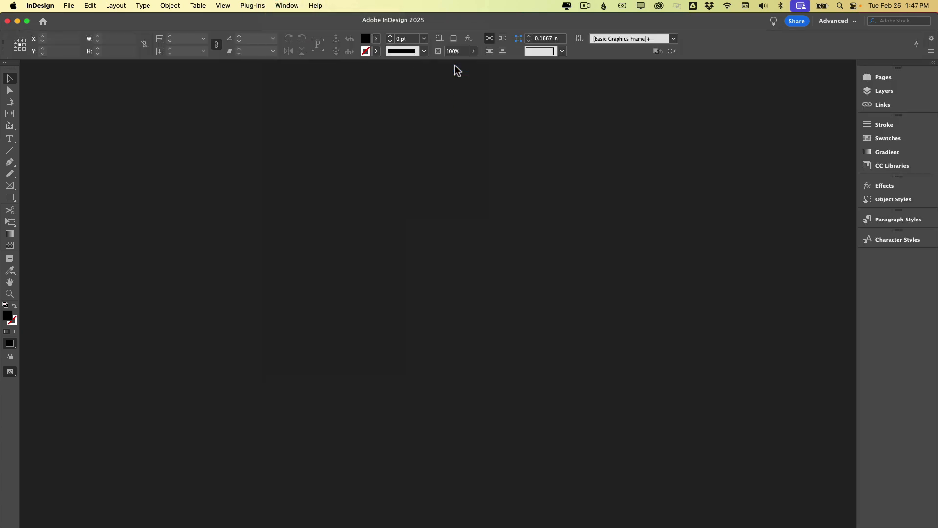
{"action": "left_click", "coordinate": [287, 6]}
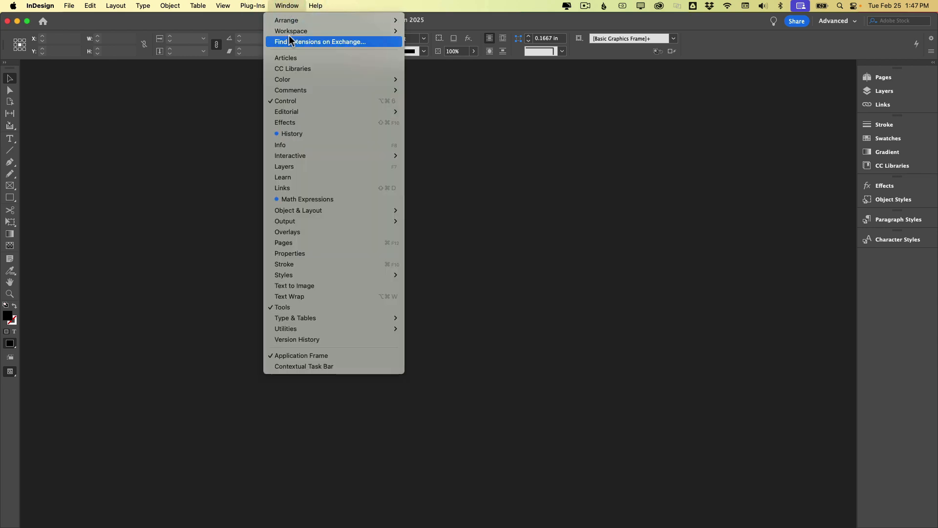
{"action": "mouse_move", "coordinate": [291, 30]}
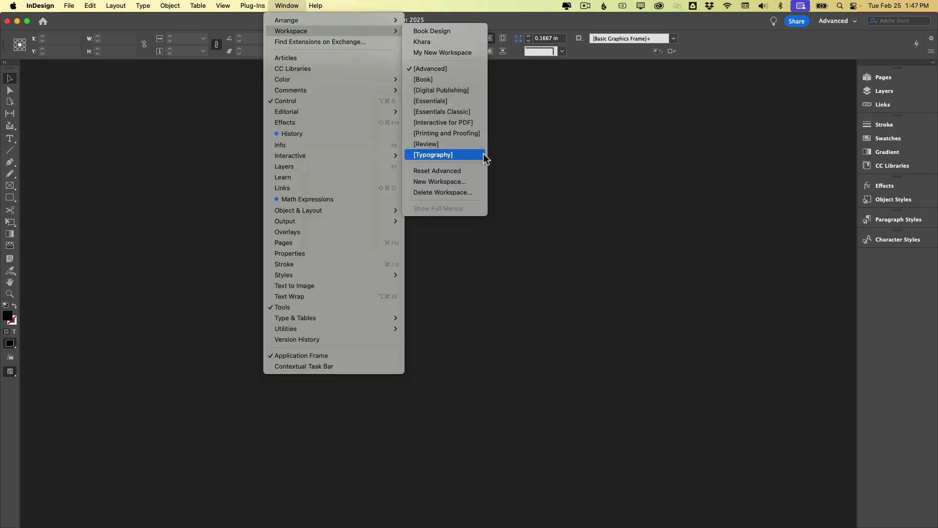
{"action": "left_click", "coordinate": [433, 154]}
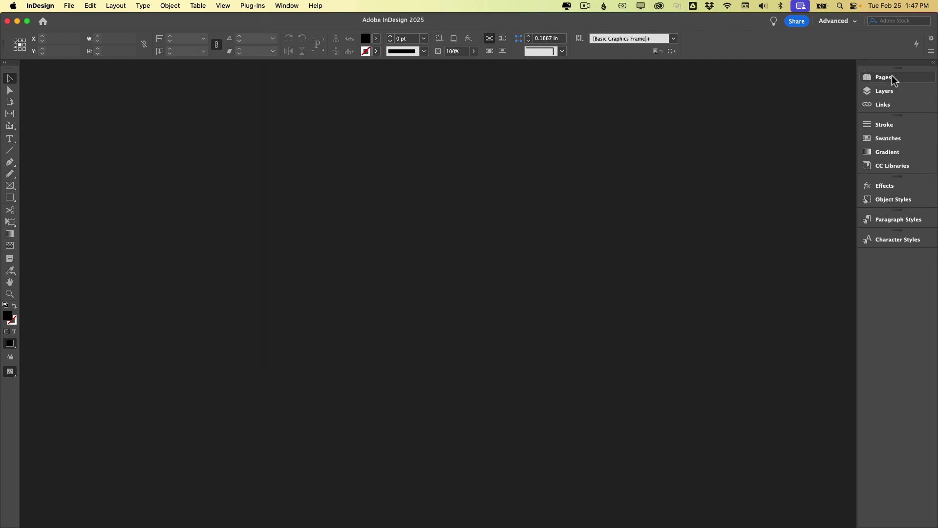
{"action": "mouse_move", "coordinate": [891, 90]}
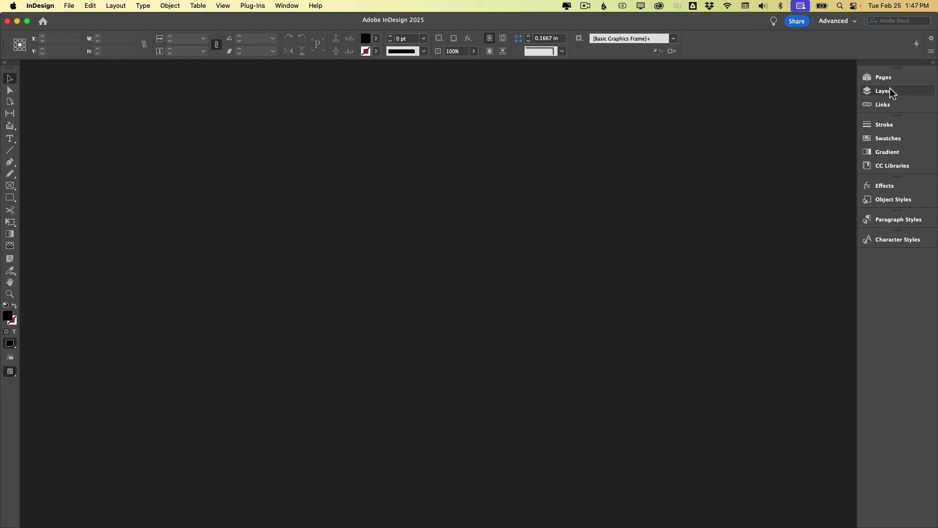
{"action": "mouse_move", "coordinate": [891, 105]}
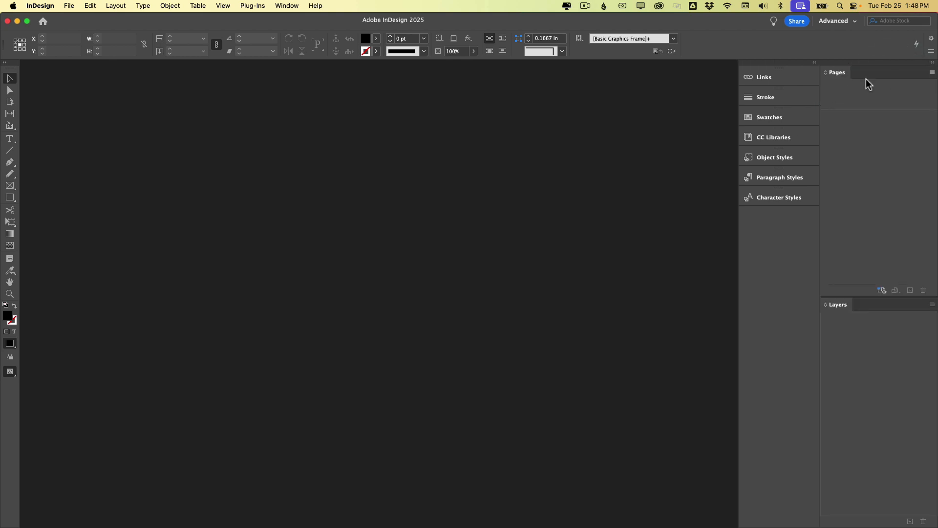
{"action": "mouse_move", "coordinate": [826, 100]}
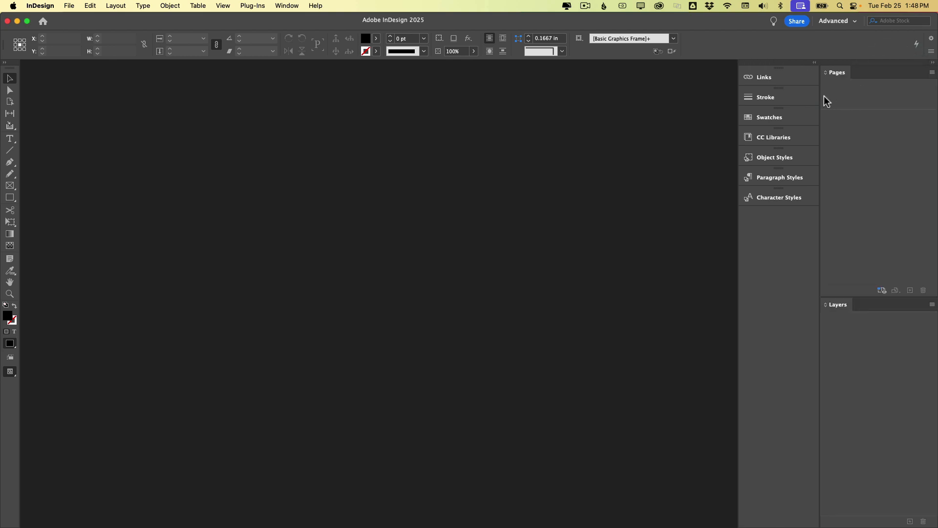
{"action": "mouse_move", "coordinate": [834, 127]}
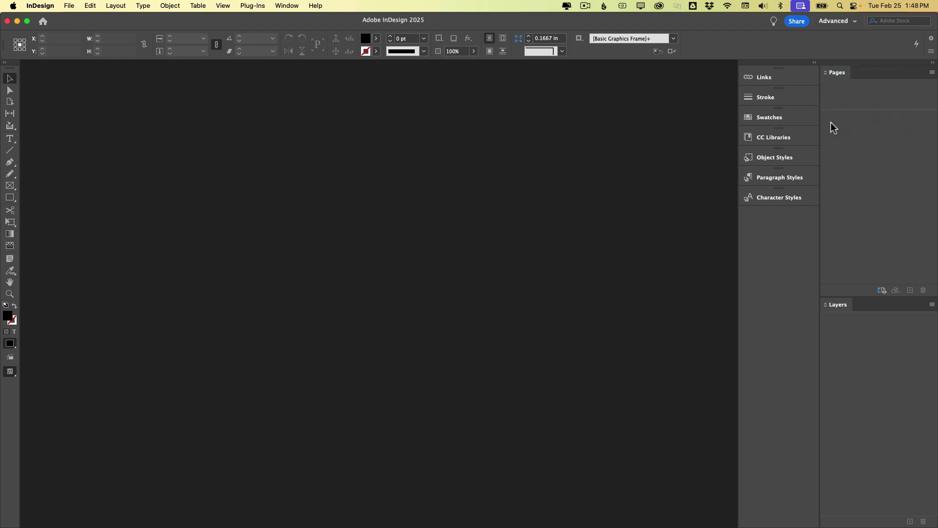
{"action": "mouse_move", "coordinate": [912, 78]}
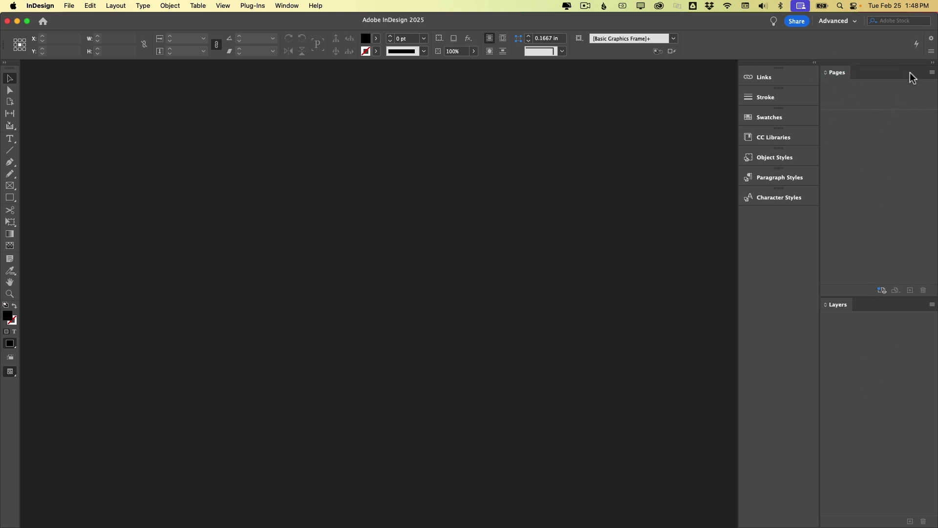
{"action": "mouse_move", "coordinate": [815, 126]}
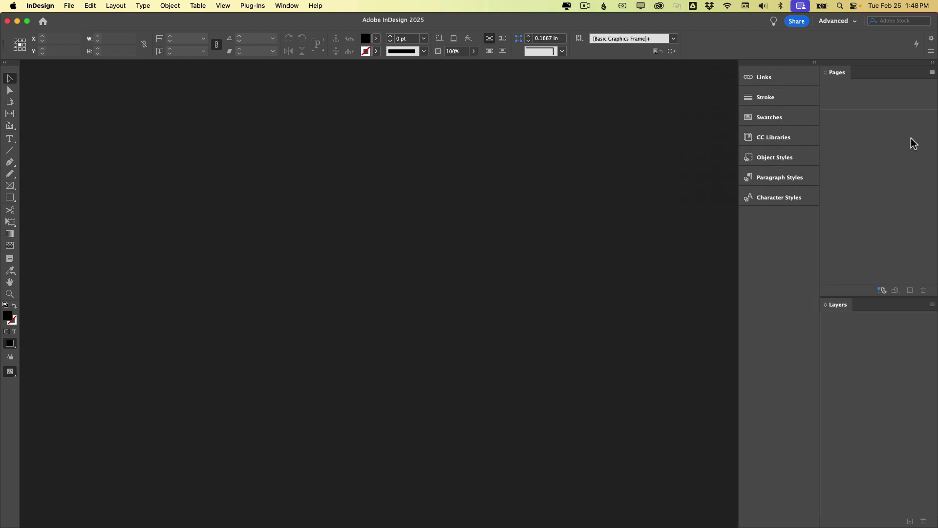
{"action": "mouse_move", "coordinate": [769, 117]}
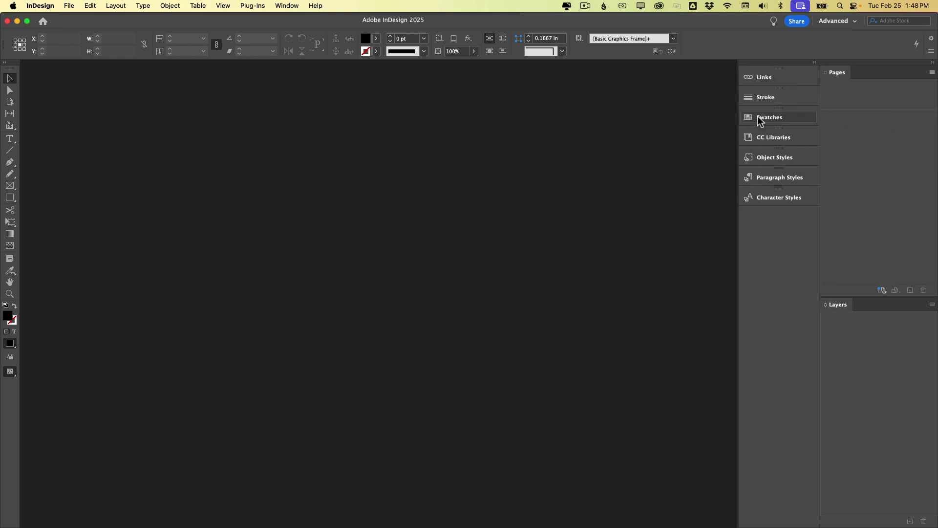
{"action": "mouse_move", "coordinate": [761, 108]}
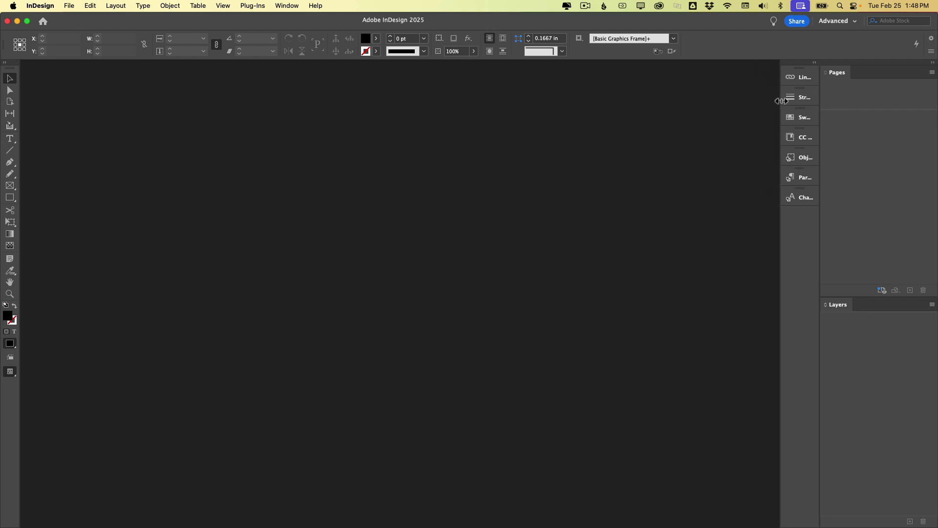
Collapse the panel dock to icons only and test the Links and Swatches panels.
{"action": "left_click", "coordinate": [814, 63]}
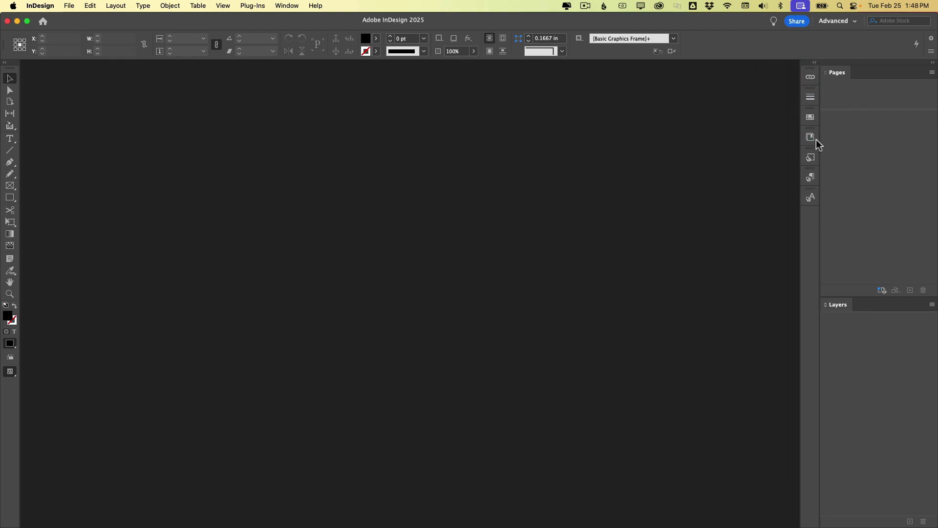
{"action": "left_click", "coordinate": [810, 76]}
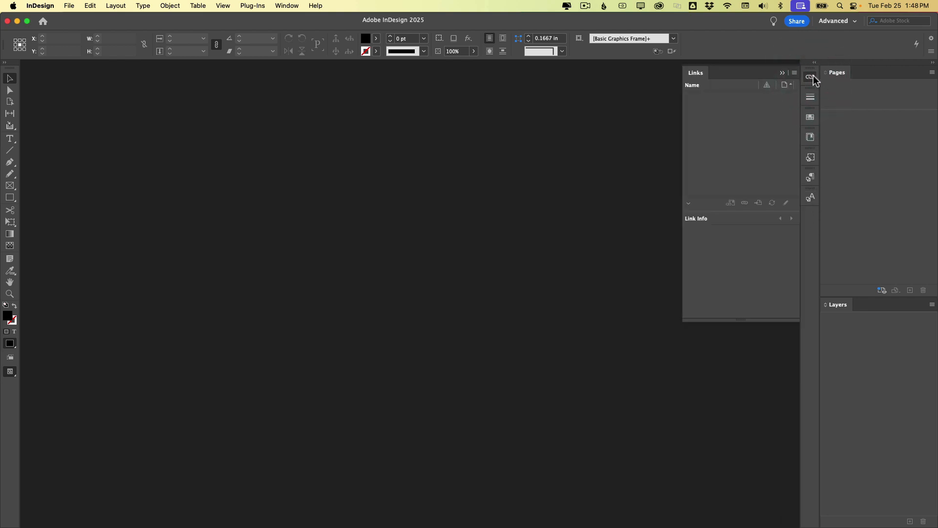
{"action": "left_click", "coordinate": [811, 116]}
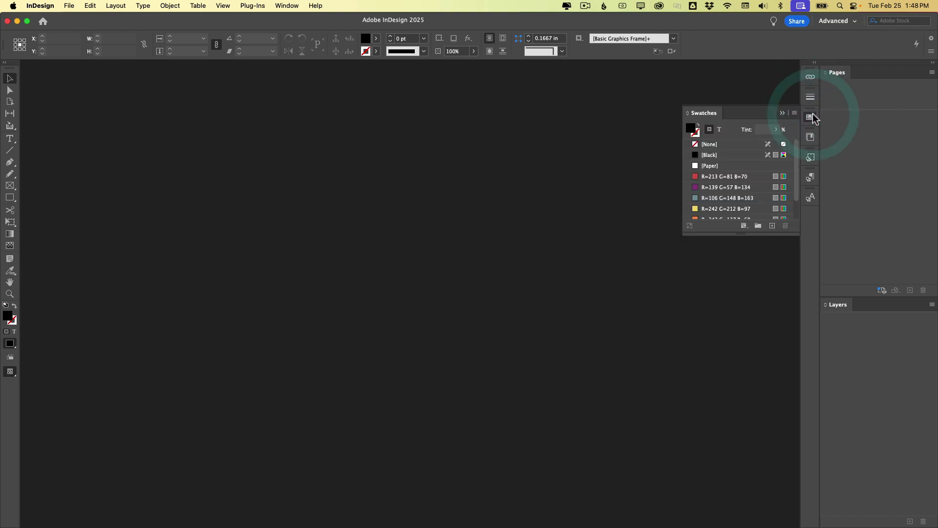
{"action": "left_click", "coordinate": [811, 117]}
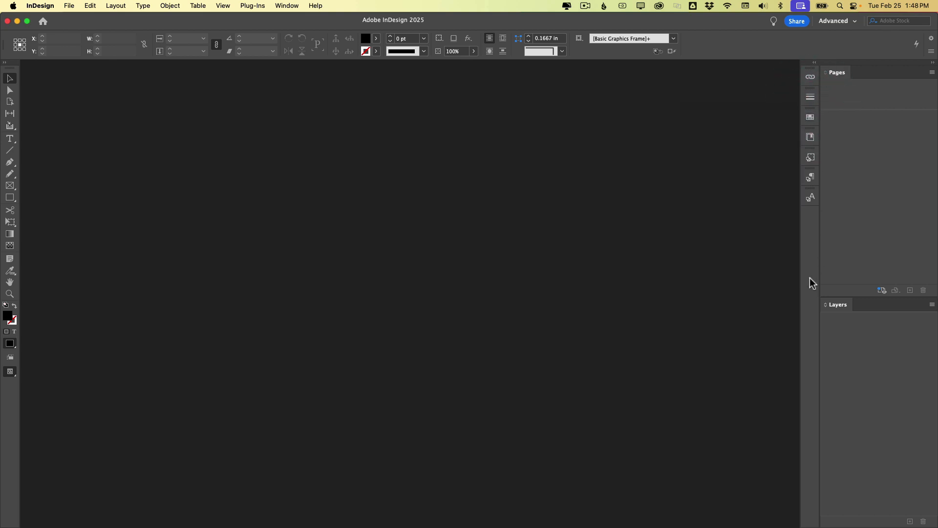
Add the Glyphs panel from the Type menu to the collapsed panel set.
{"action": "left_click", "coordinate": [143, 6]}
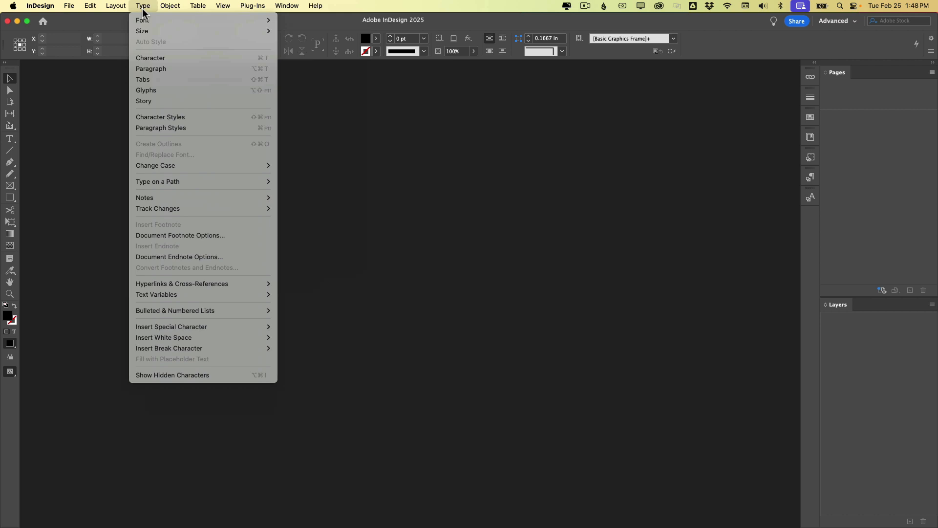
{"action": "mouse_move", "coordinate": [146, 90]}
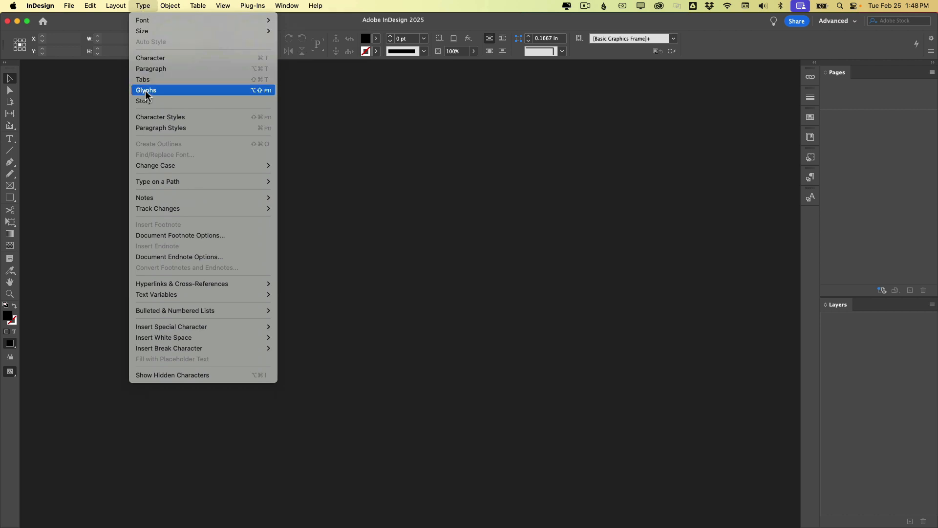
{"action": "left_click", "coordinate": [146, 89]}
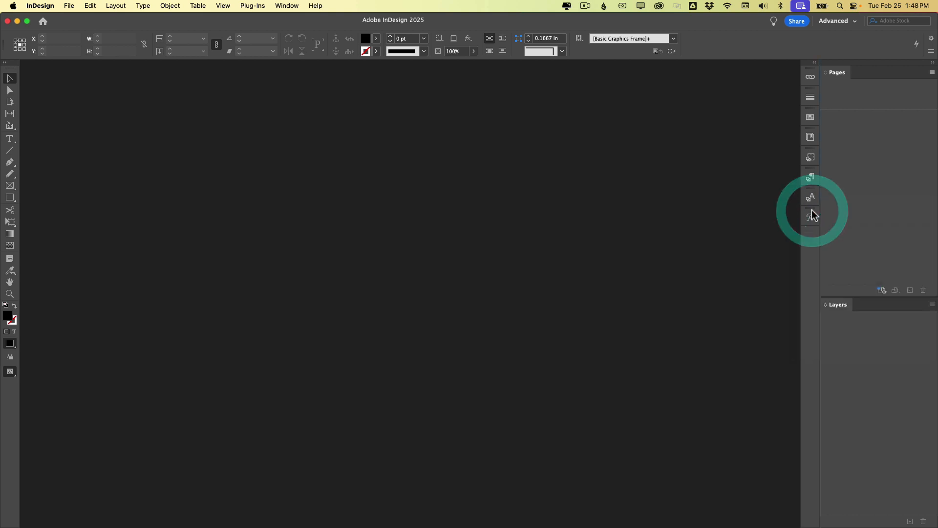
{"action": "mouse_move", "coordinate": [807, 181]}
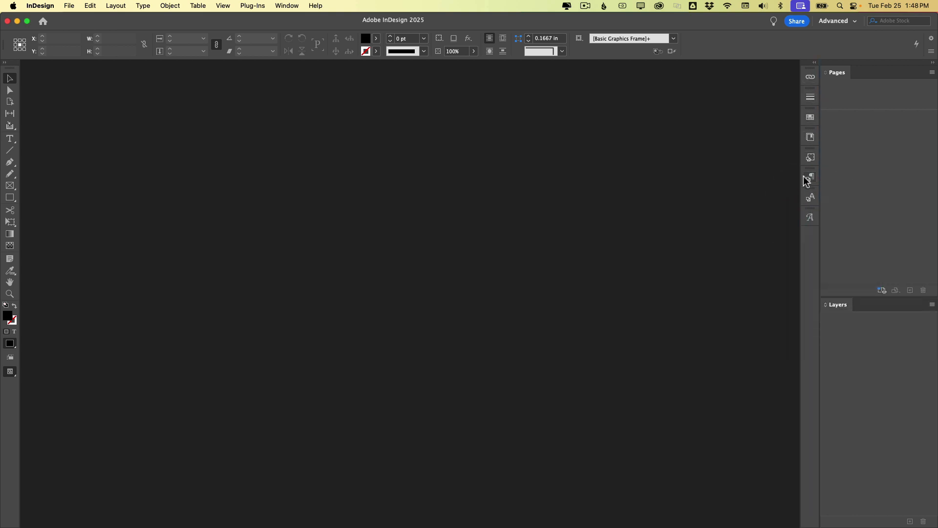
{"action": "mouse_move", "coordinate": [798, 242]}
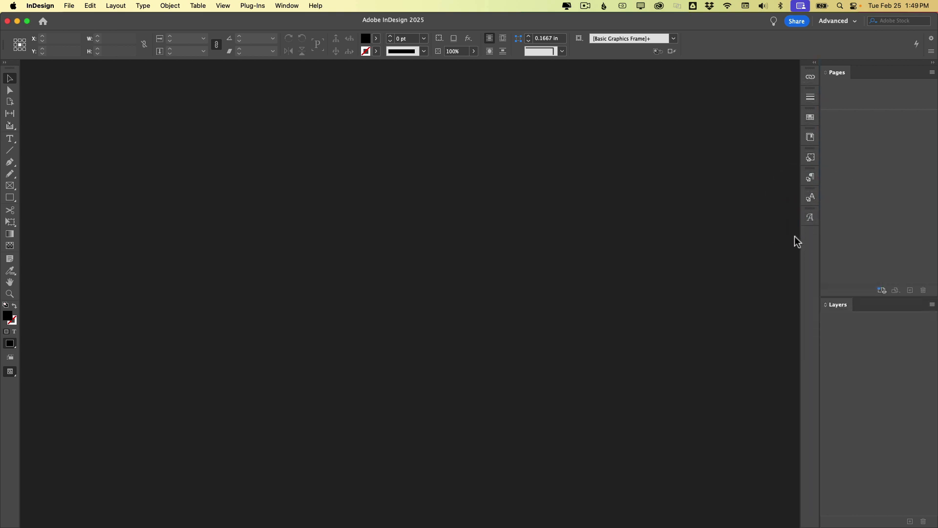
{"action": "mouse_move", "coordinate": [823, 86]}
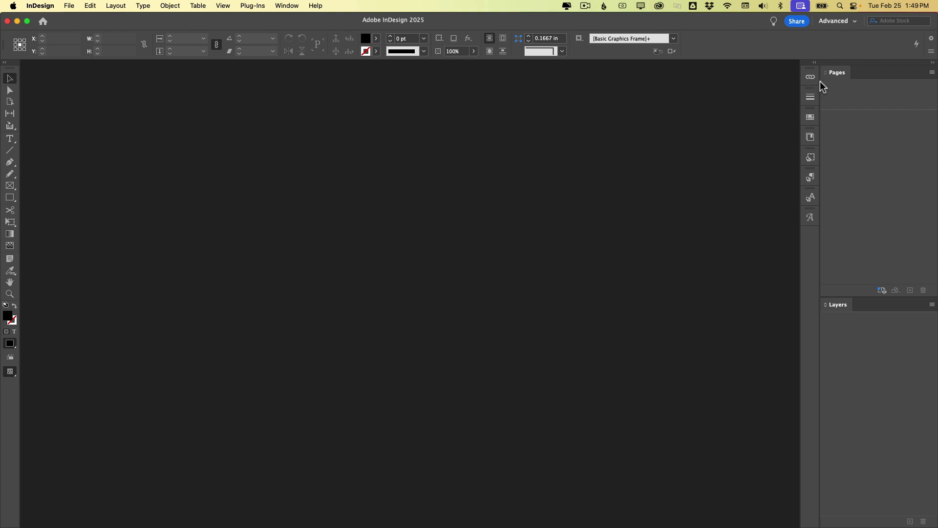
Bring up the Links panel and its Panel Options dialog.
{"action": "left_click", "coordinate": [811, 76]}
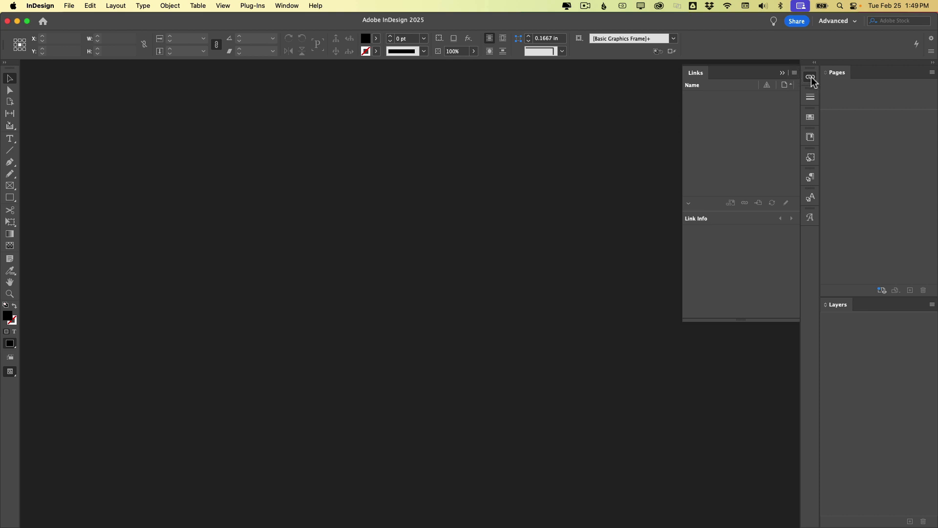
{"action": "left_click", "coordinate": [795, 73]}
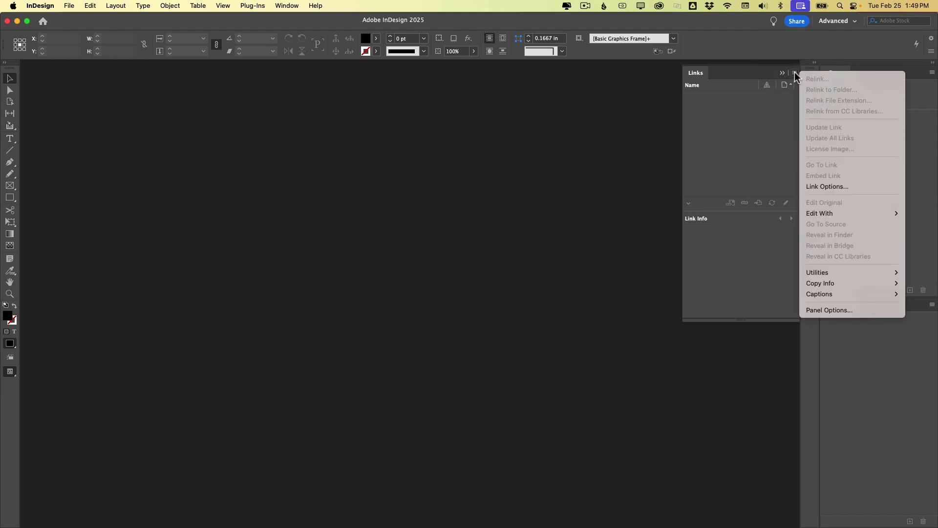
{"action": "mouse_move", "coordinate": [828, 309]}
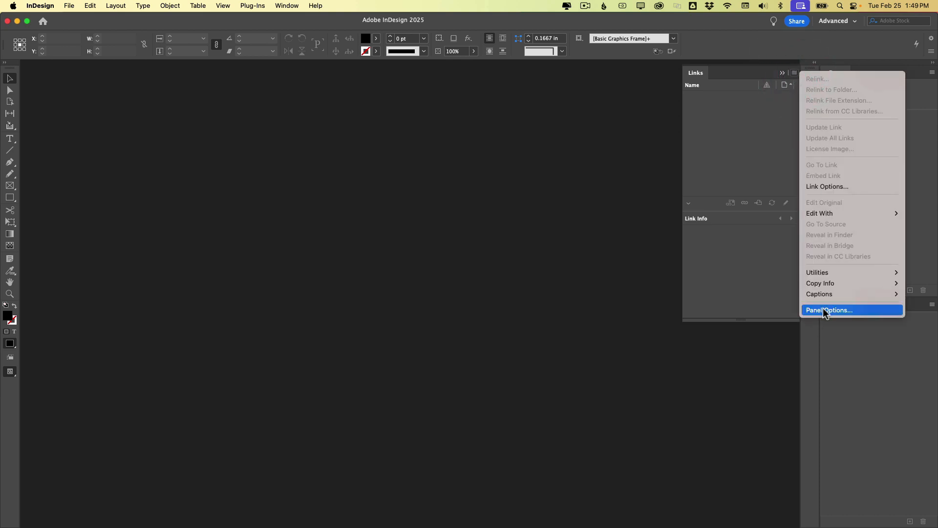
{"action": "left_click", "coordinate": [829, 310]}
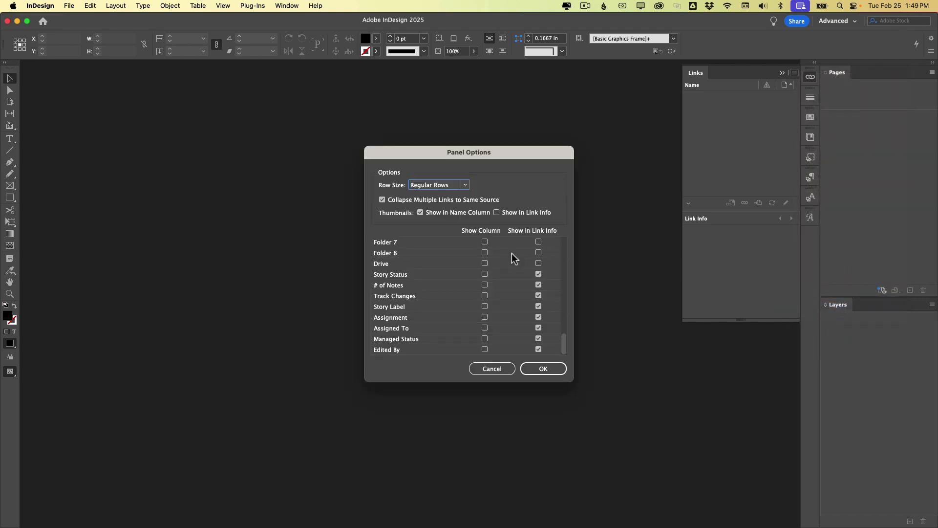
{"action": "scroll", "scroll_direction": "up", "scroll_amount": 3}
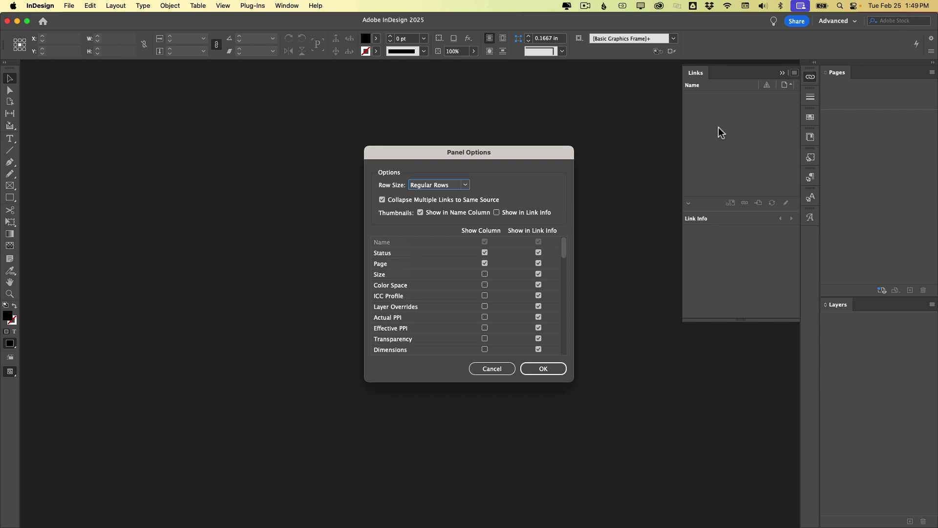
{"action": "mouse_move", "coordinate": [563, 288]}
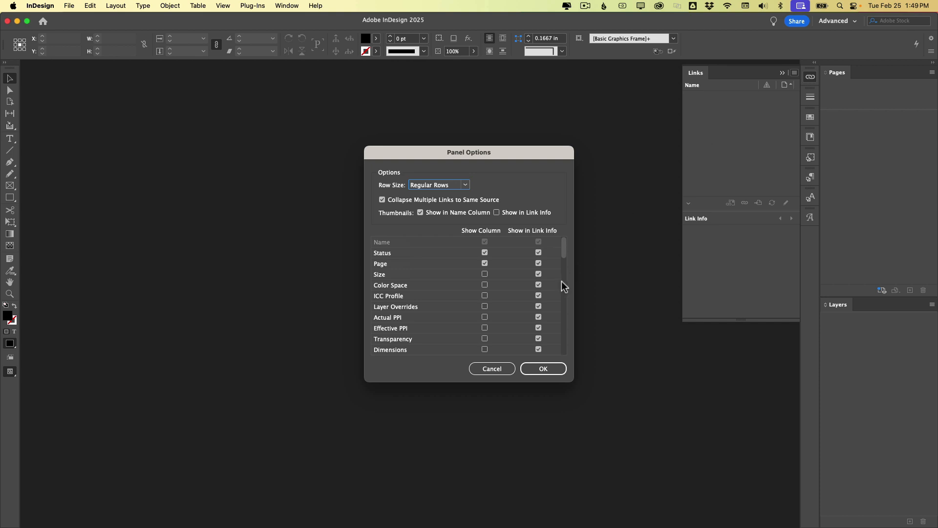
Drop ICC Profile, Actual PPI, Status and Page from the link info details.
{"action": "left_click", "coordinate": [537, 296]}
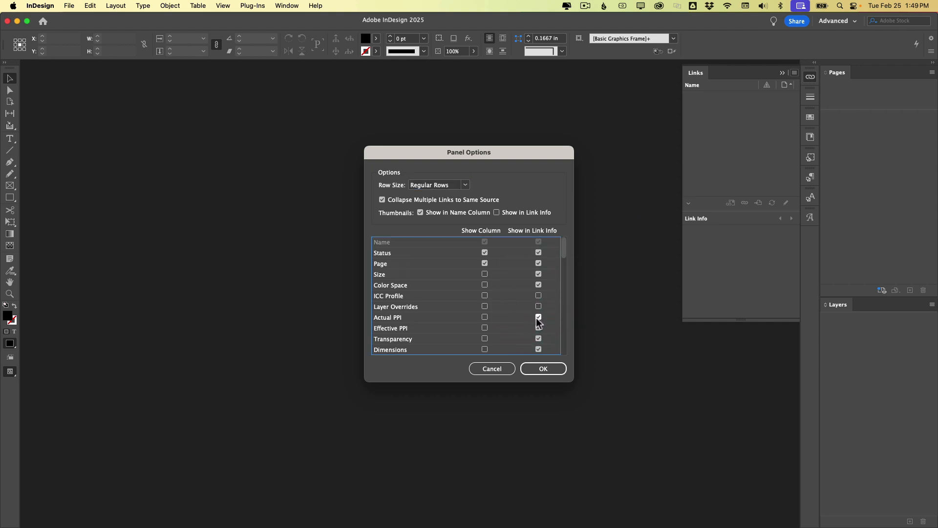
{"action": "left_click", "coordinate": [537, 317]}
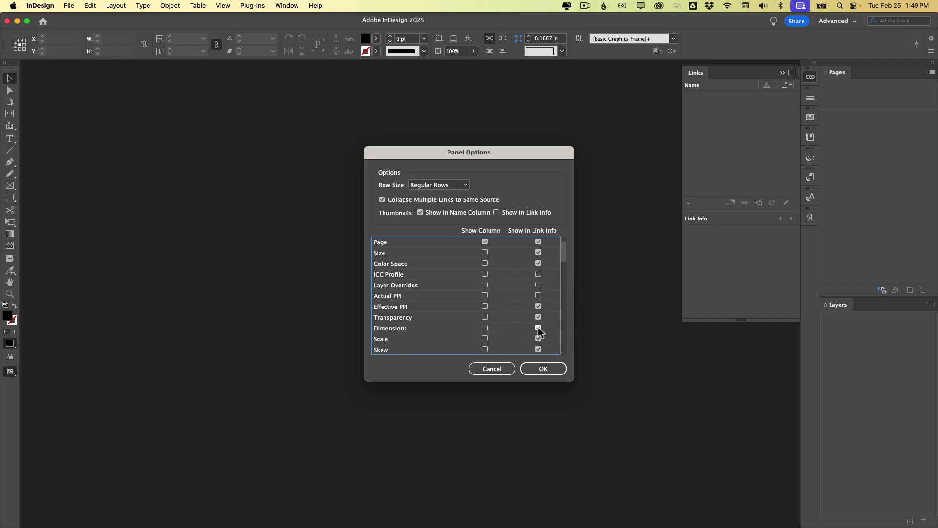
{"action": "scroll", "scroll_direction": "up", "scroll_amount": 3}
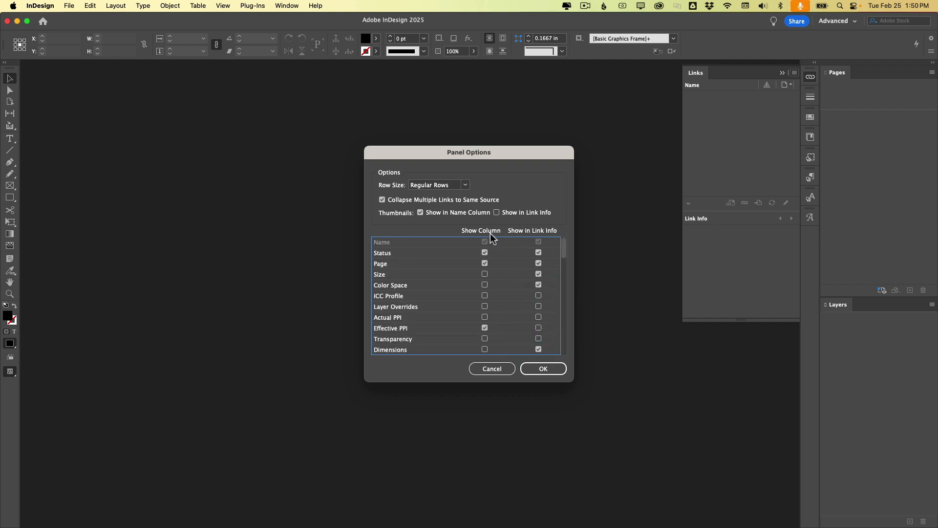
{"action": "mouse_move", "coordinate": [779, 101]}
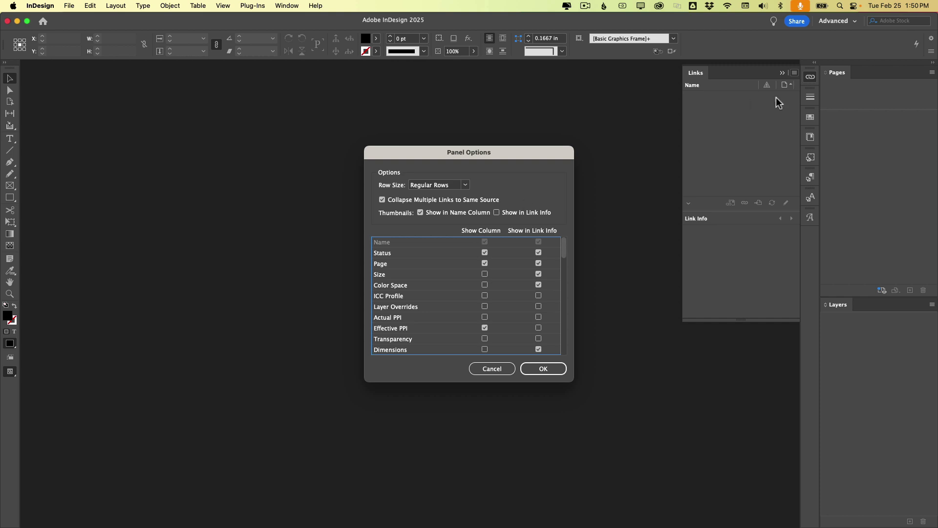
{"action": "mouse_move", "coordinate": [791, 98]}
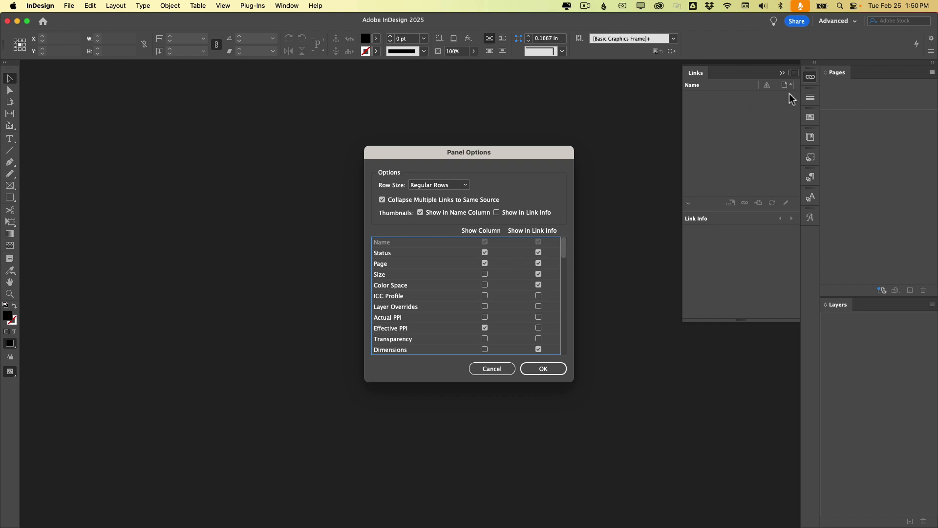
{"action": "mouse_move", "coordinate": [686, 287]}
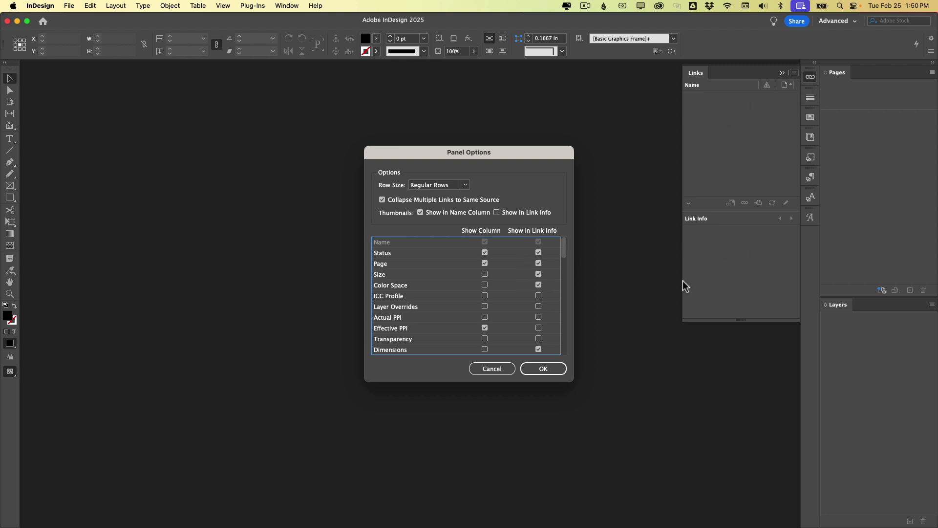
{"action": "mouse_move", "coordinate": [716, 258]}
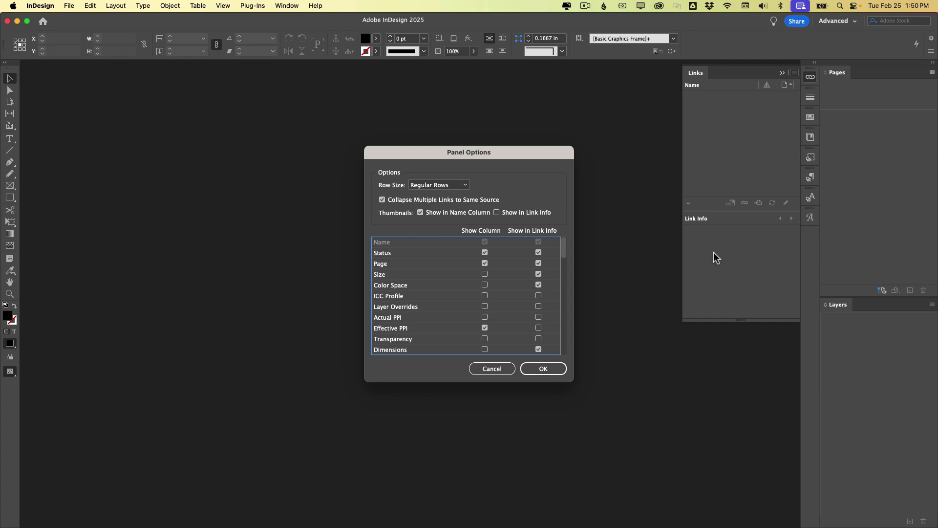
{"action": "left_click", "coordinate": [538, 252]}
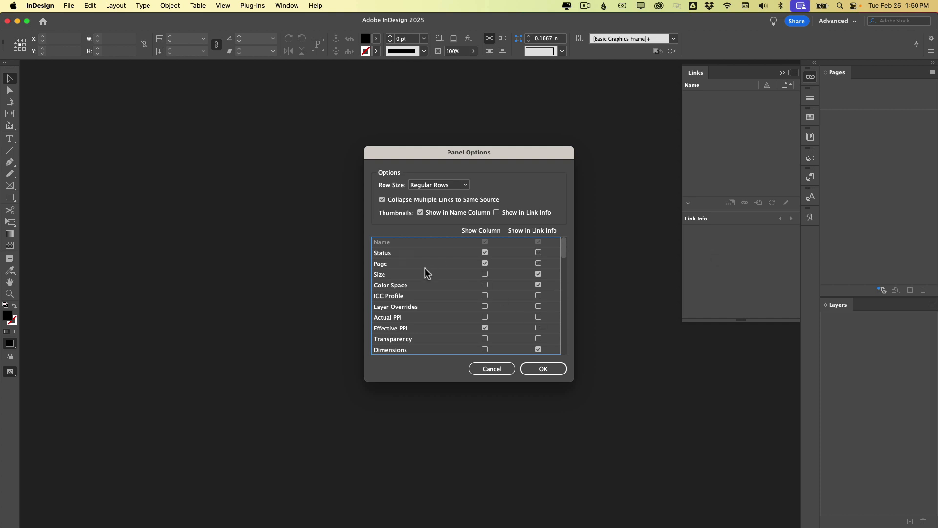
{"action": "mouse_move", "coordinate": [411, 255]}
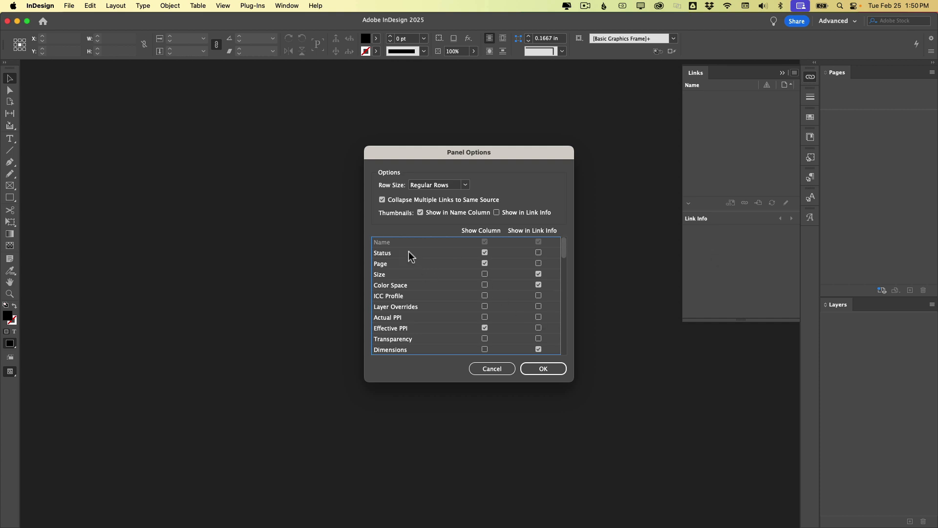
{"action": "mouse_move", "coordinate": [403, 271]}
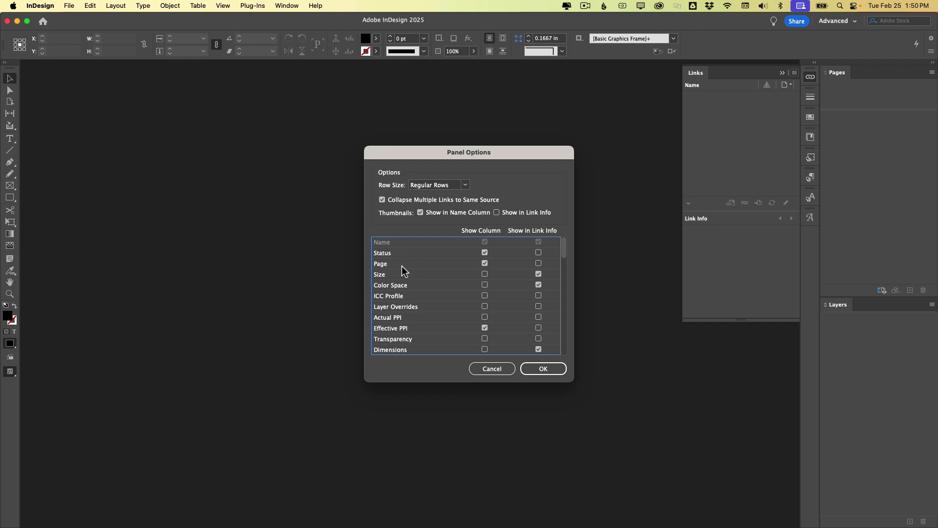
{"action": "mouse_move", "coordinate": [404, 335]}
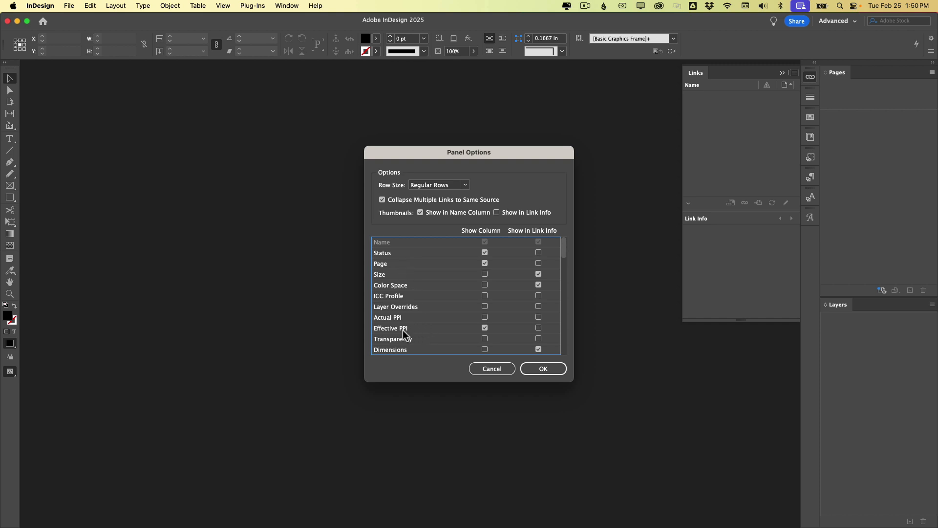
{"action": "mouse_move", "coordinate": [746, 253]}
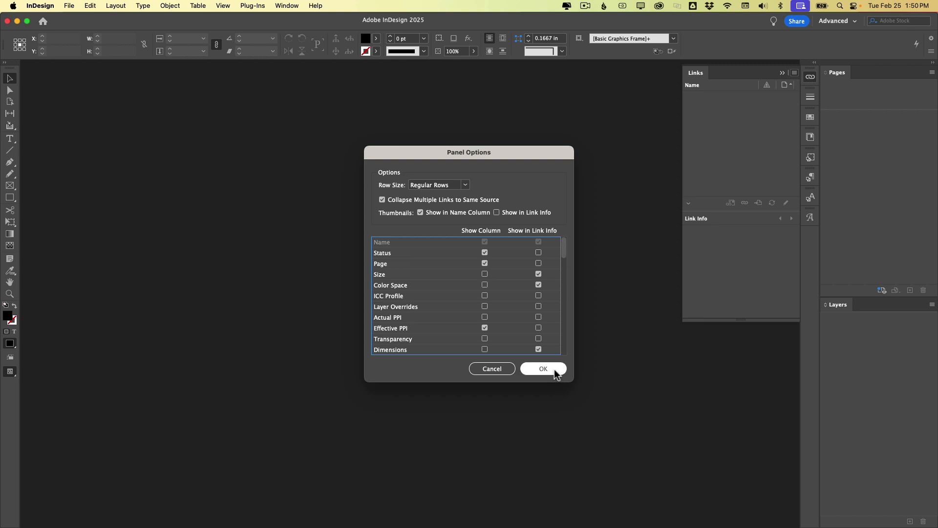
Apply the new Links panel options and collapse the Link Info section.
{"action": "left_click", "coordinate": [542, 368]}
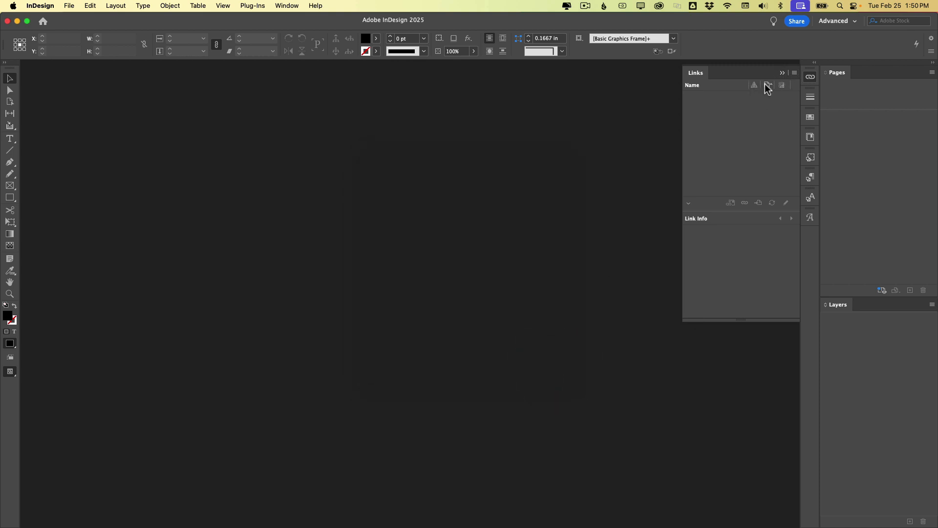
{"action": "mouse_move", "coordinate": [757, 94]}
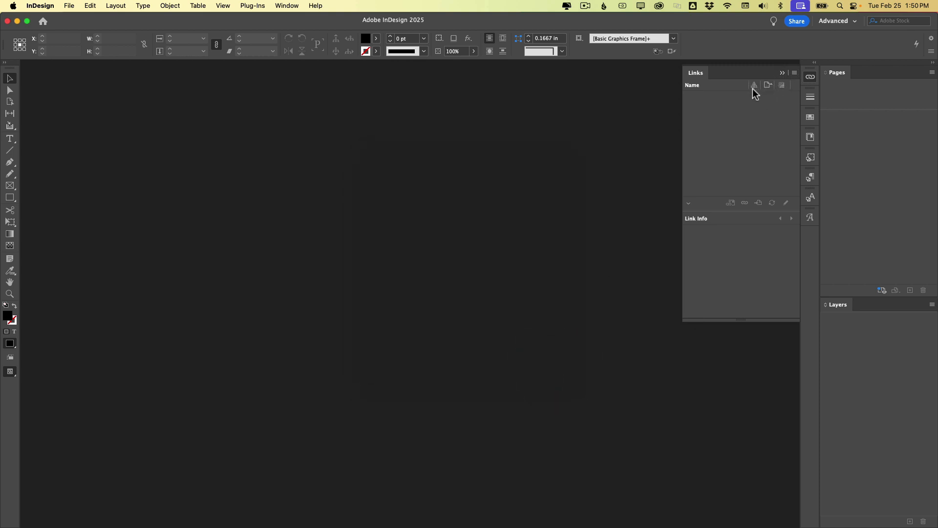
{"action": "mouse_move", "coordinate": [728, 150]}
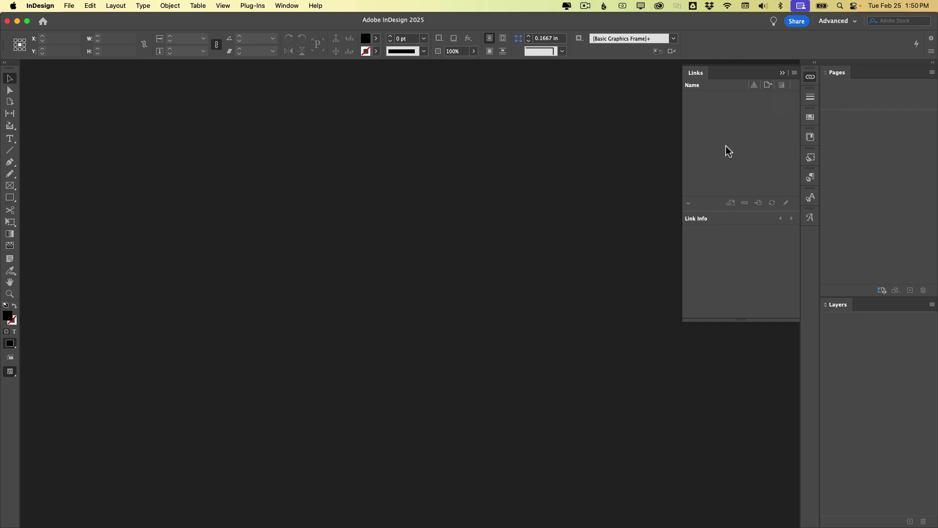
{"action": "left_click", "coordinate": [688, 203]}
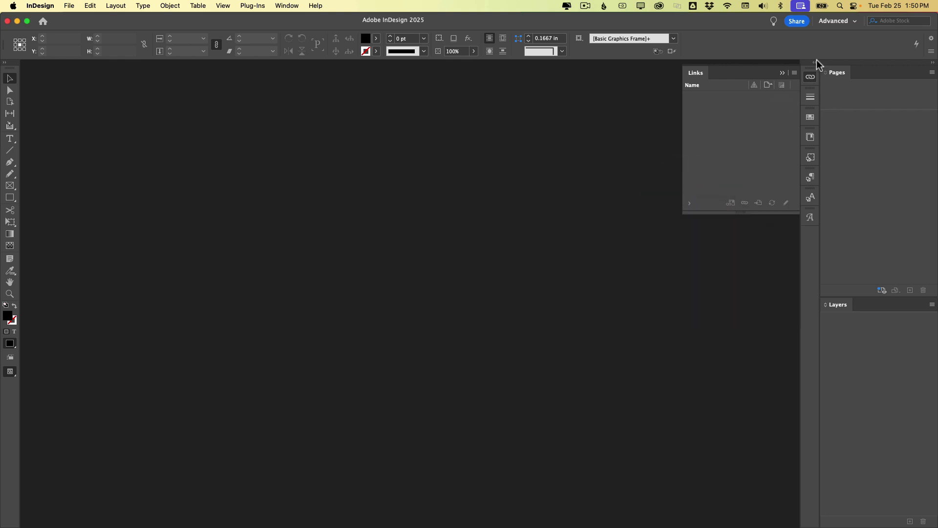
Show the Swatches panel from the right-hand dock.
{"action": "left_click", "coordinate": [809, 116]}
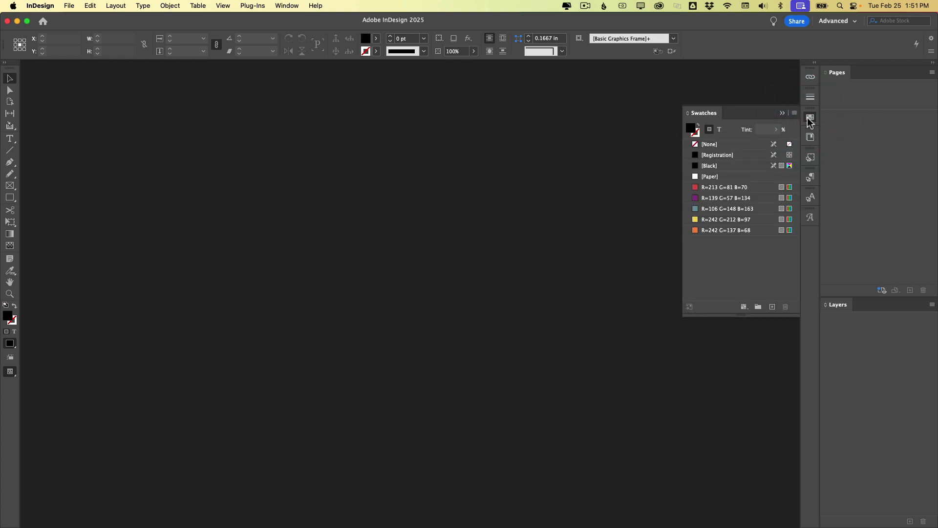
{"action": "mouse_move", "coordinate": [723, 191]}
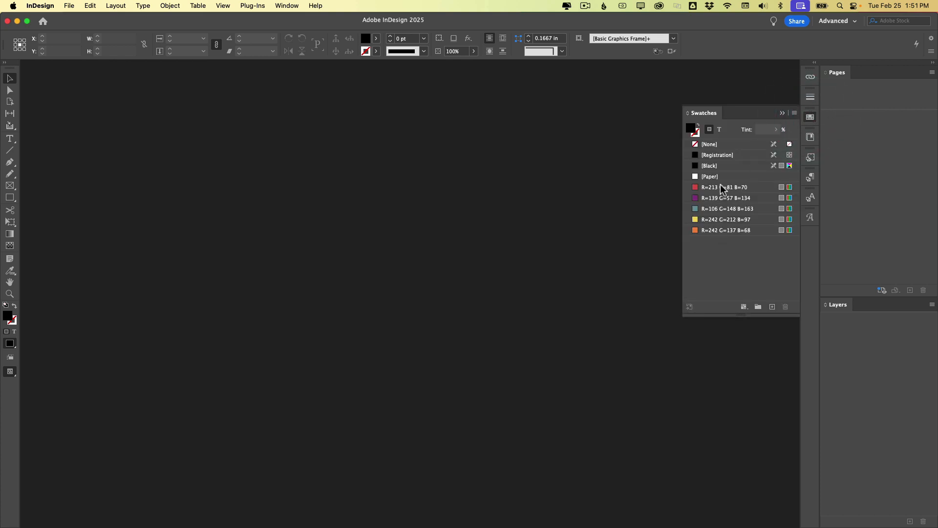
{"action": "mouse_move", "coordinate": [705, 201]}
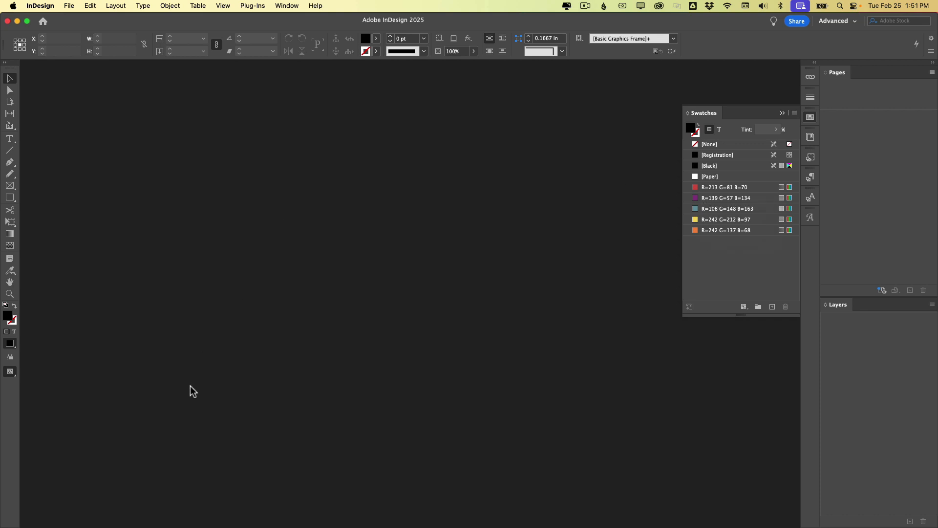
{"action": "mouse_move", "coordinate": [837, 188]}
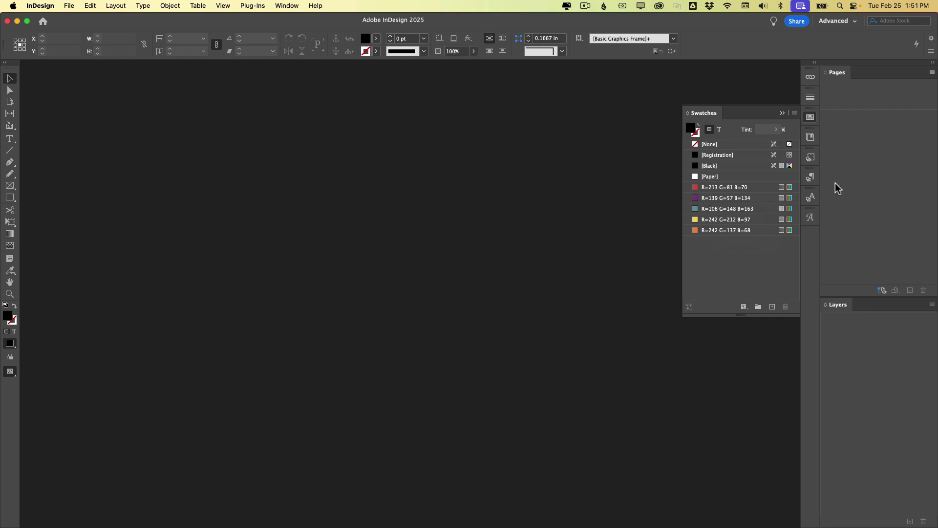
{"action": "mouse_move", "coordinate": [751, 190]}
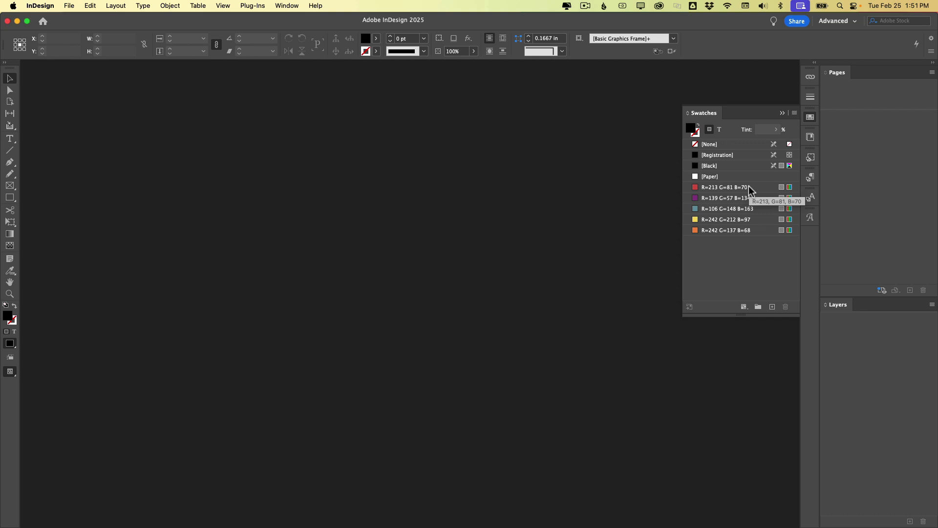
{"action": "mouse_move", "coordinate": [764, 219]}
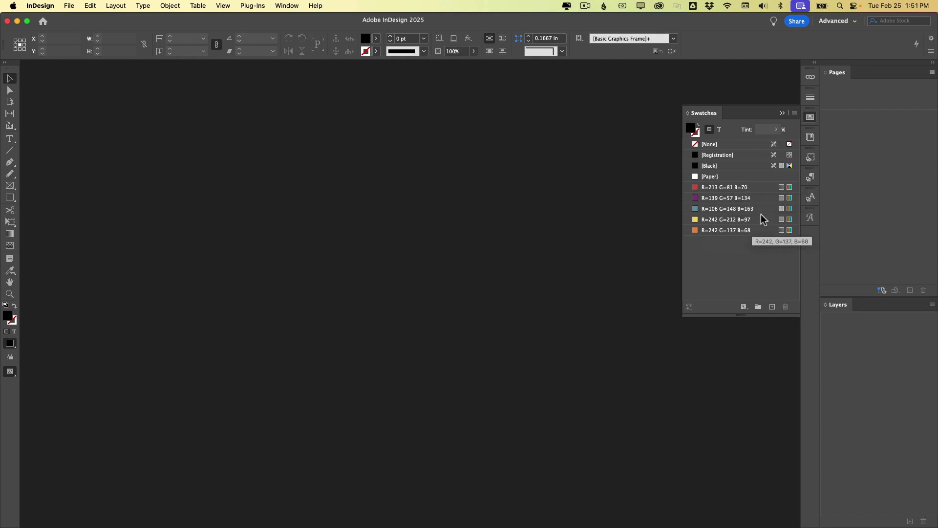
{"action": "mouse_move", "coordinate": [715, 209]}
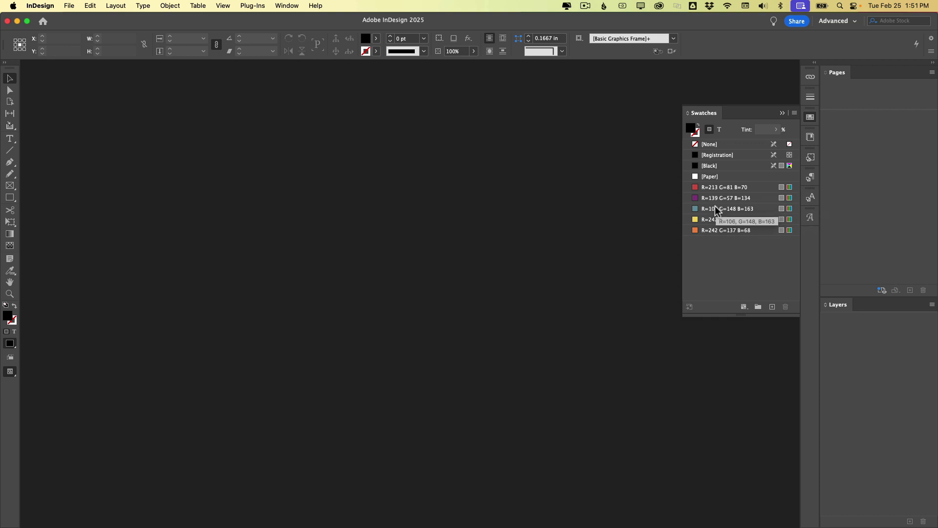
{"action": "mouse_move", "coordinate": [695, 246]}
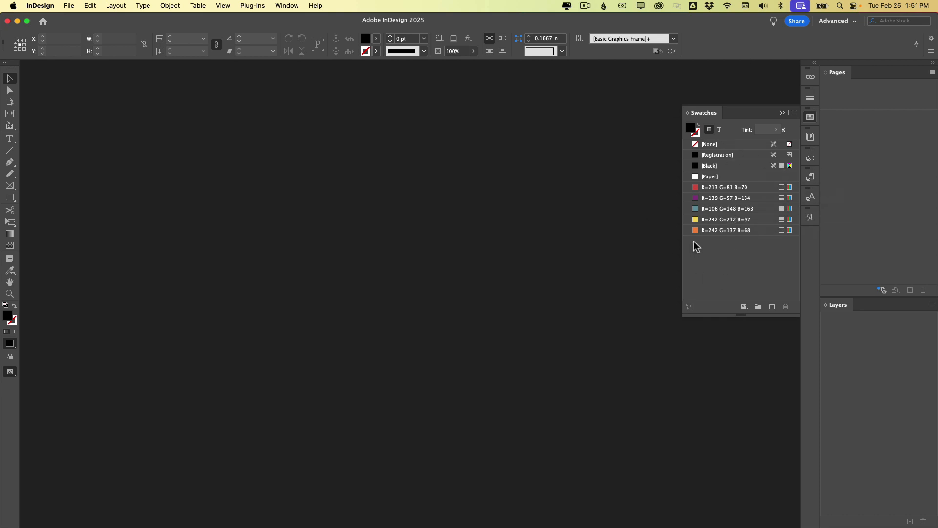
{"action": "mouse_move", "coordinate": [523, 233]}
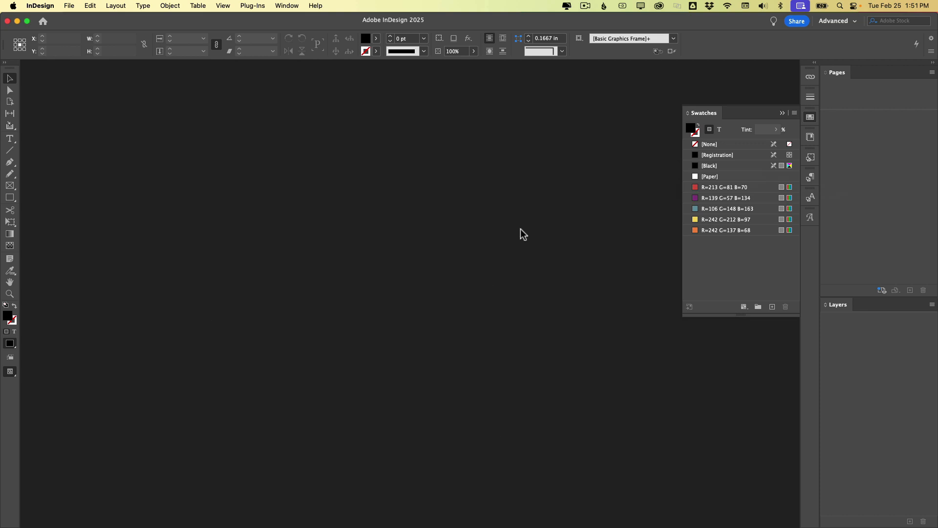
{"action": "mouse_move", "coordinate": [759, 203]}
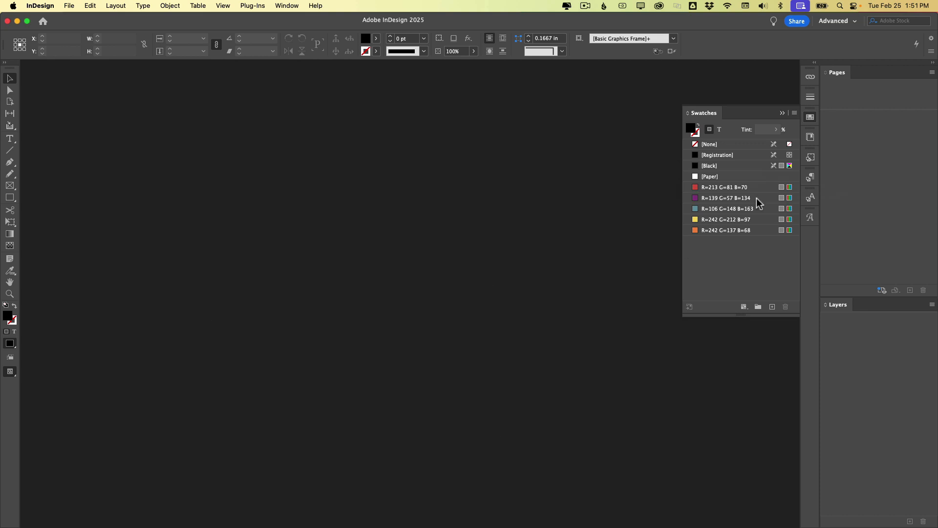
{"action": "mouse_move", "coordinate": [795, 115]}
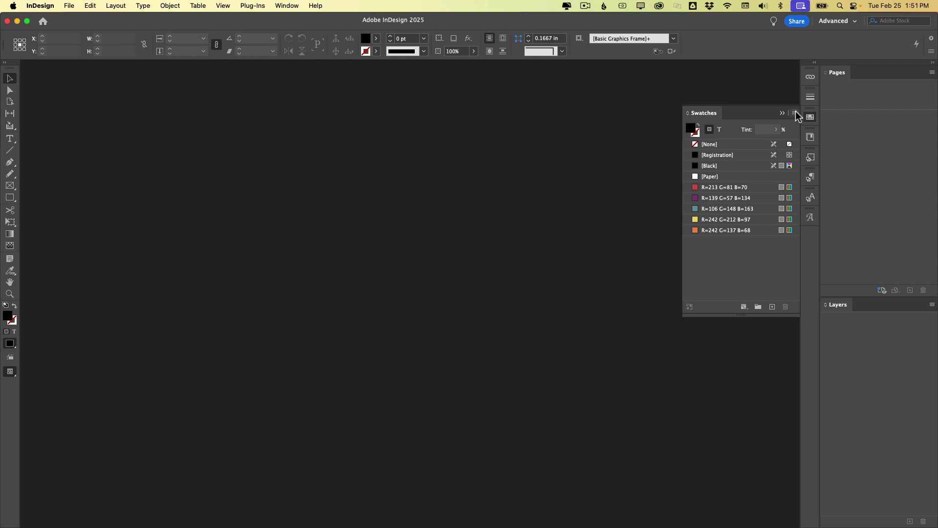
Bring up the Swatches panel menu with its swatch and list view commands.
{"action": "left_click", "coordinate": [794, 113]}
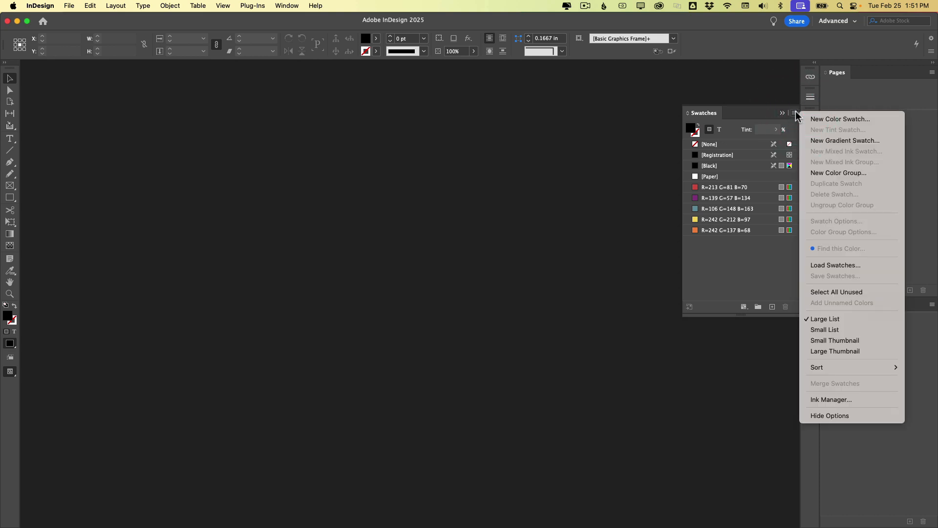
{"action": "mouse_move", "coordinate": [834, 265]}
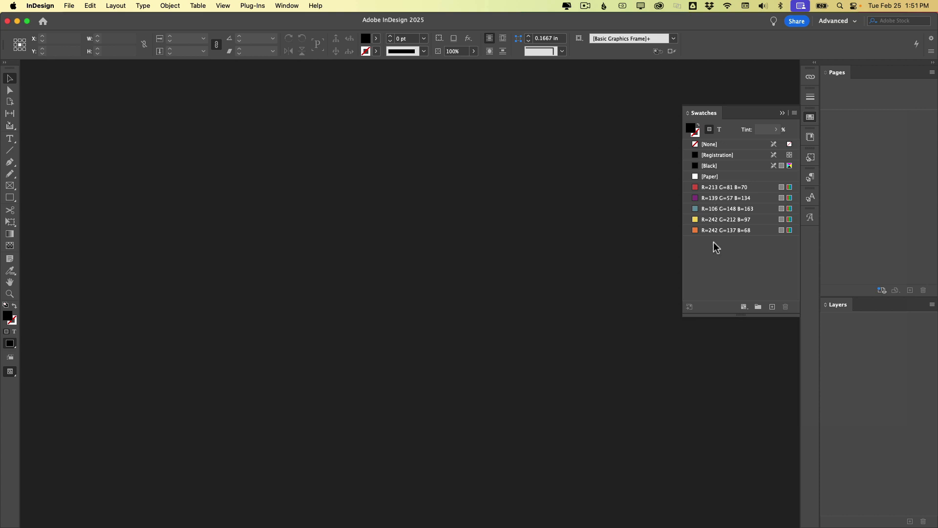
{"action": "mouse_move", "coordinate": [709, 200]}
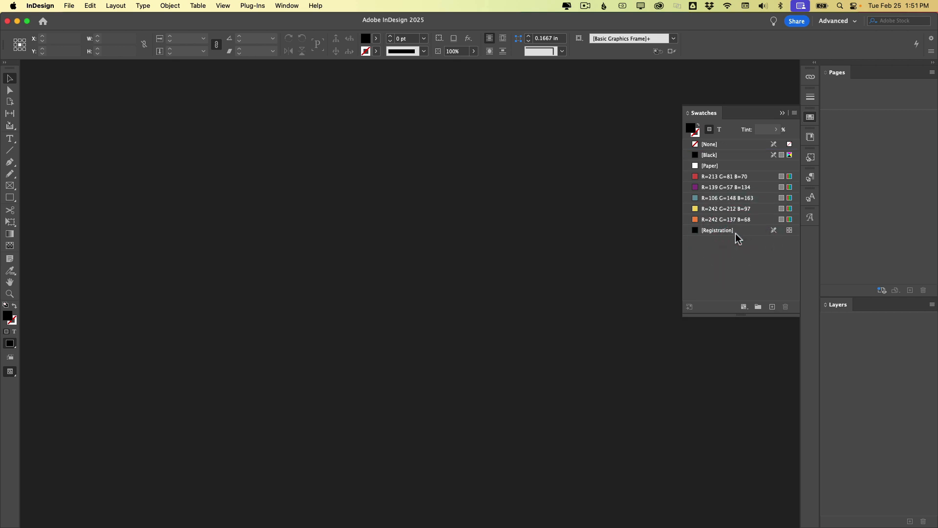
{"action": "mouse_move", "coordinate": [709, 153]}
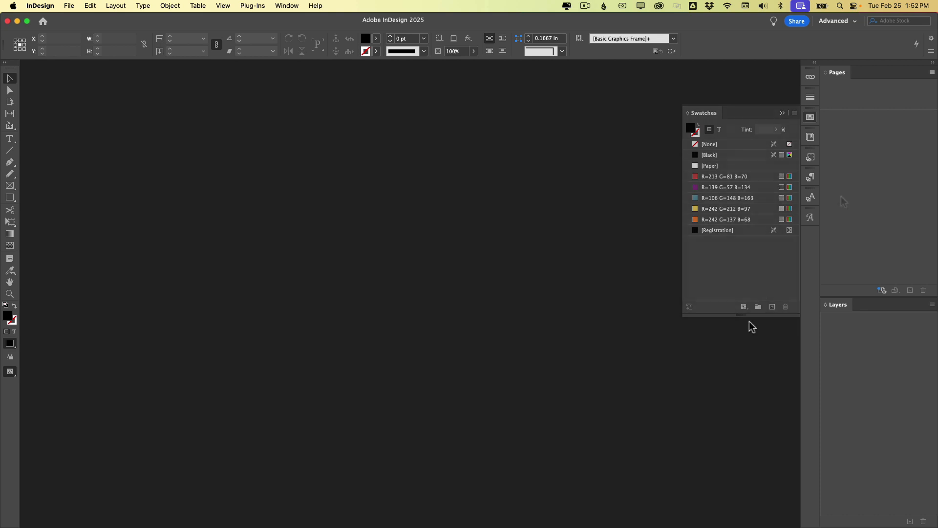
Review the Glyphs, Character Styles and Object Styles panels, deselect Basic Graphics Frame, and collapse them.
{"action": "left_click", "coordinate": [810, 177]}
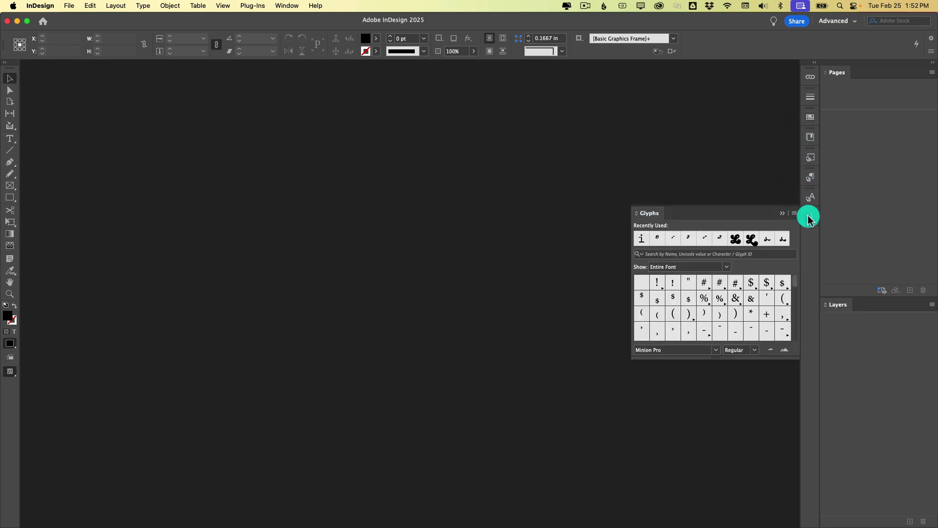
{"action": "left_click", "coordinate": [809, 158]}
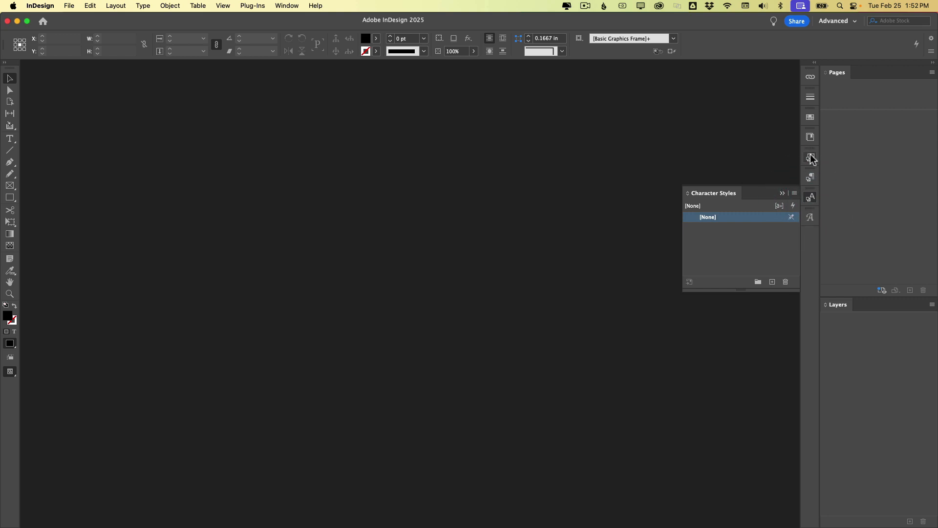
{"action": "left_click", "coordinate": [809, 156]}
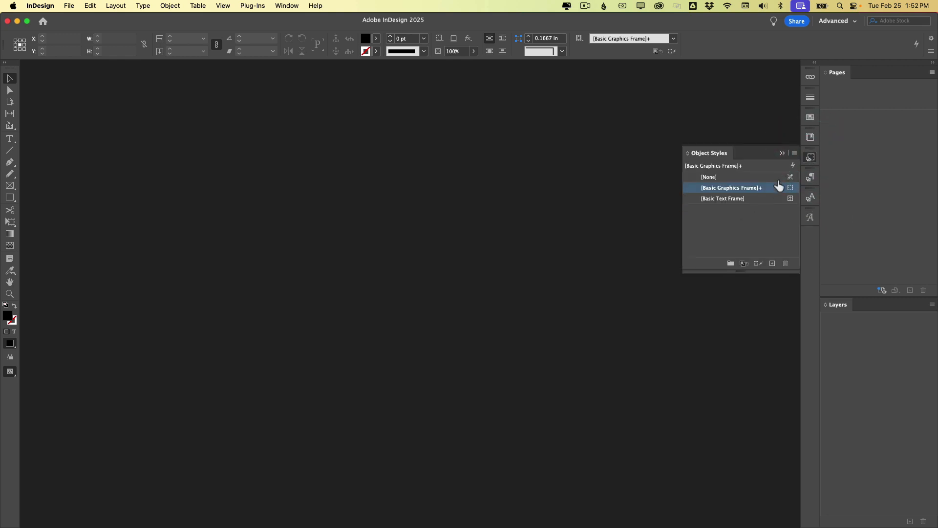
{"action": "mouse_move", "coordinate": [790, 187]}
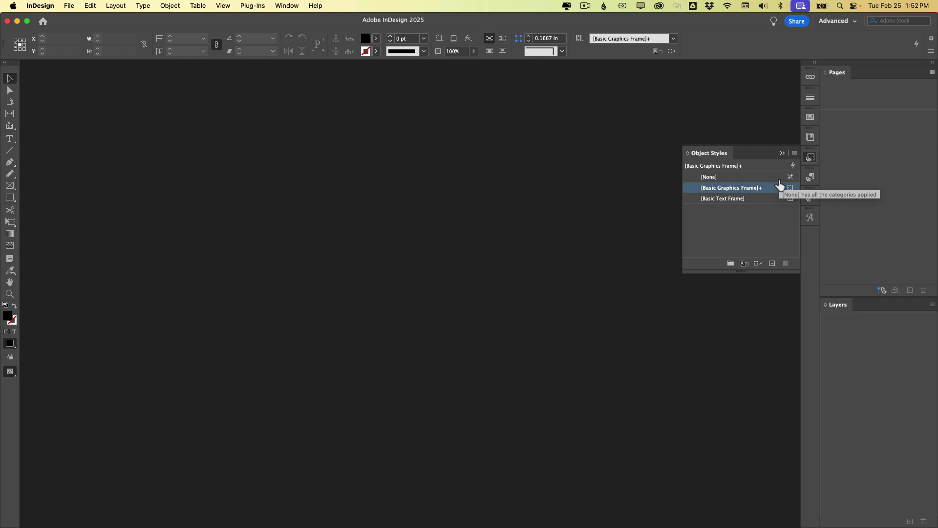
{"action": "mouse_move", "coordinate": [733, 233]}
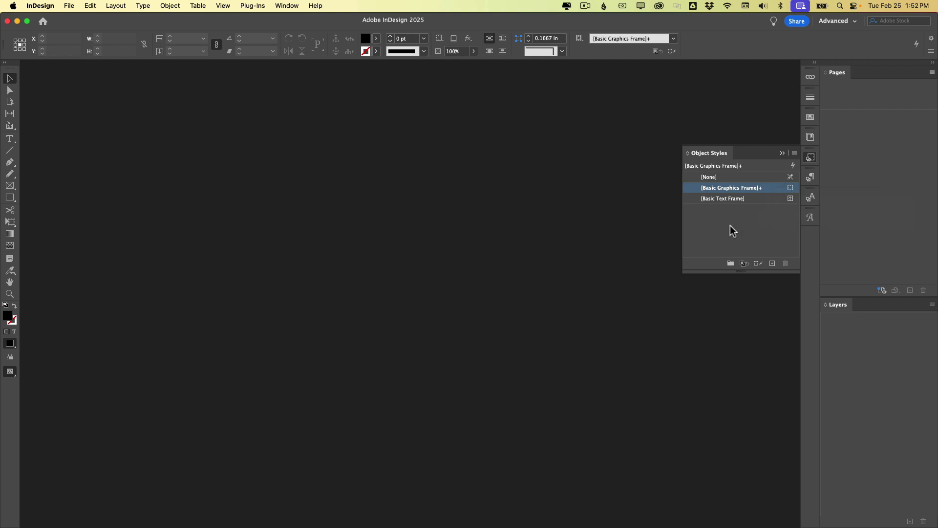
{"action": "mouse_move", "coordinate": [233, 444]}
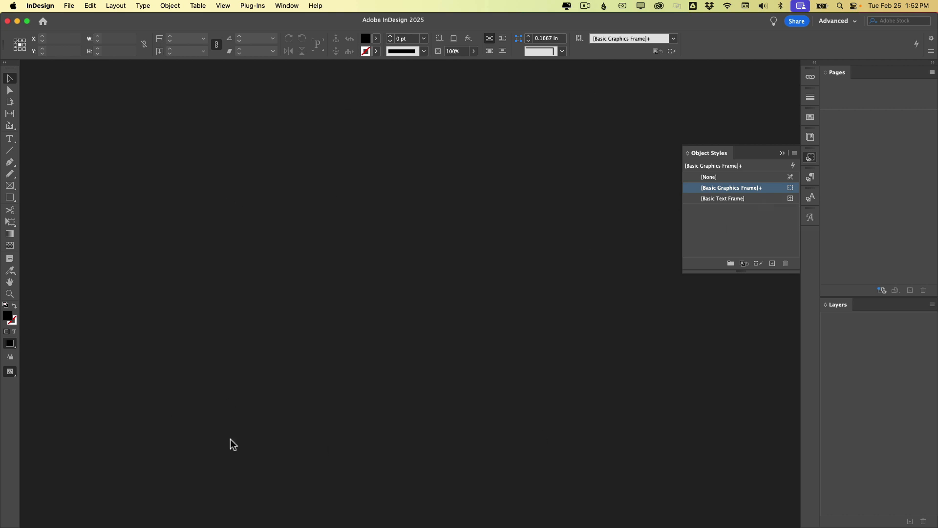
{"action": "left_click", "coordinate": [727, 187]}
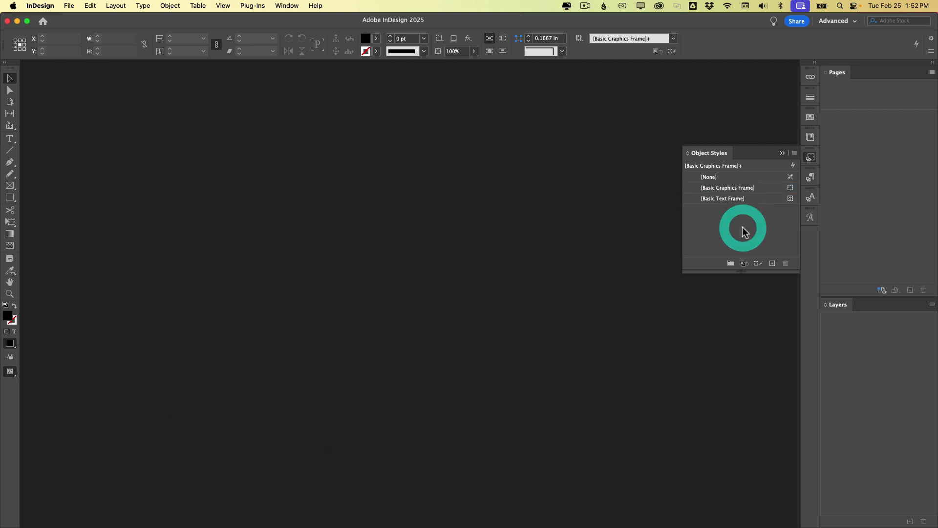
{"action": "mouse_move", "coordinate": [730, 177]}
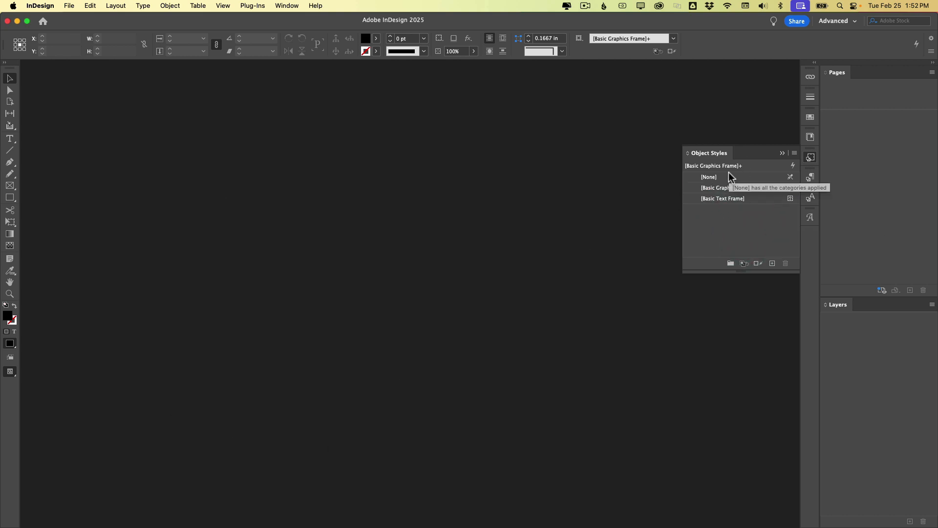
{"action": "mouse_move", "coordinate": [750, 234]}
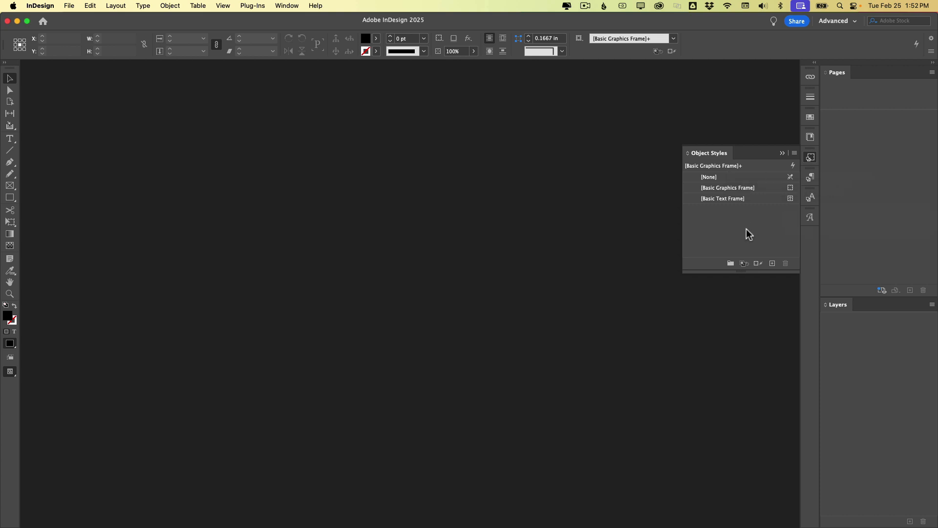
{"action": "left_click", "coordinate": [809, 156]}
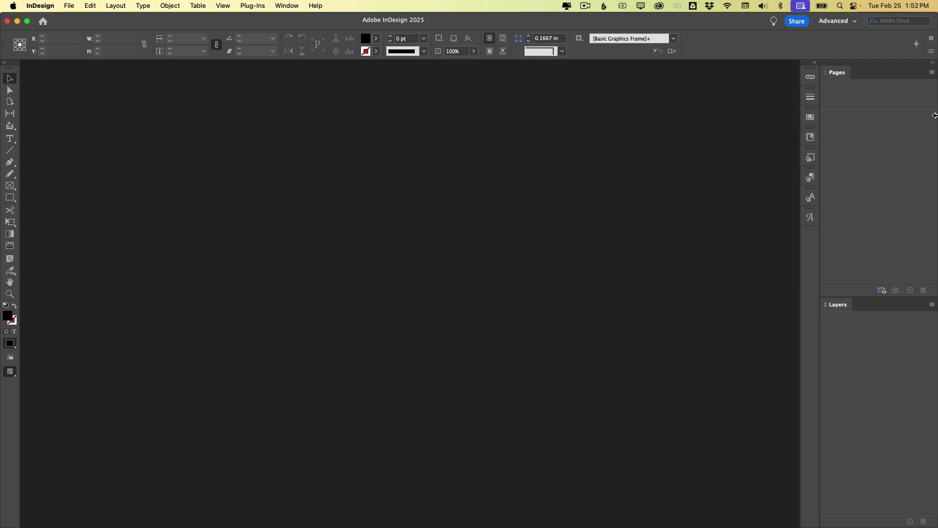
{"action": "mouse_move", "coordinate": [653, 219]}
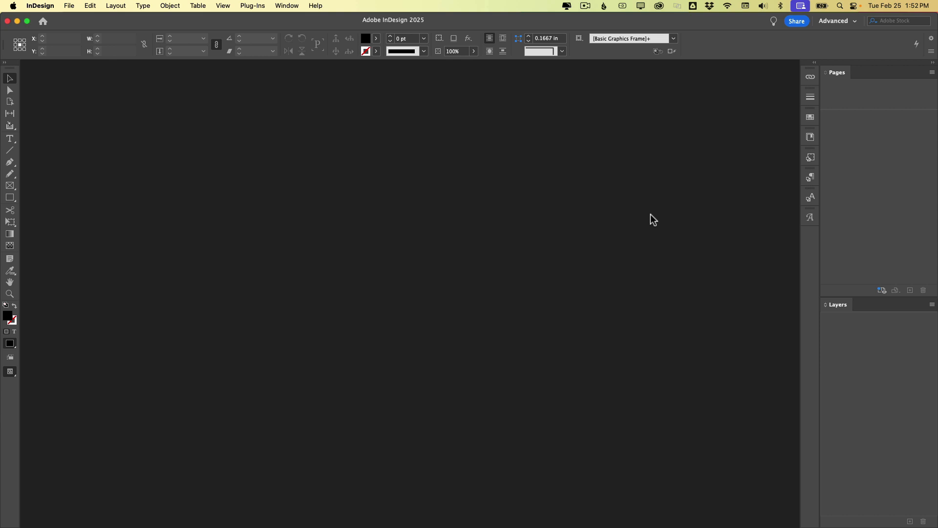
Save the current layout as workspace 'Khara', replacing the existing one of that name.
{"action": "left_click", "coordinate": [287, 6]}
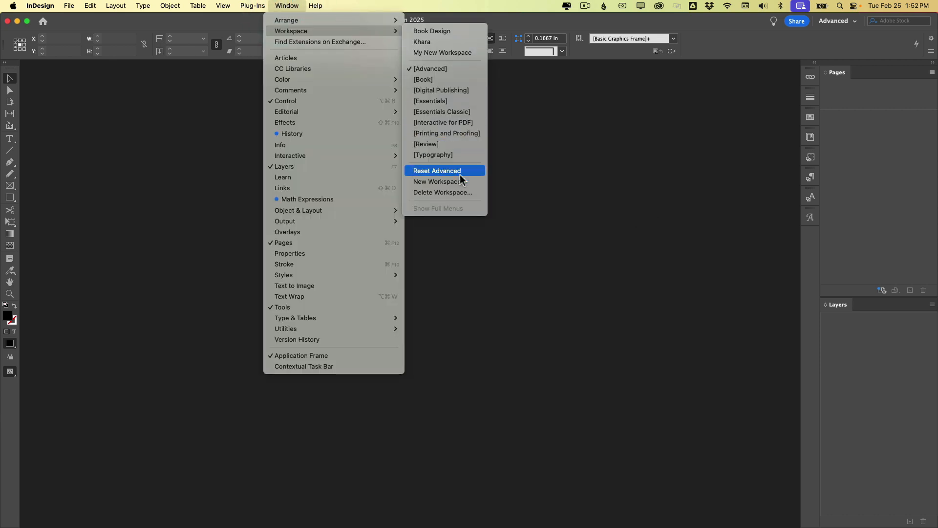
{"action": "left_click", "coordinate": [440, 182]}
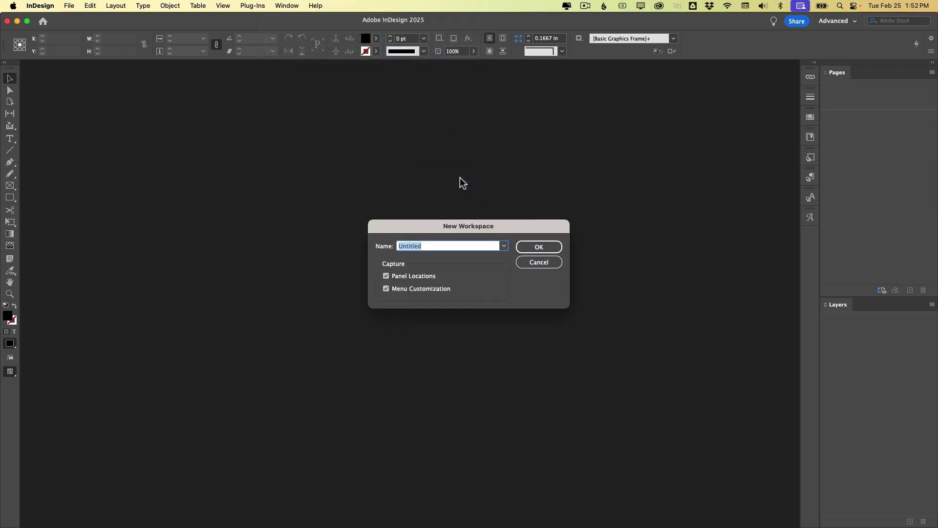
{"action": "type", "text": "Khara"}
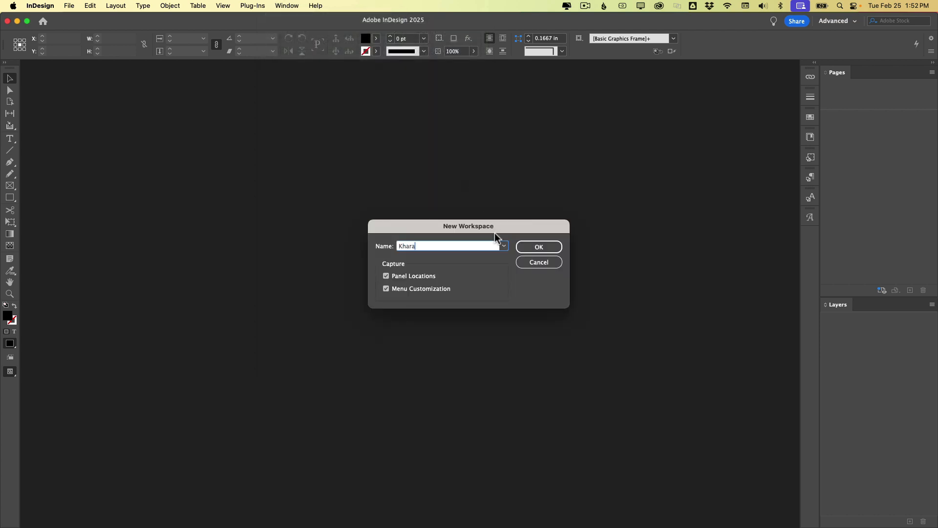
{"action": "mouse_move", "coordinate": [404, 245]}
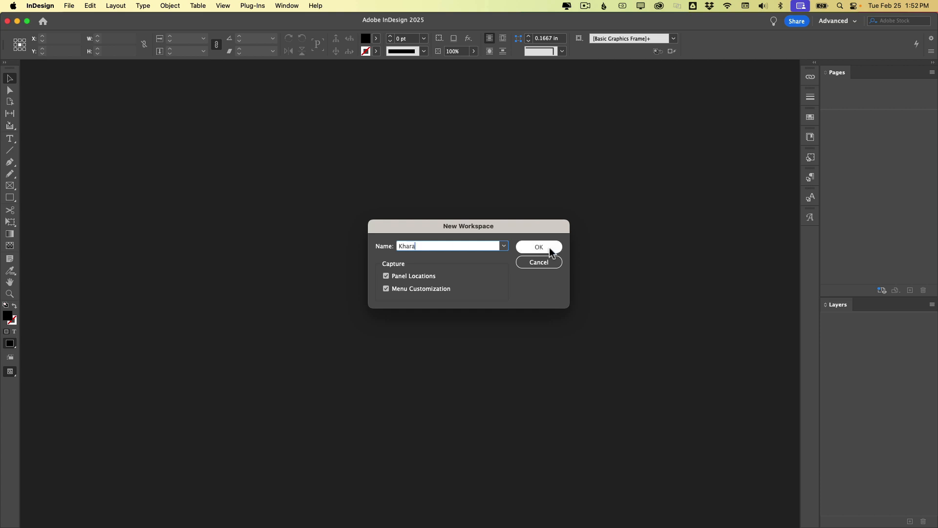
{"action": "left_click", "coordinate": [538, 246]}
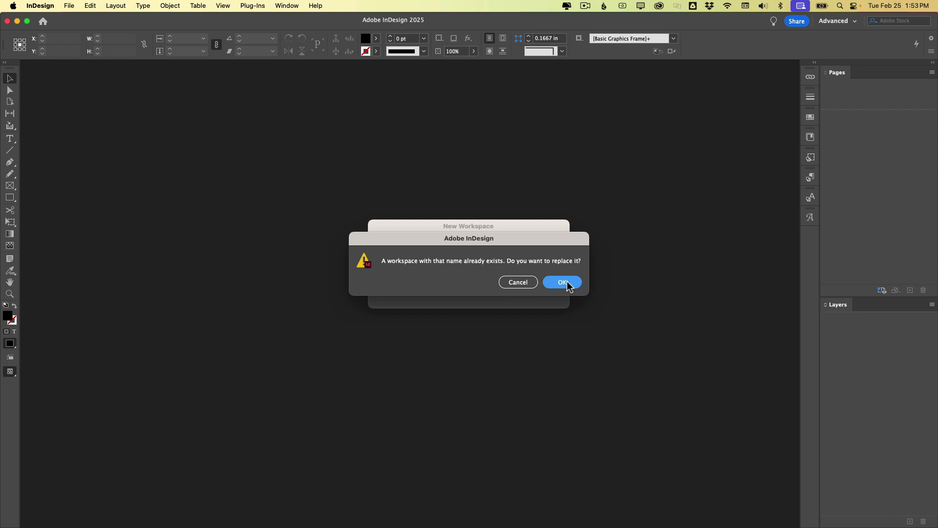
{"action": "left_click", "coordinate": [561, 281]}
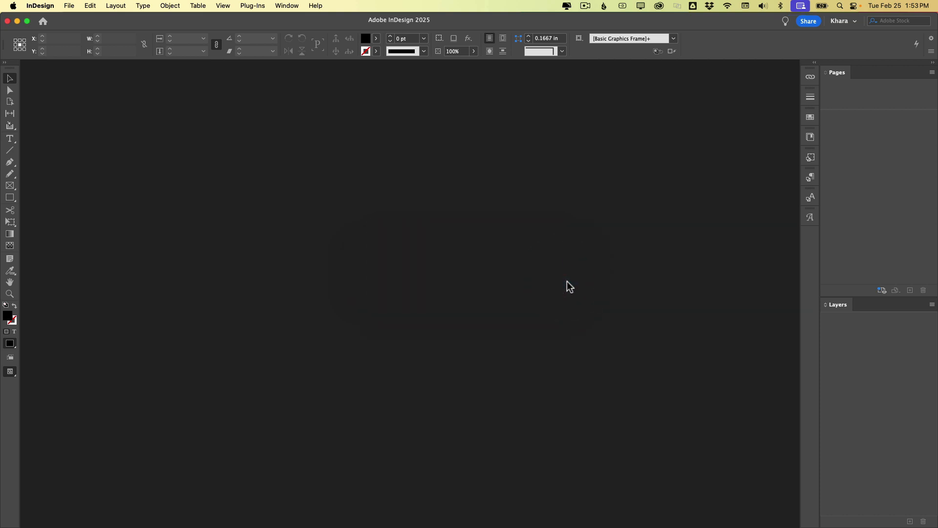
{"action": "mouse_move", "coordinate": [868, 320]}
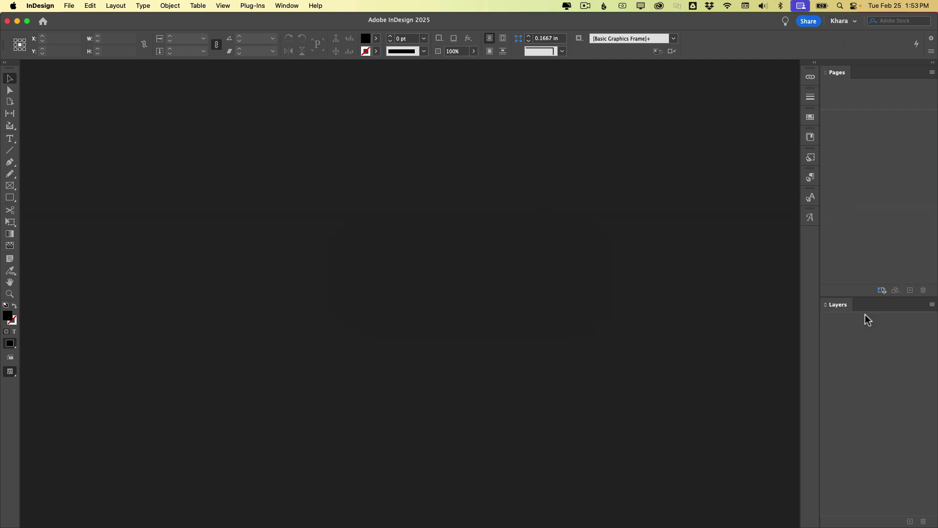
{"action": "mouse_move", "coordinate": [695, 137]}
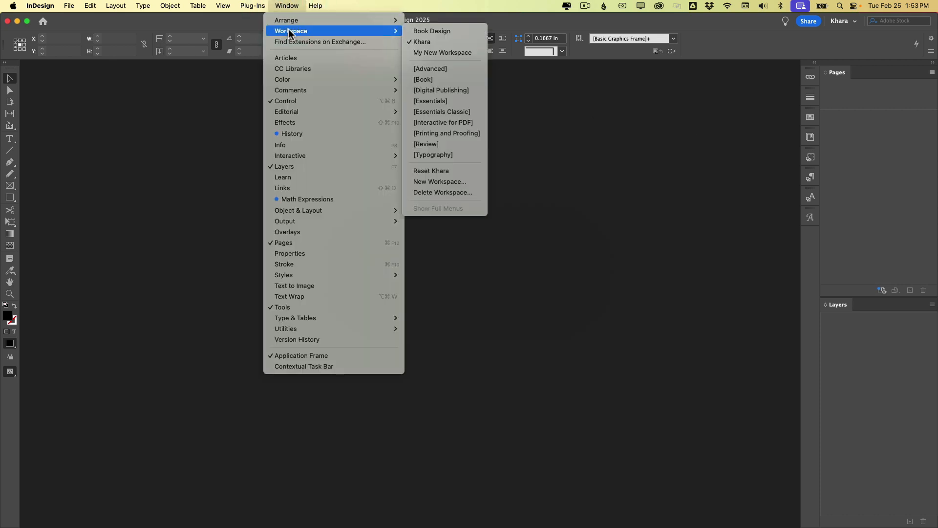
{"action": "mouse_move", "coordinate": [442, 52]}
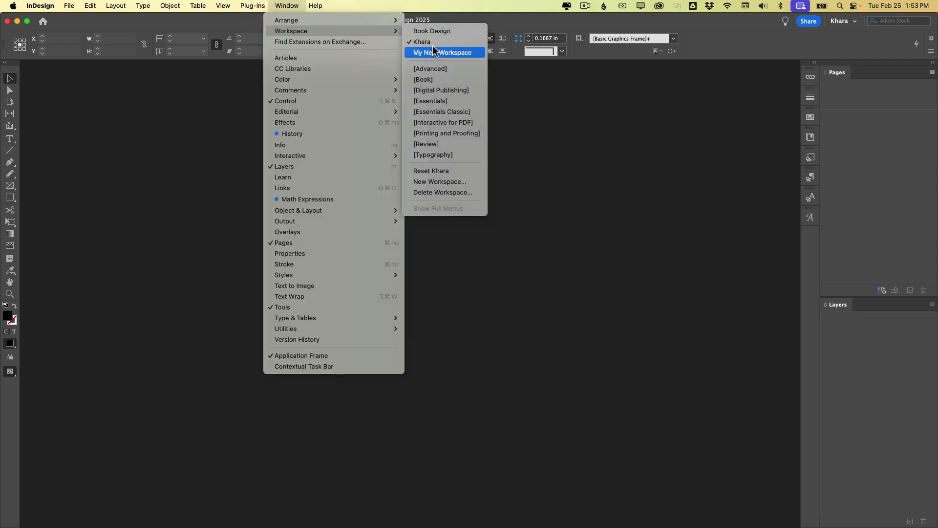
{"action": "mouse_move", "coordinate": [423, 42]}
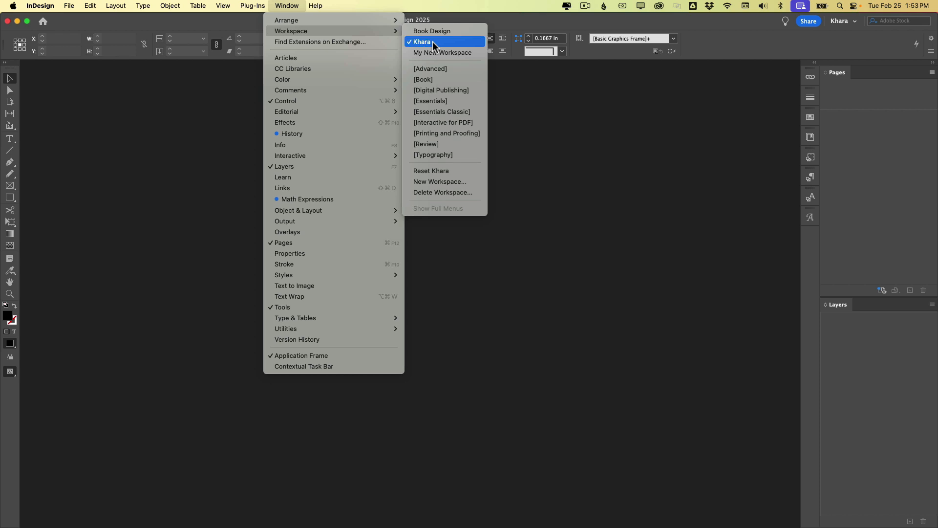
{"action": "mouse_move", "coordinate": [436, 170]}
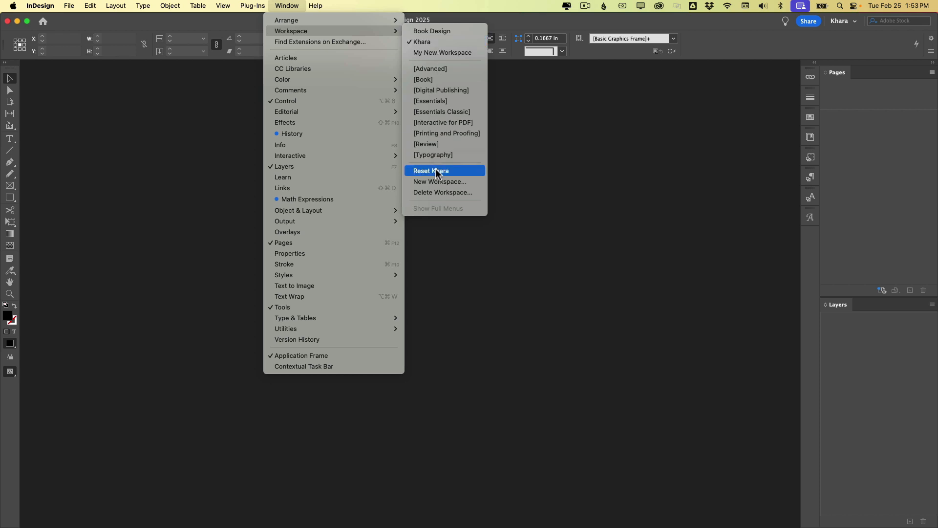
{"action": "left_click", "coordinate": [430, 171]}
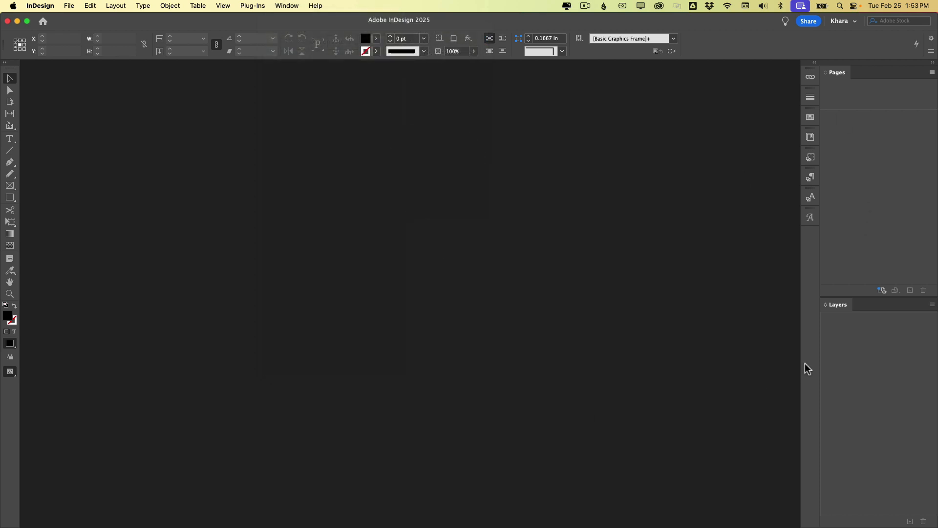
{"action": "mouse_move", "coordinate": [657, 425]}
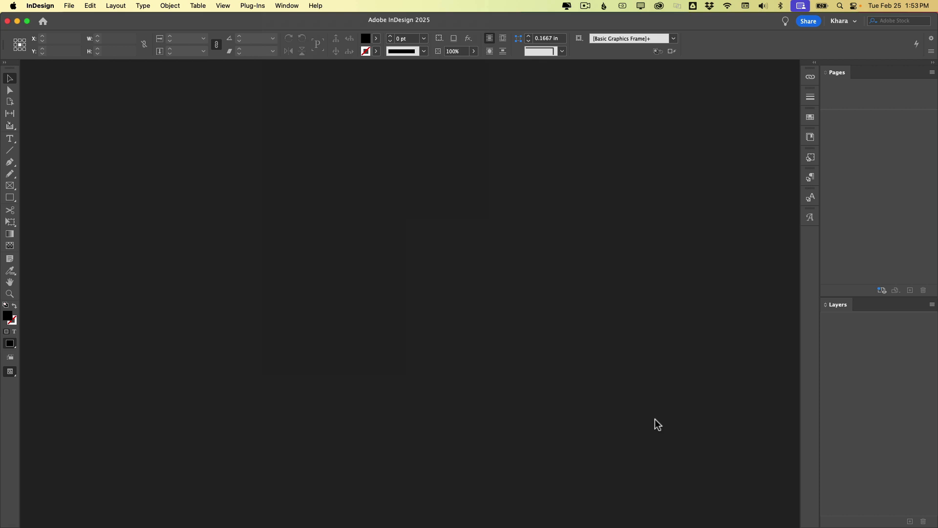
{"action": "mouse_move", "coordinate": [282, 402]}
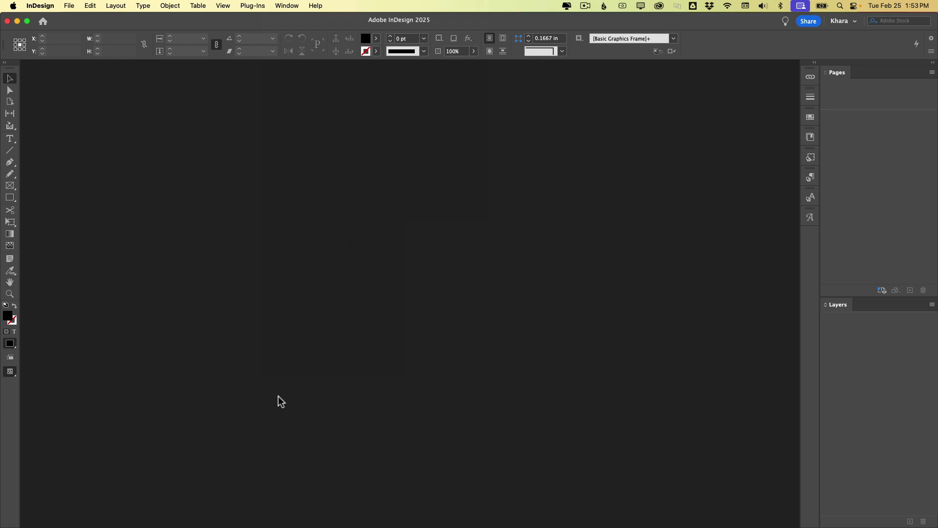
{"action": "mouse_move", "coordinate": [719, 231]}
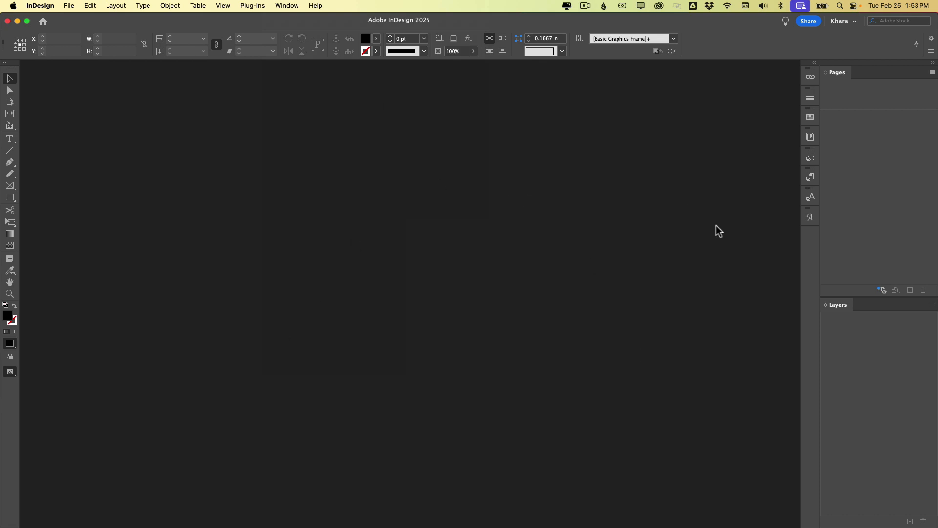
{"action": "mouse_move", "coordinate": [691, 220]}
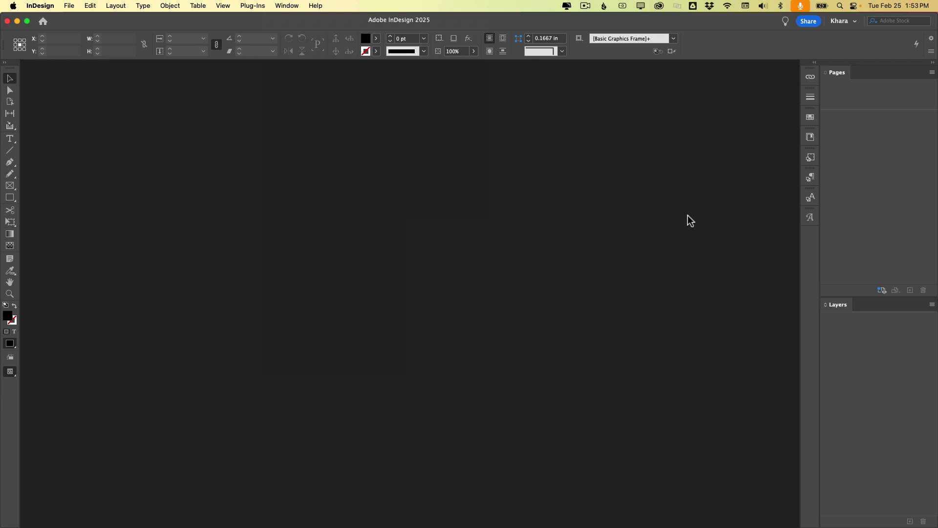
{"action": "mouse_move", "coordinate": [436, 166]}
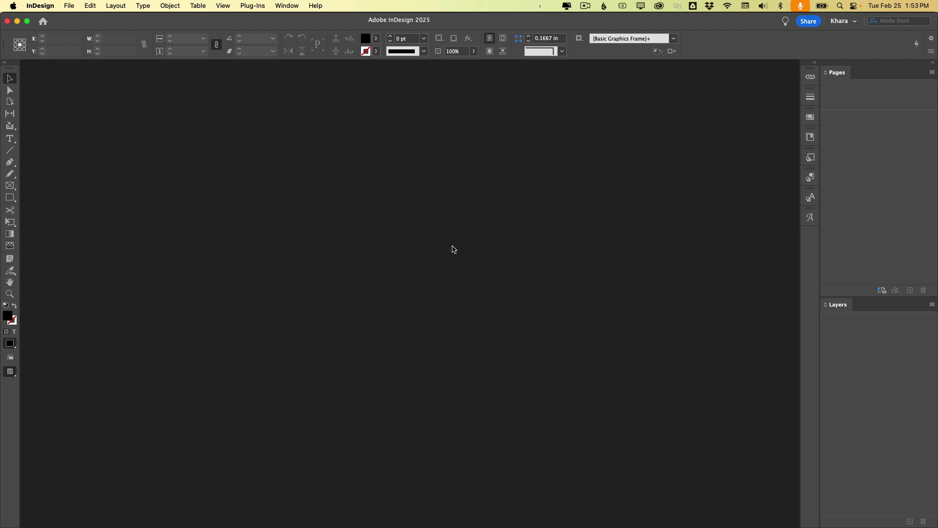
{"action": "mouse_move", "coordinate": [10, 140]}
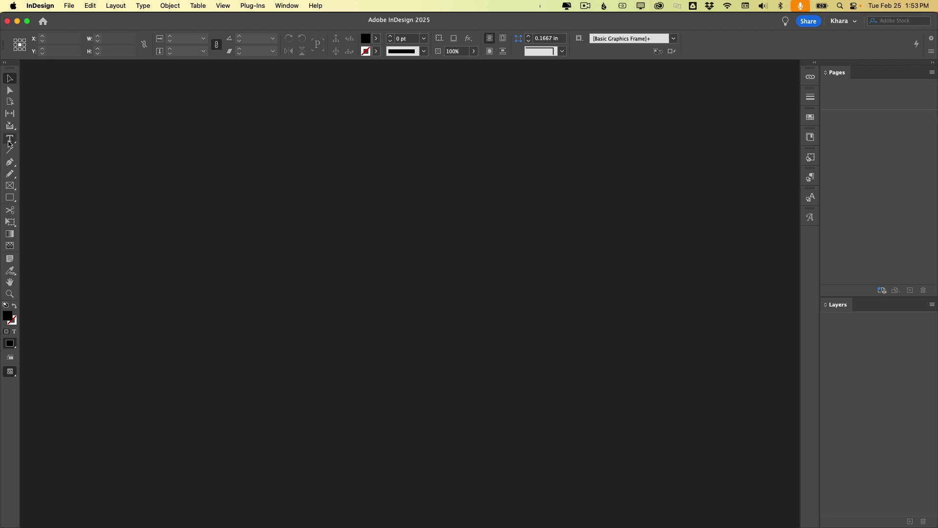
With the Type tool active, set League Gothic as the default font.
{"action": "left_click", "coordinate": [10, 140]}
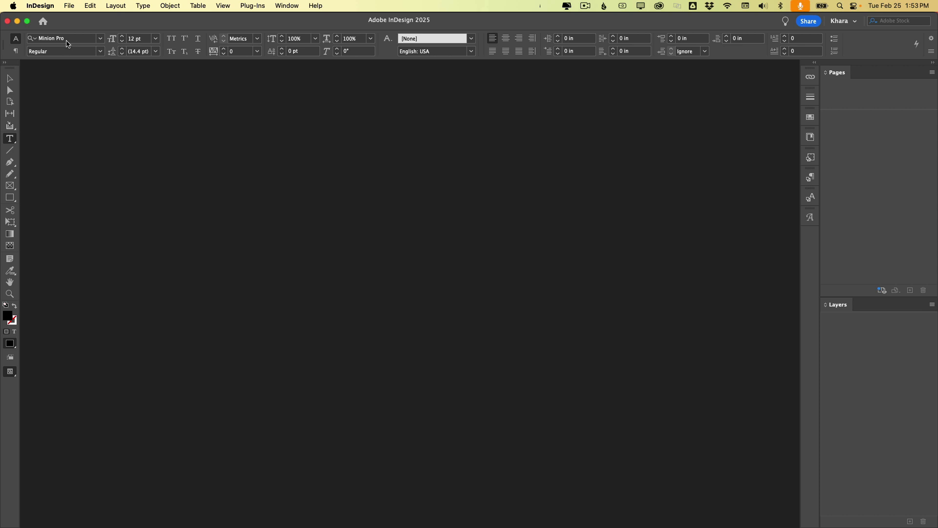
{"action": "mouse_move", "coordinate": [98, 41]}
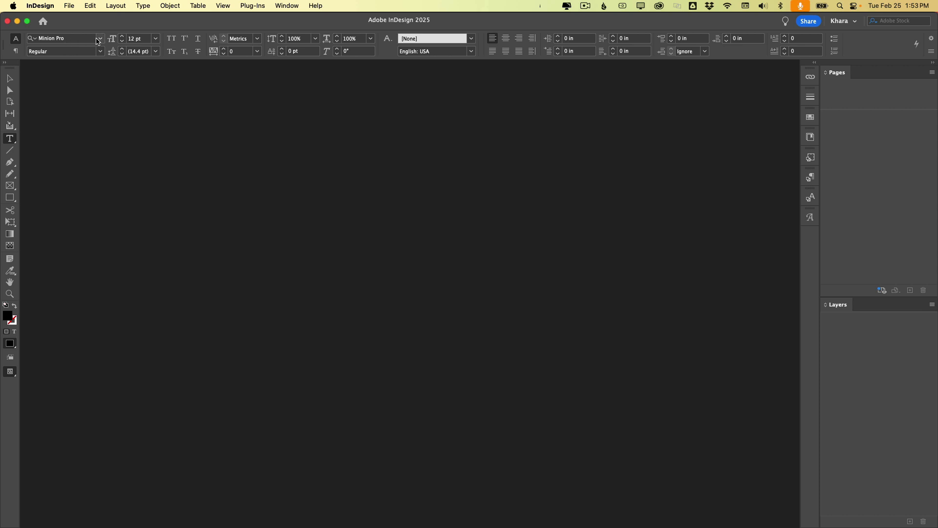
{"action": "type", "text": "lea"}
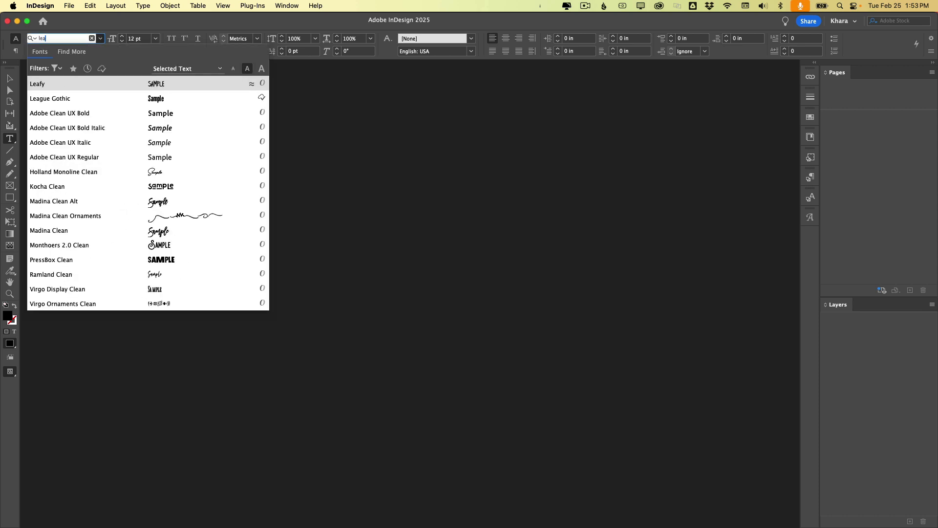
{"action": "left_click", "coordinate": [49, 98]}
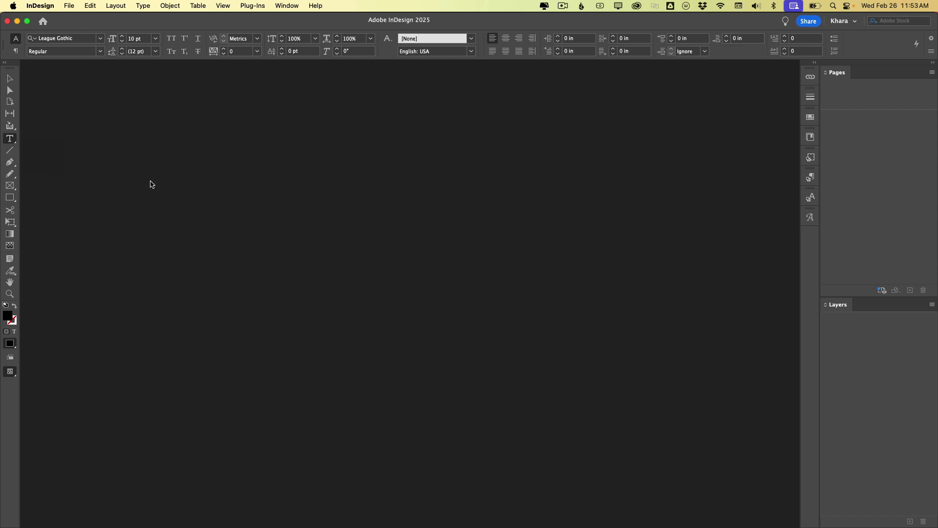
{"action": "mouse_move", "coordinate": [308, 204]}
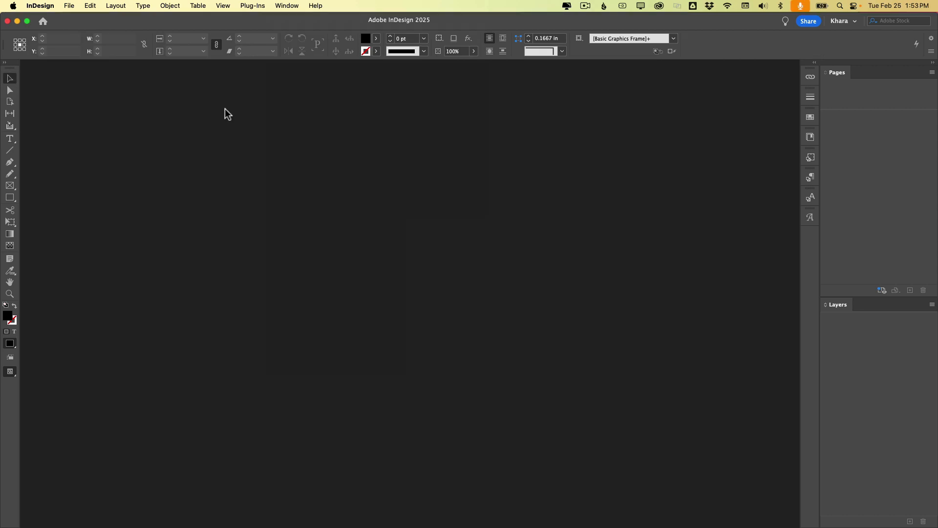
Toggle the content grabber display under View > Extras.
{"action": "left_click", "coordinate": [223, 6]}
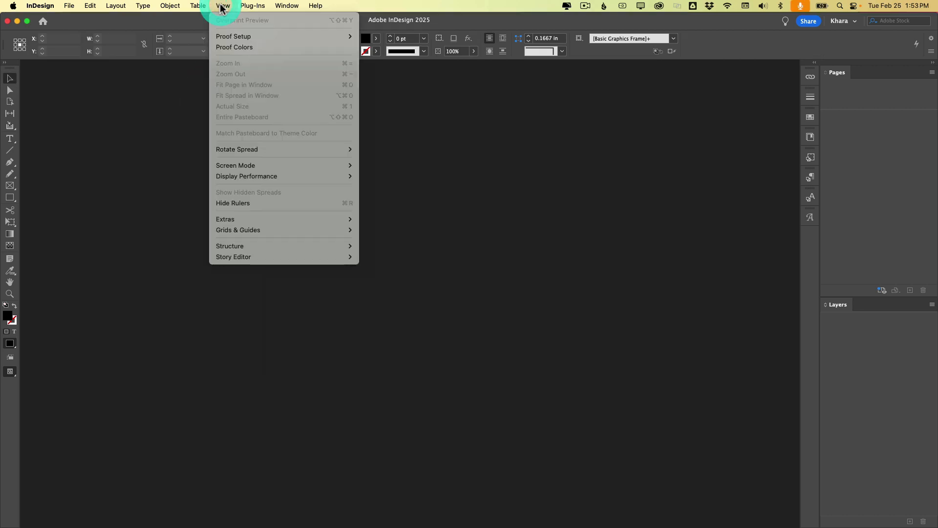
{"action": "mouse_move", "coordinate": [240, 217]}
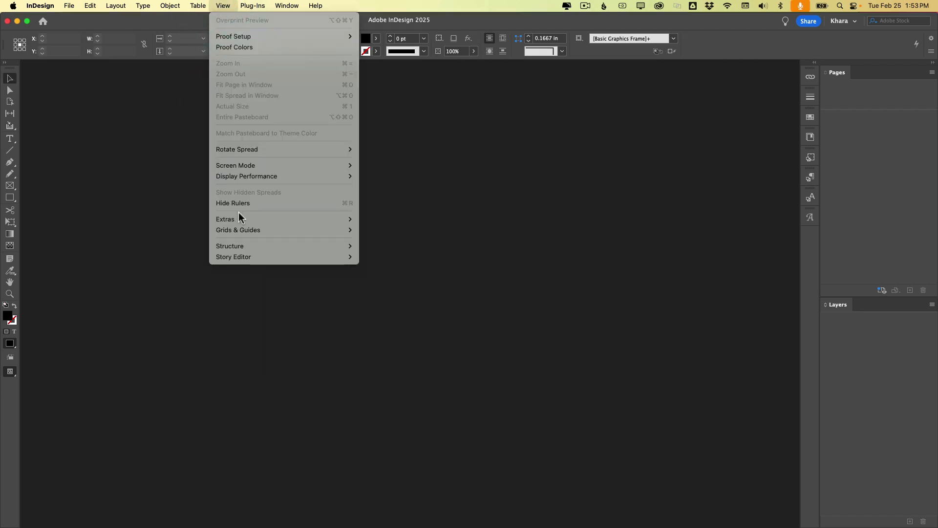
{"action": "mouse_move", "coordinate": [225, 218]}
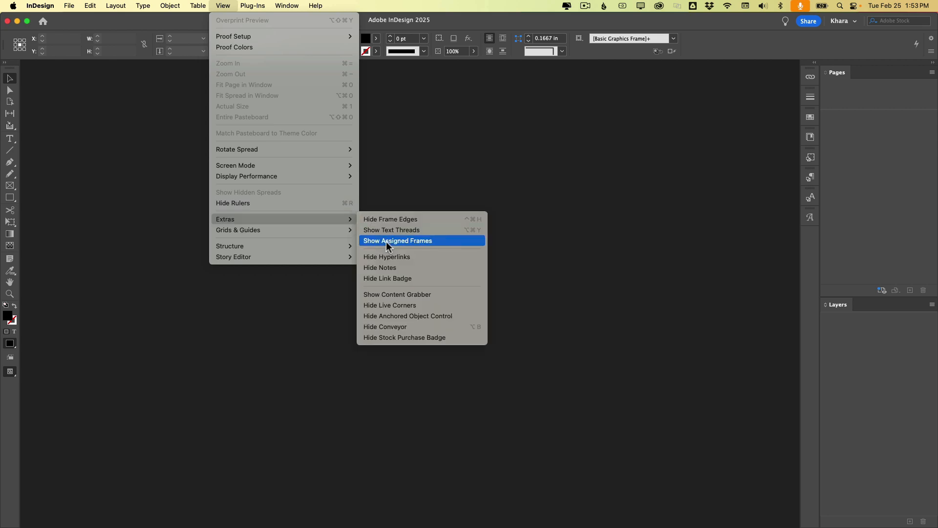
{"action": "mouse_move", "coordinate": [434, 294]}
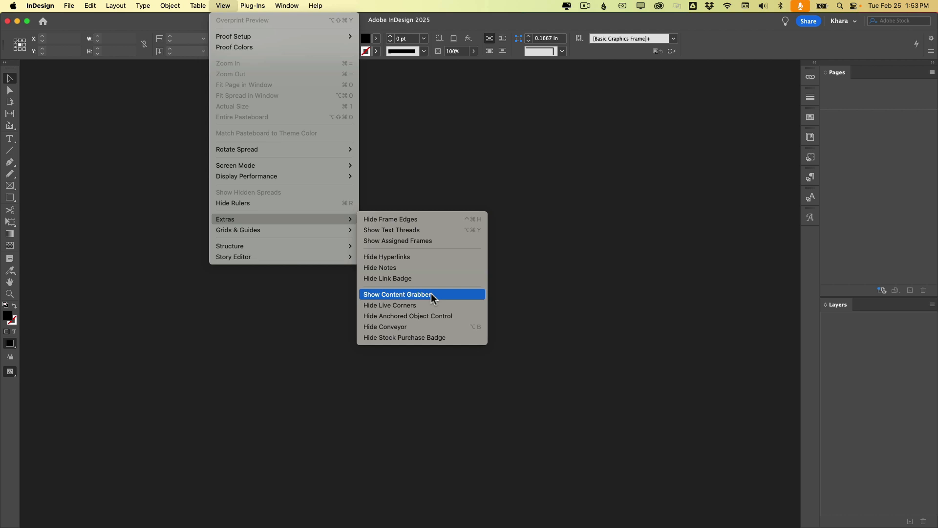
{"action": "left_click", "coordinate": [397, 295]}
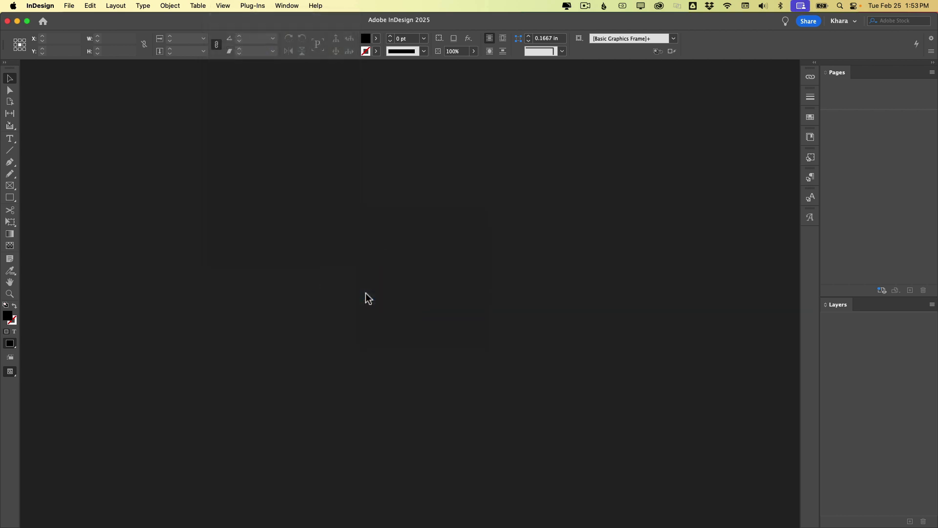
{"action": "mouse_move", "coordinate": [202, 84]}
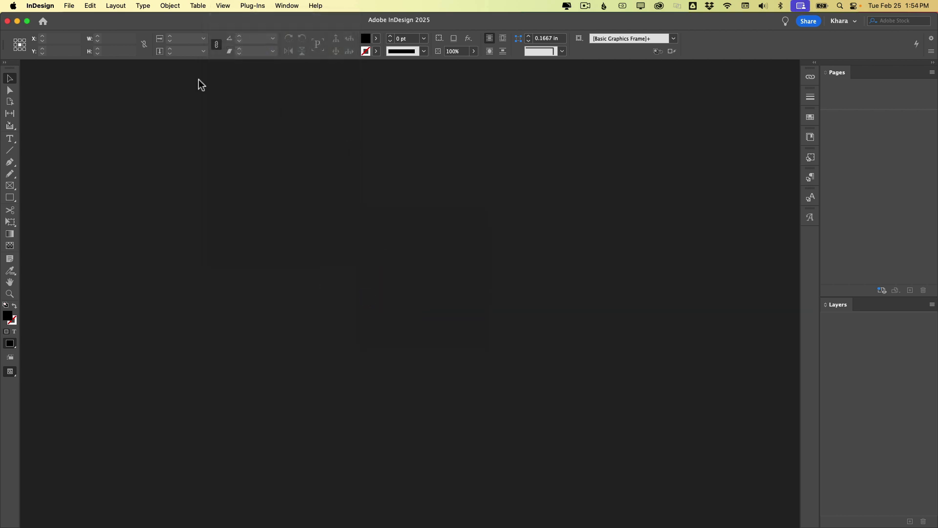
{"action": "mouse_move", "coordinate": [190, 50]}
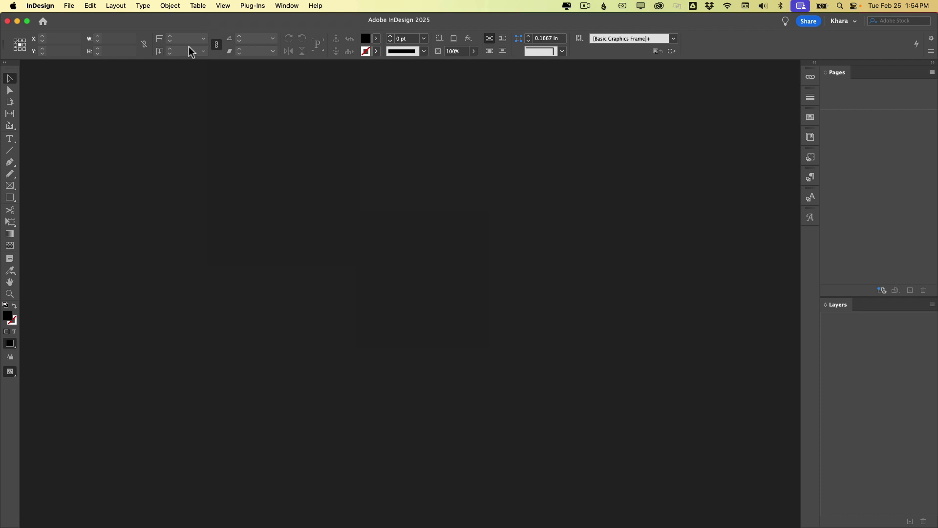
{"action": "mouse_move", "coordinate": [176, 9]}
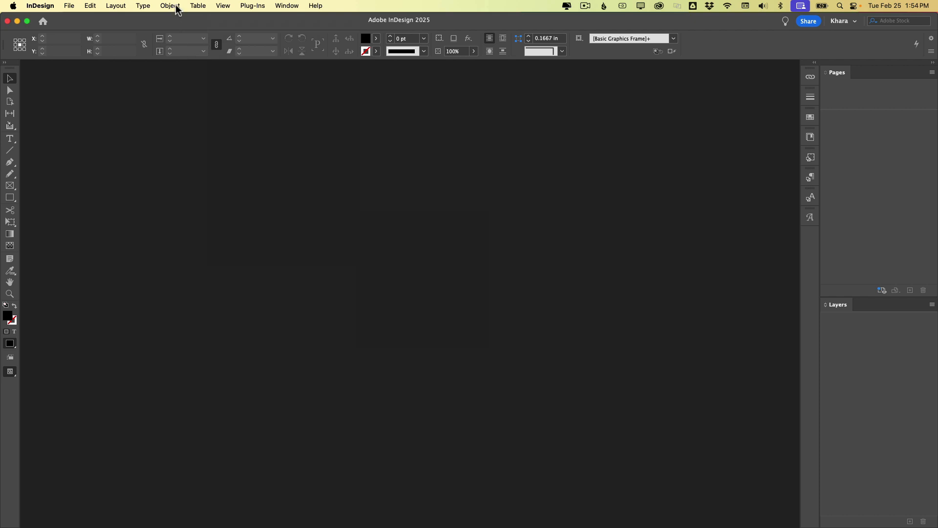
Set default frame fitting to Fill Frame Proportionally with Auto-Fit off.
{"action": "left_click", "coordinate": [170, 6]}
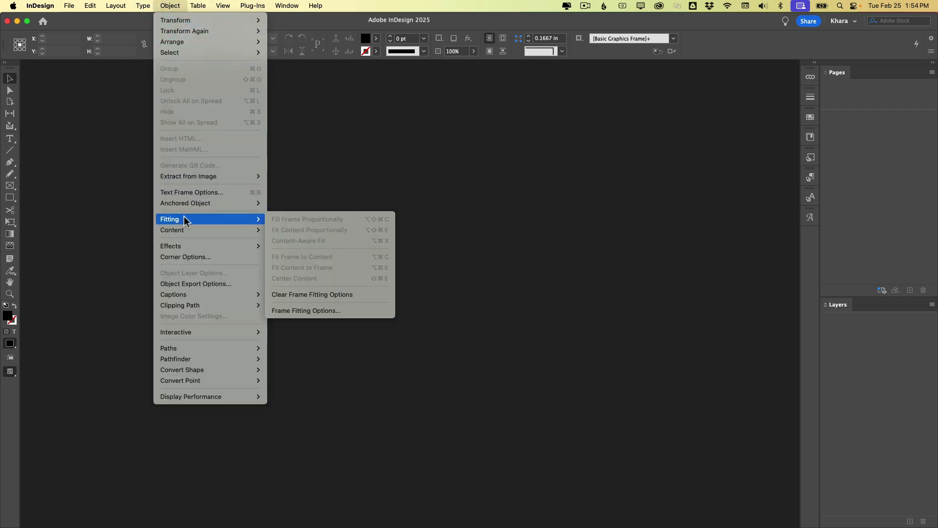
{"action": "left_click", "coordinate": [306, 310]}
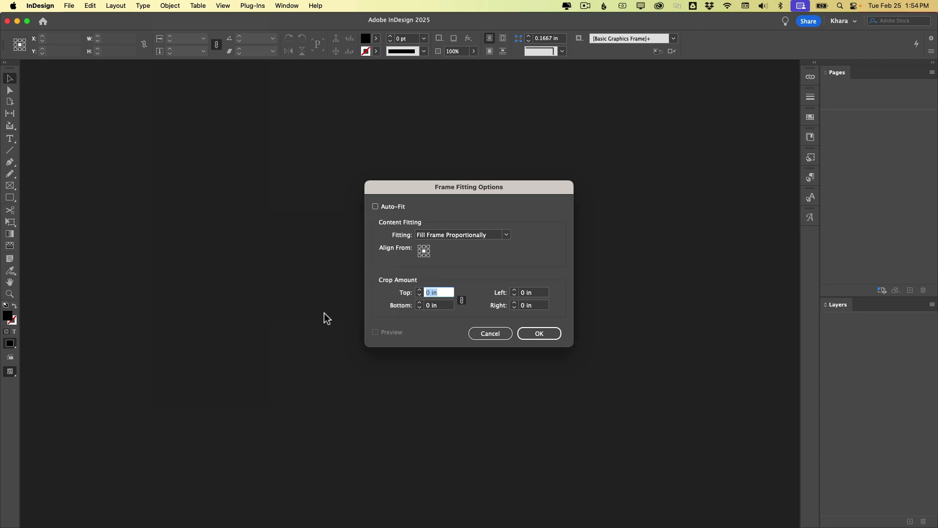
{"action": "left_click", "coordinate": [505, 234]}
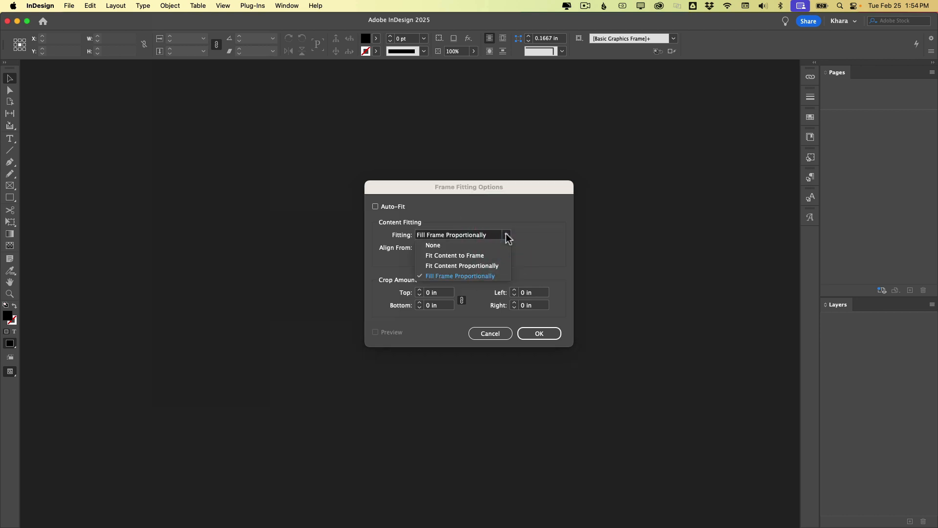
{"action": "mouse_move", "coordinate": [459, 275]}
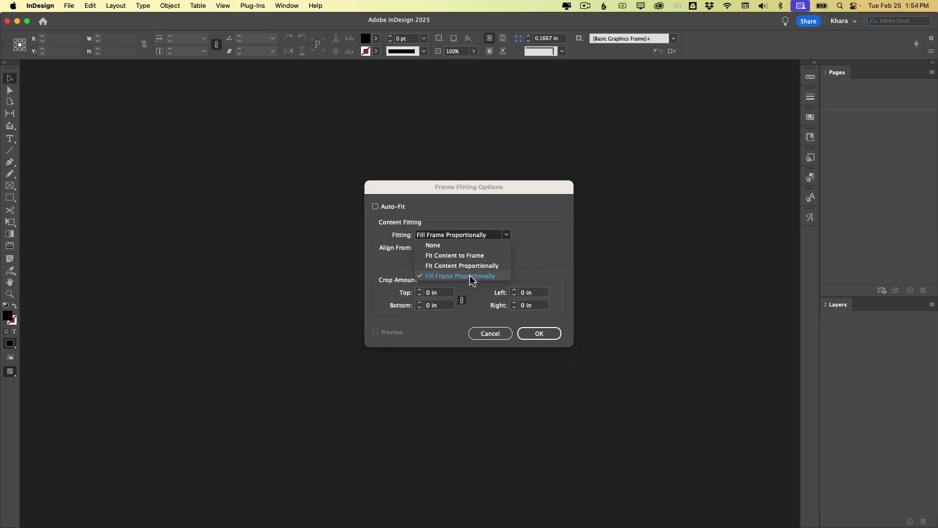
{"action": "left_click", "coordinate": [461, 276]}
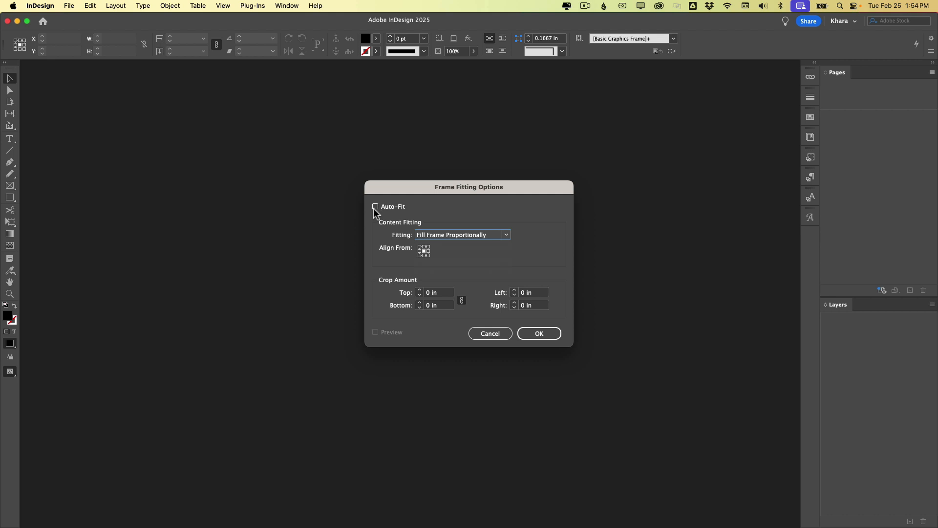
{"action": "mouse_move", "coordinate": [543, 330]}
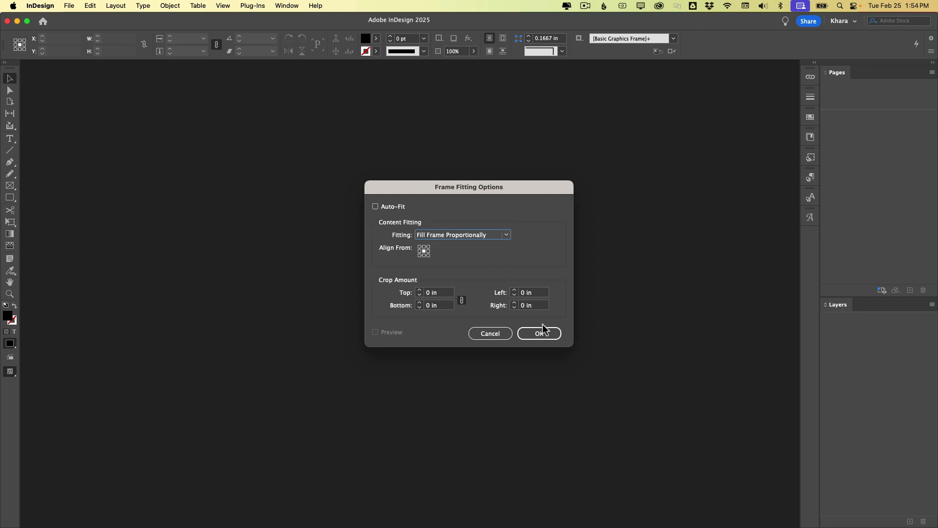
{"action": "left_click", "coordinate": [537, 334]}
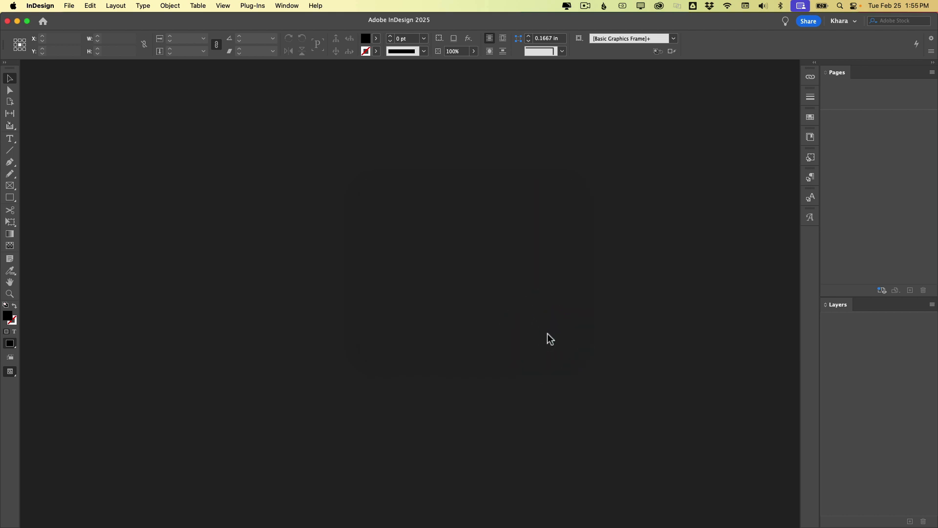